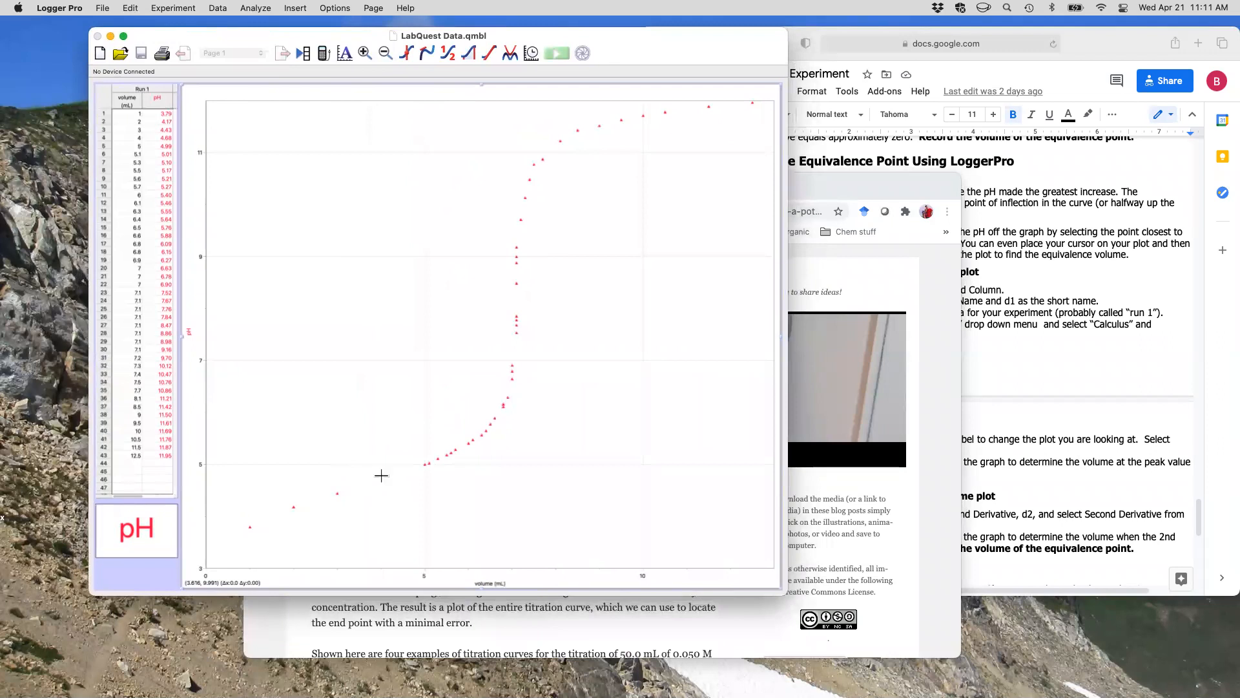
{"action": "mouse_move", "coordinate": [461, 416]}
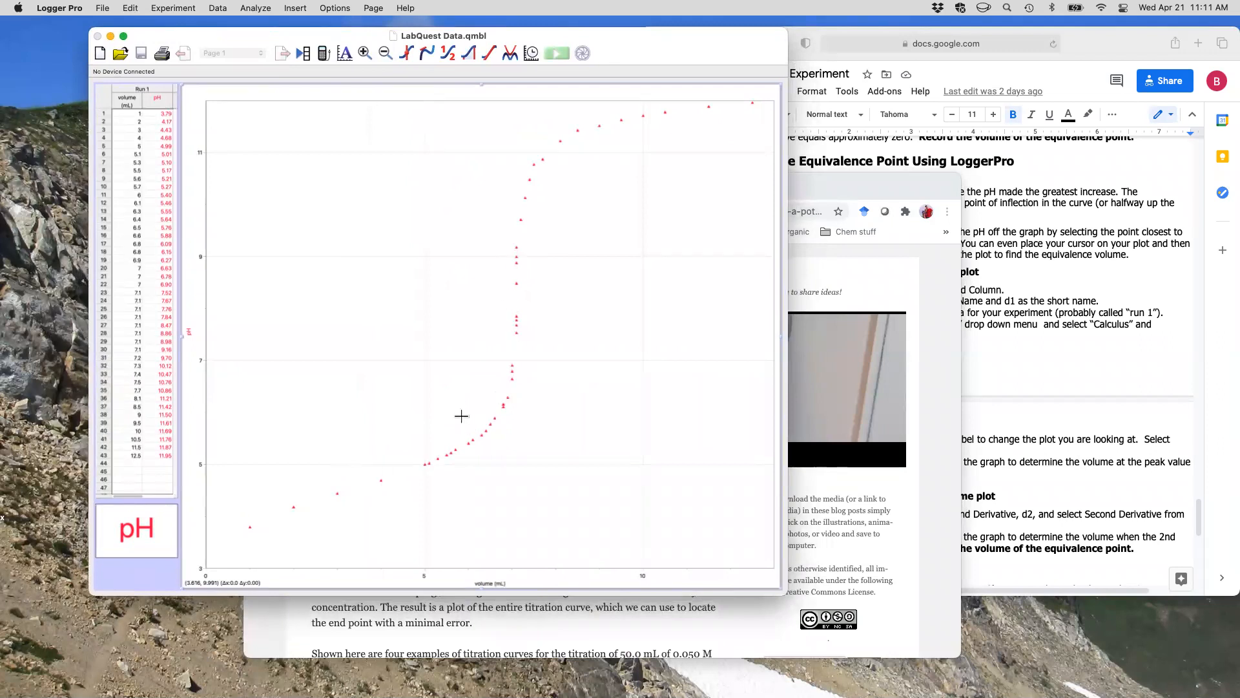
{"action": "mouse_move", "coordinate": [702, 117]}
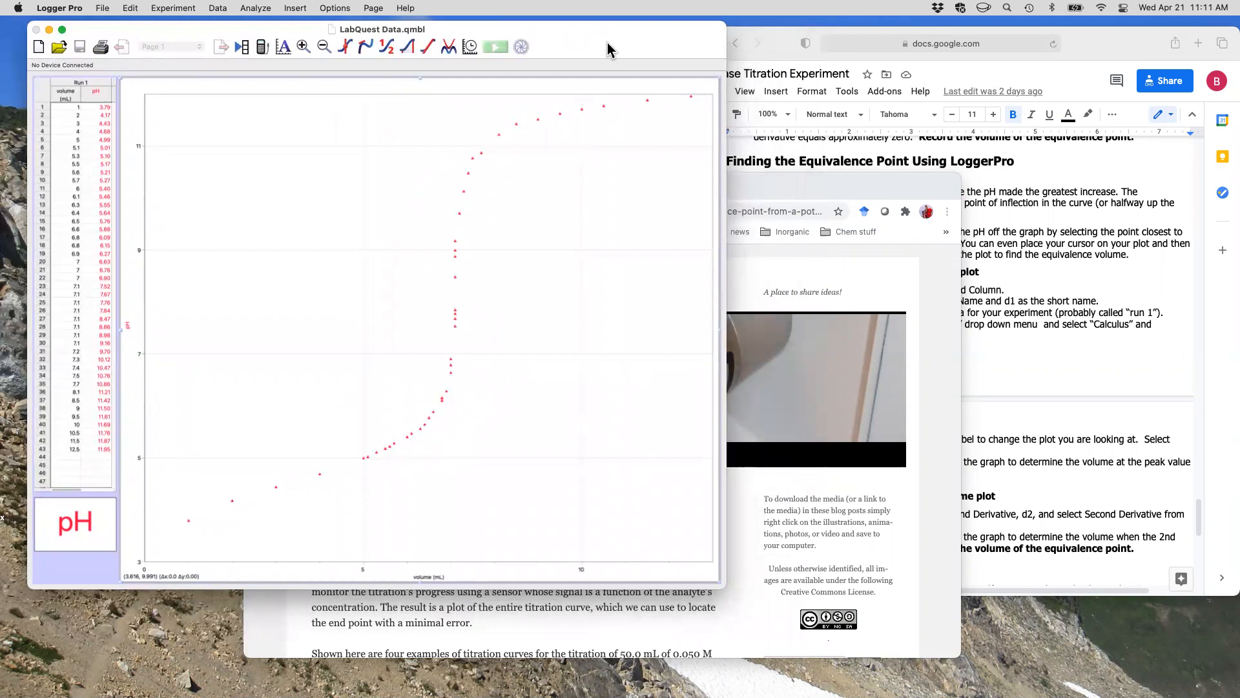
{"action": "mouse_move", "coordinate": [1117, 49]}
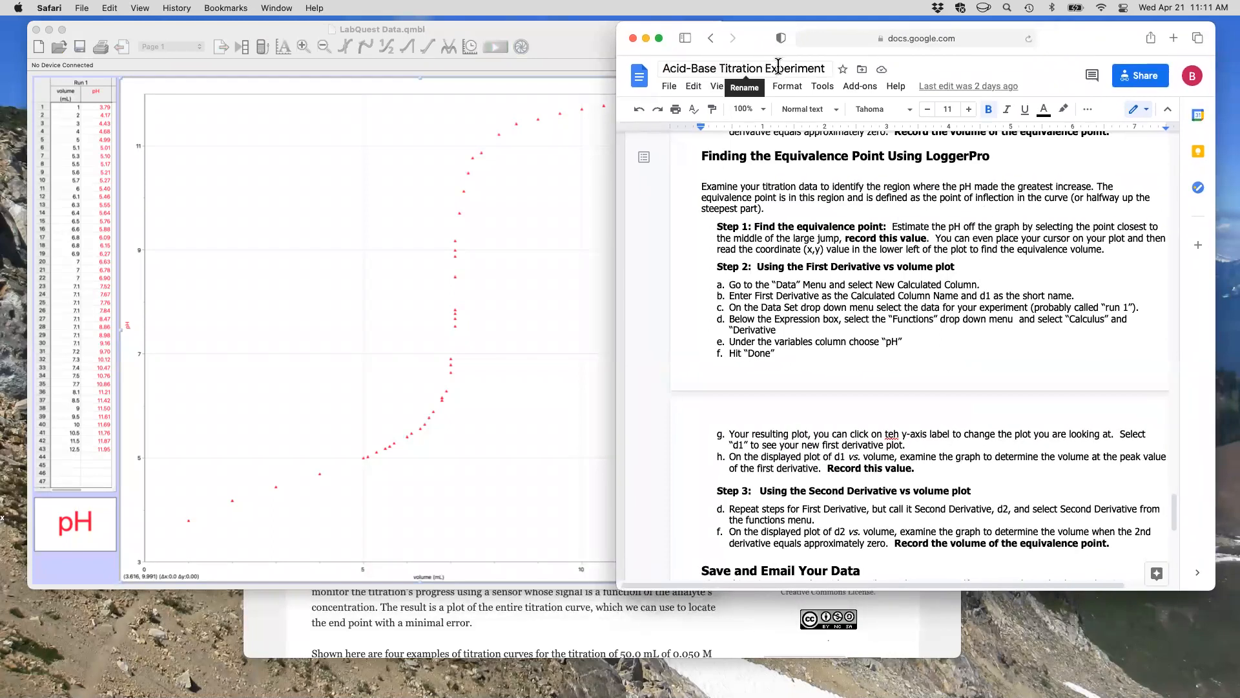
Step: Highlight the 'Finding the Equivalence Point Using LoggerPro' steps, then bring the Chrome article forward
{"action": "left_click_drag", "start_coordinate": [702, 155], "coordinate": [937, 227]}
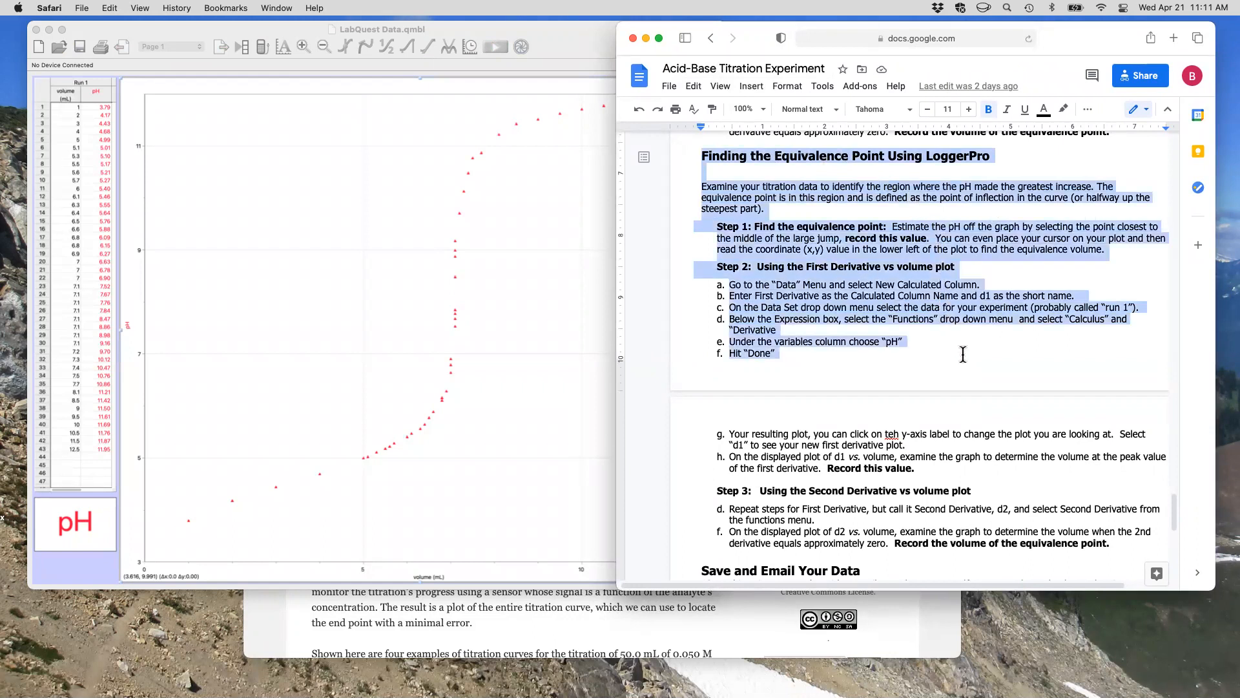
{"action": "left_click", "coordinate": [991, 156]}
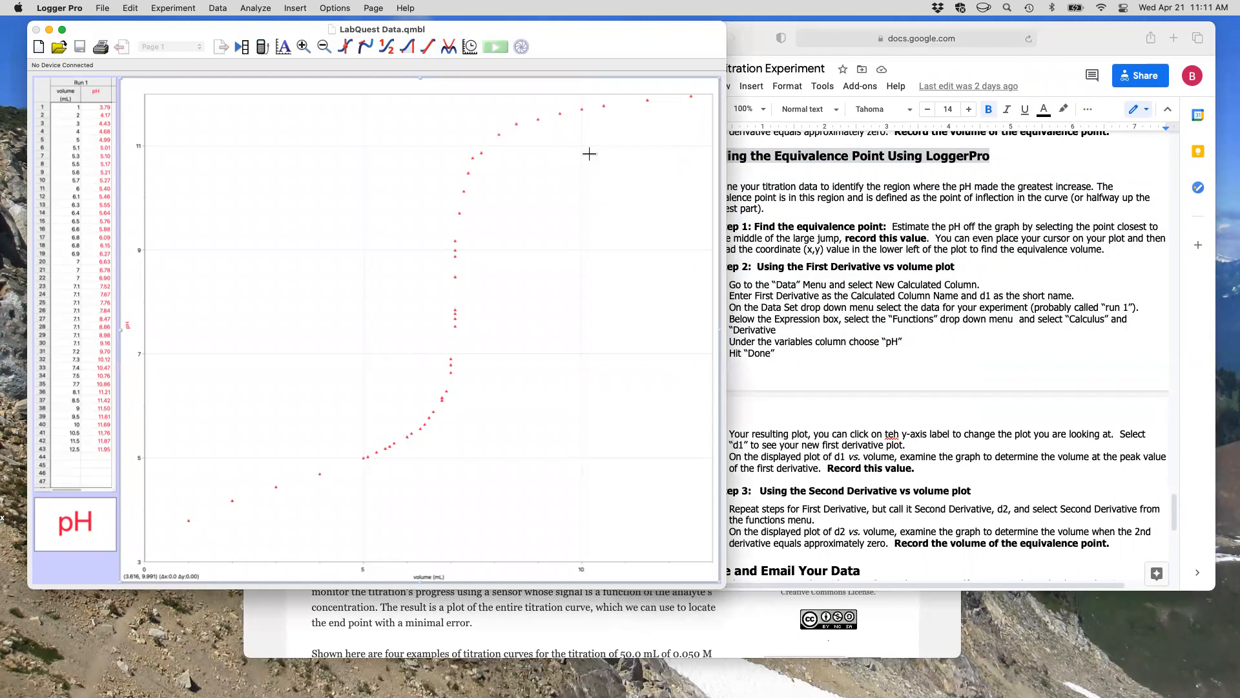
{"action": "mouse_move", "coordinate": [433, 386]}
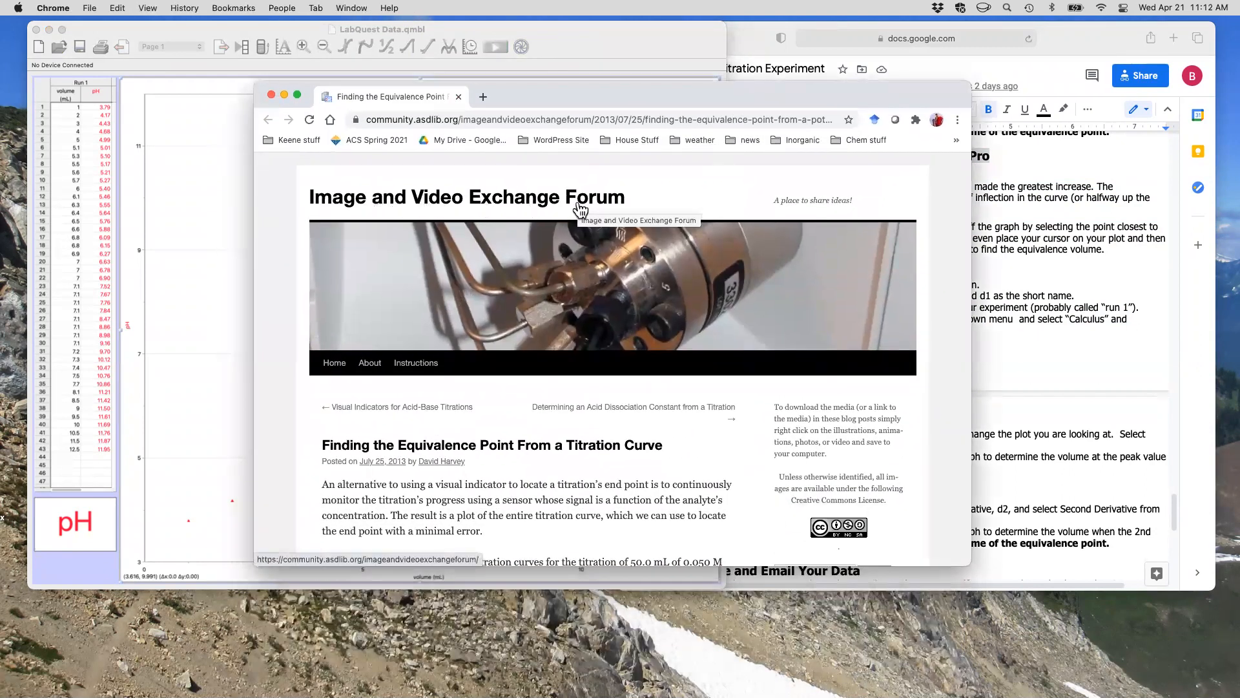
Step: Scroll the titration-curve article down to Figure 9.14's four example plots
{"action": "scroll", "scroll_direction": "down", "scroll_amount": 3}
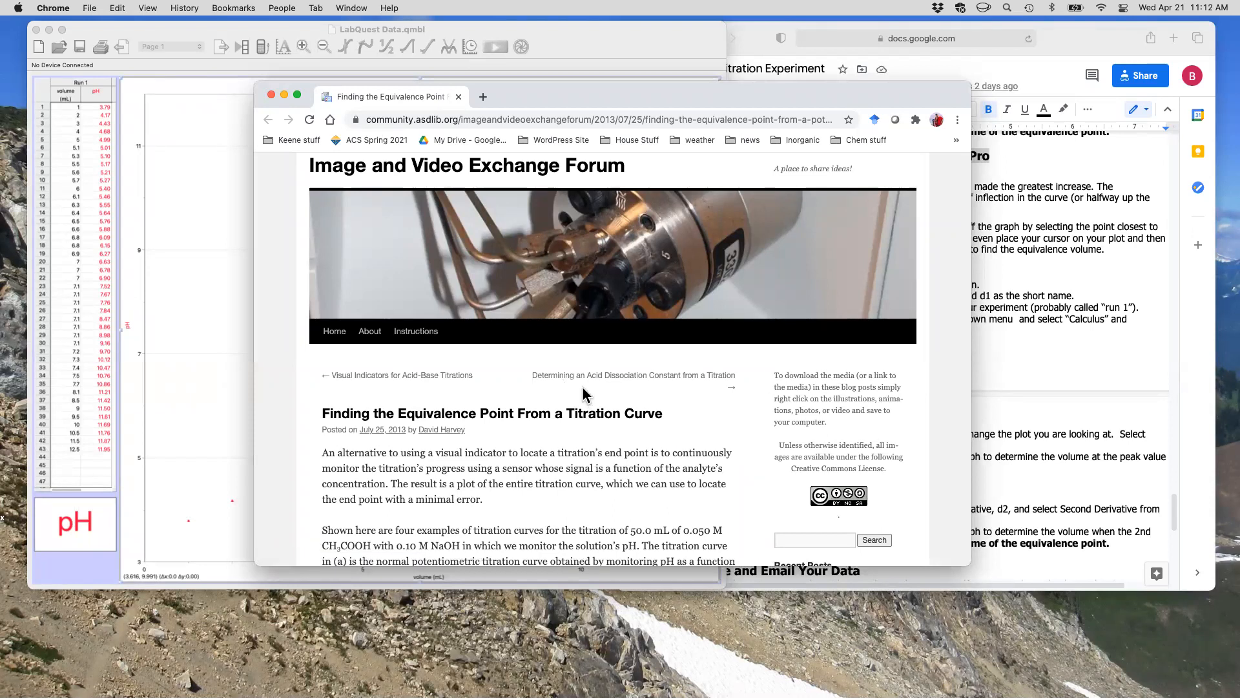
{"action": "scroll", "scroll_direction": "down", "scroll_amount": 3}
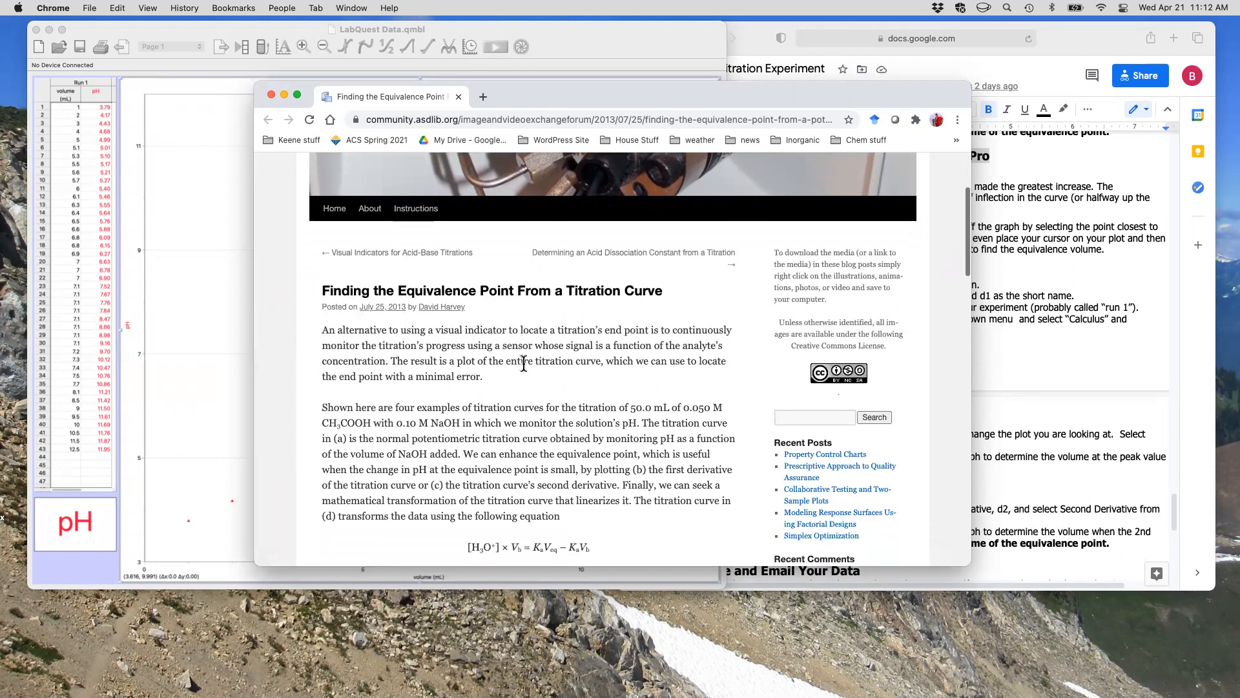
{"action": "scroll", "scroll_direction": "down", "scroll_amount": 3}
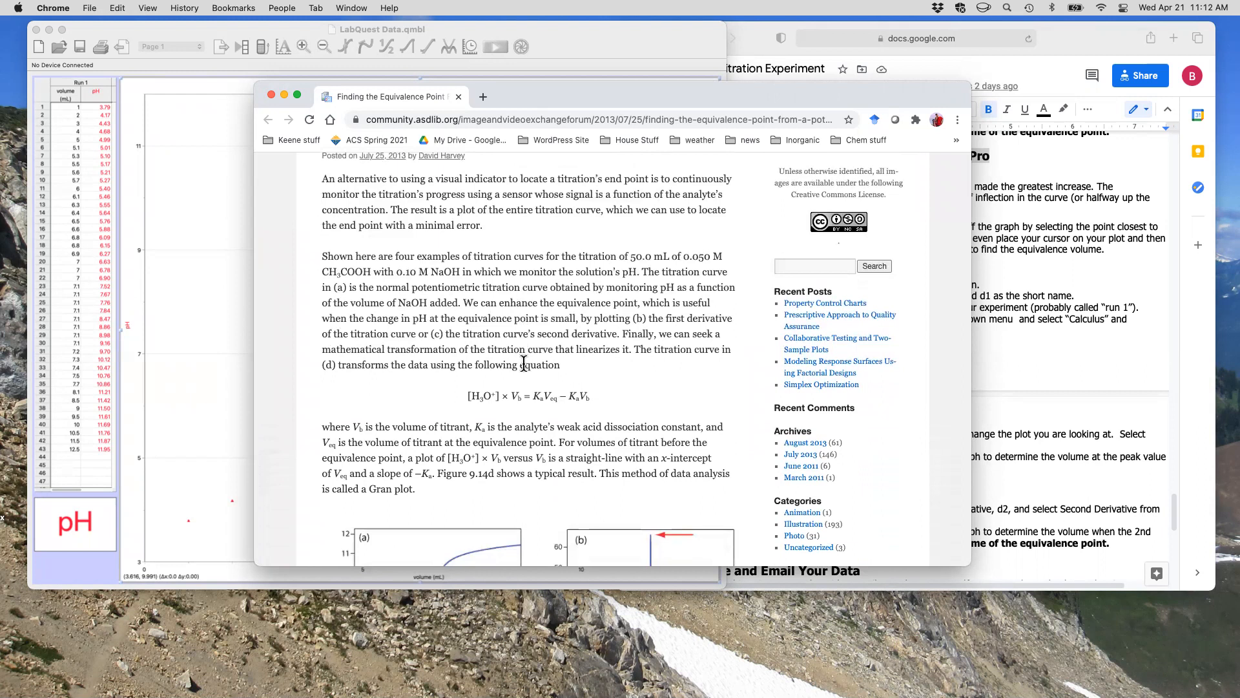
{"action": "scroll", "scroll_direction": "down", "scroll_amount": 3}
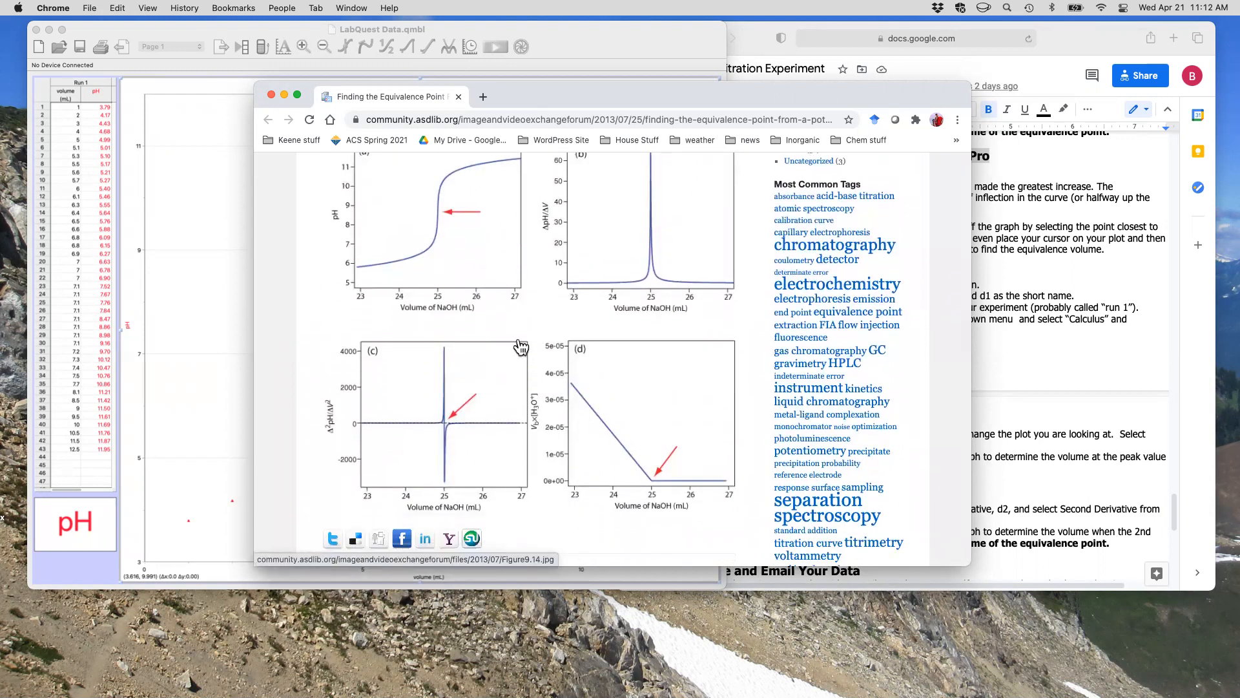
{"action": "scroll", "scroll_direction": "down", "scroll_amount": 3}
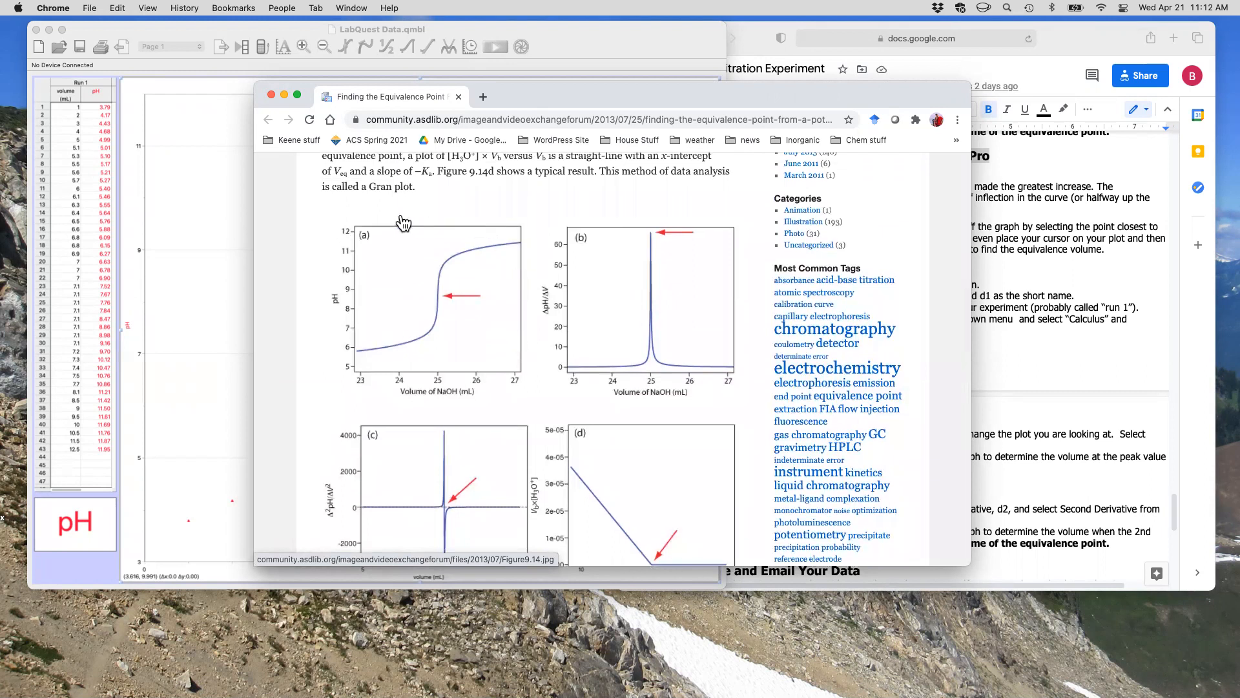
{"action": "mouse_move", "coordinate": [528, 346]}
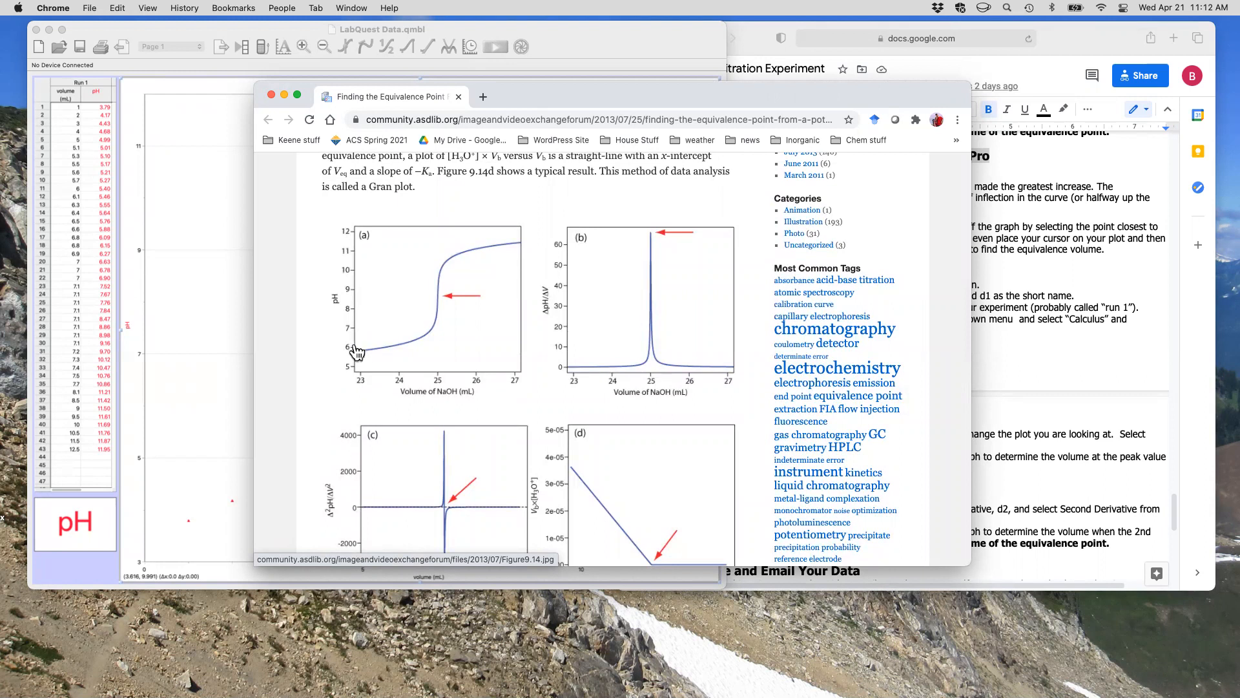
{"action": "mouse_move", "coordinate": [474, 261]}
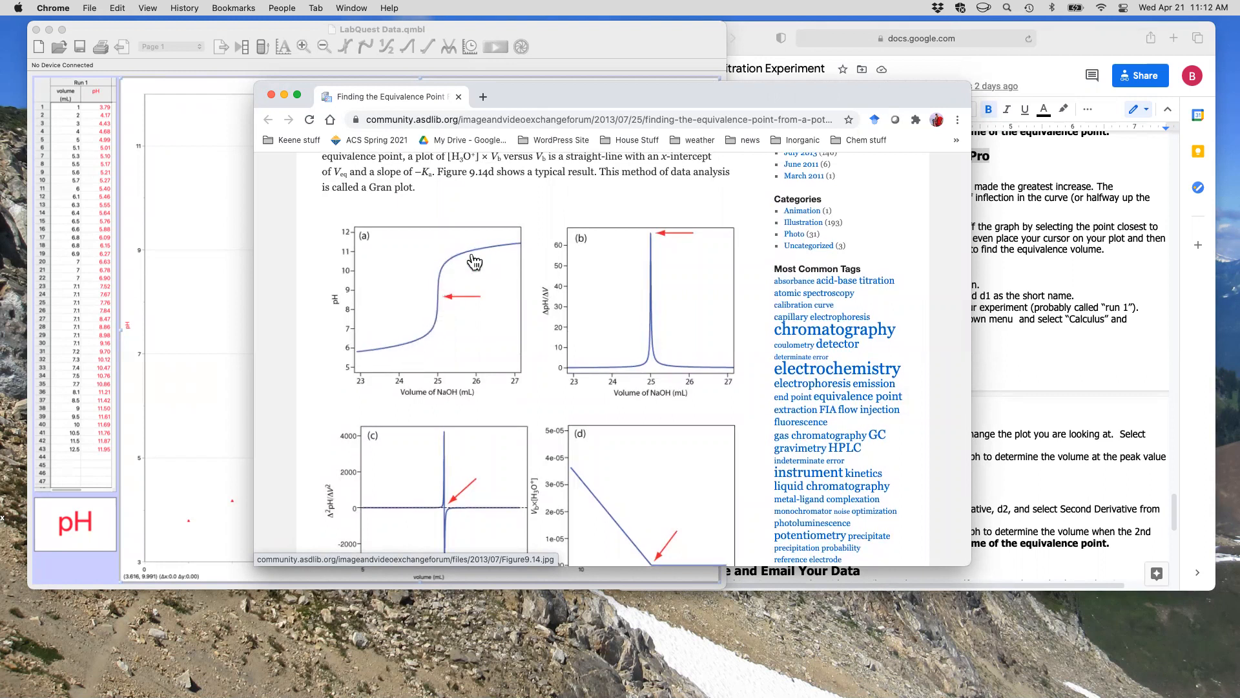
{"action": "mouse_move", "coordinate": [514, 252]}
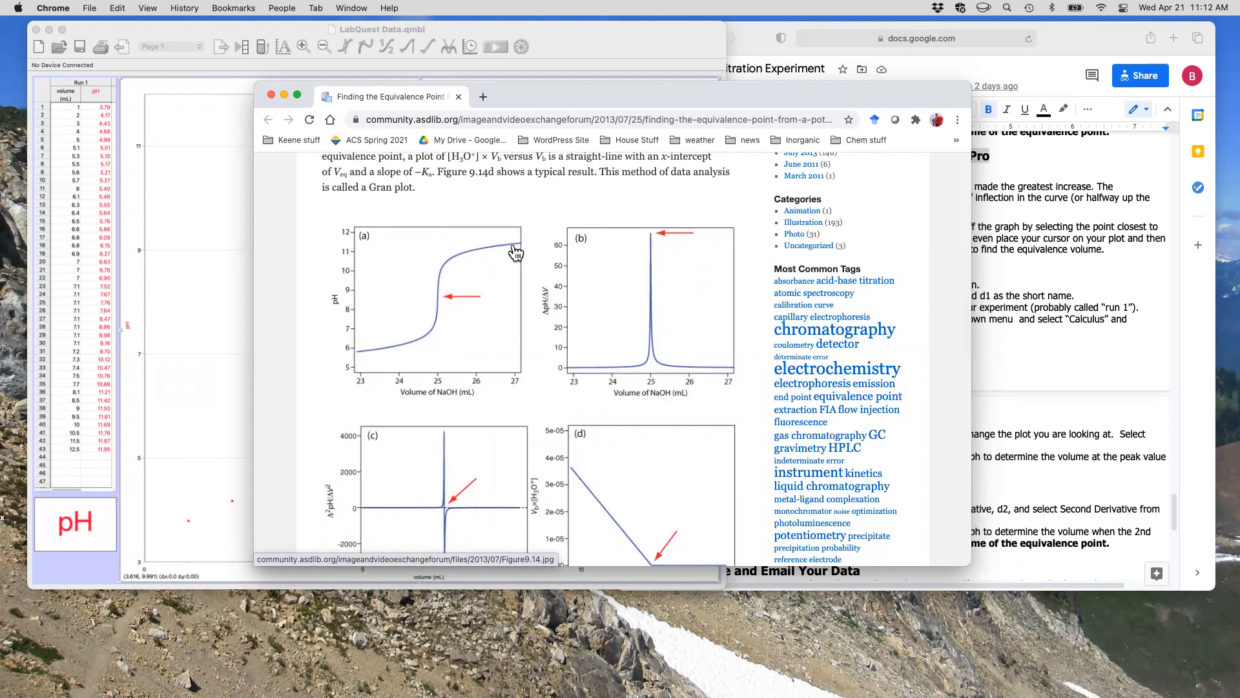
{"action": "mouse_move", "coordinate": [433, 328]}
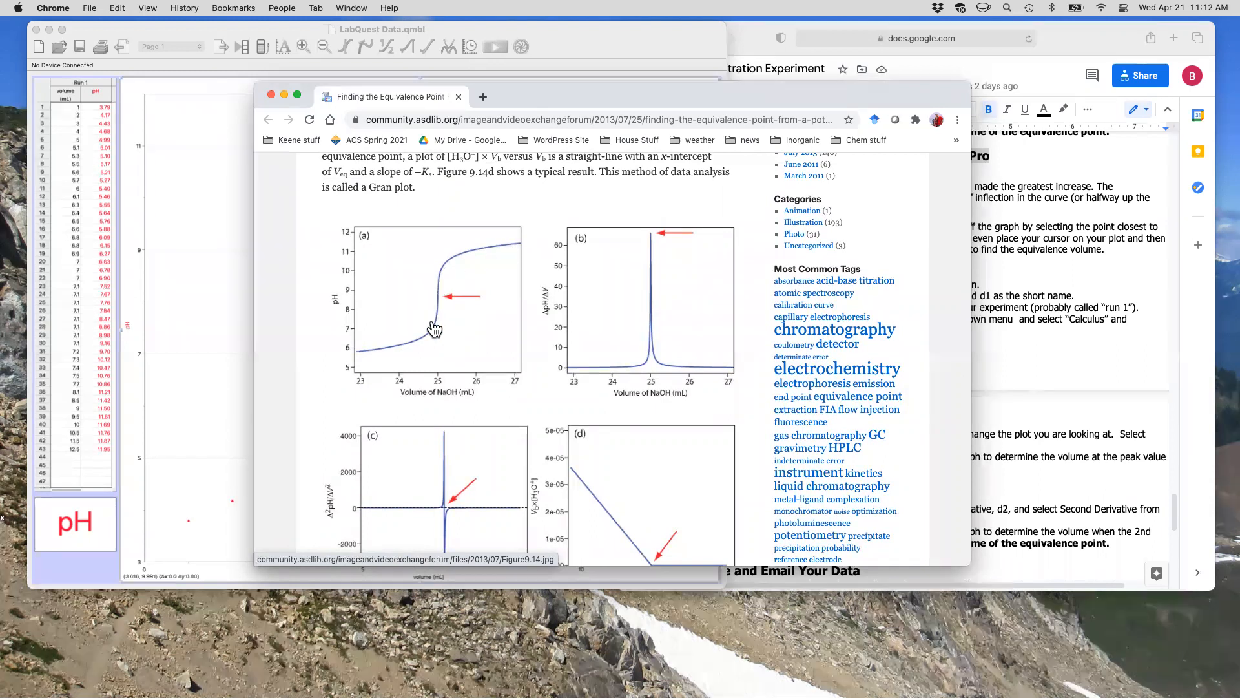
{"action": "mouse_move", "coordinate": [447, 295]}
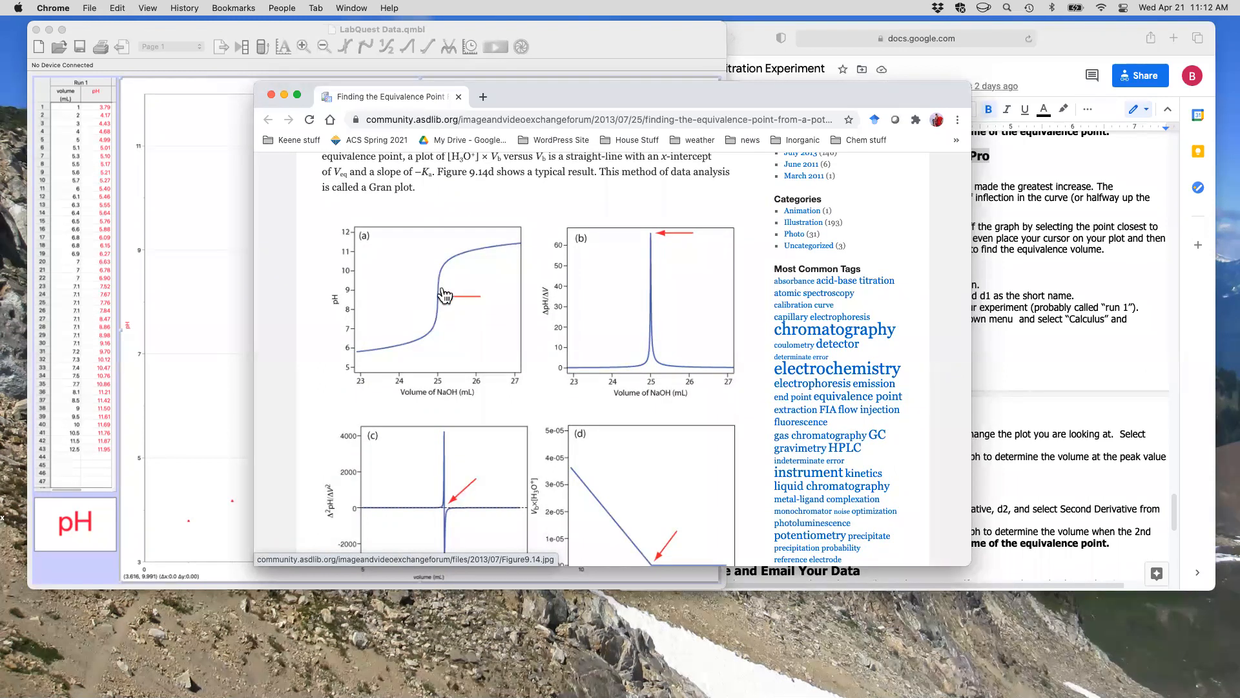
{"action": "mouse_move", "coordinate": [450, 281]}
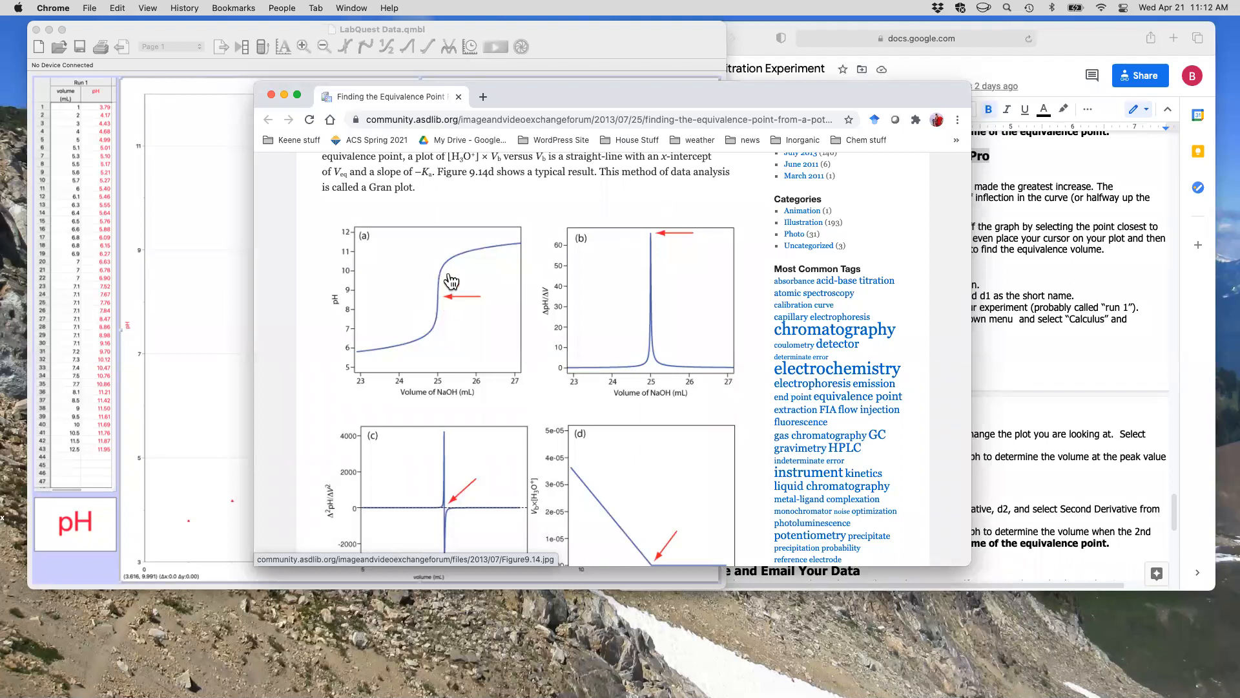
{"action": "mouse_move", "coordinate": [440, 312]}
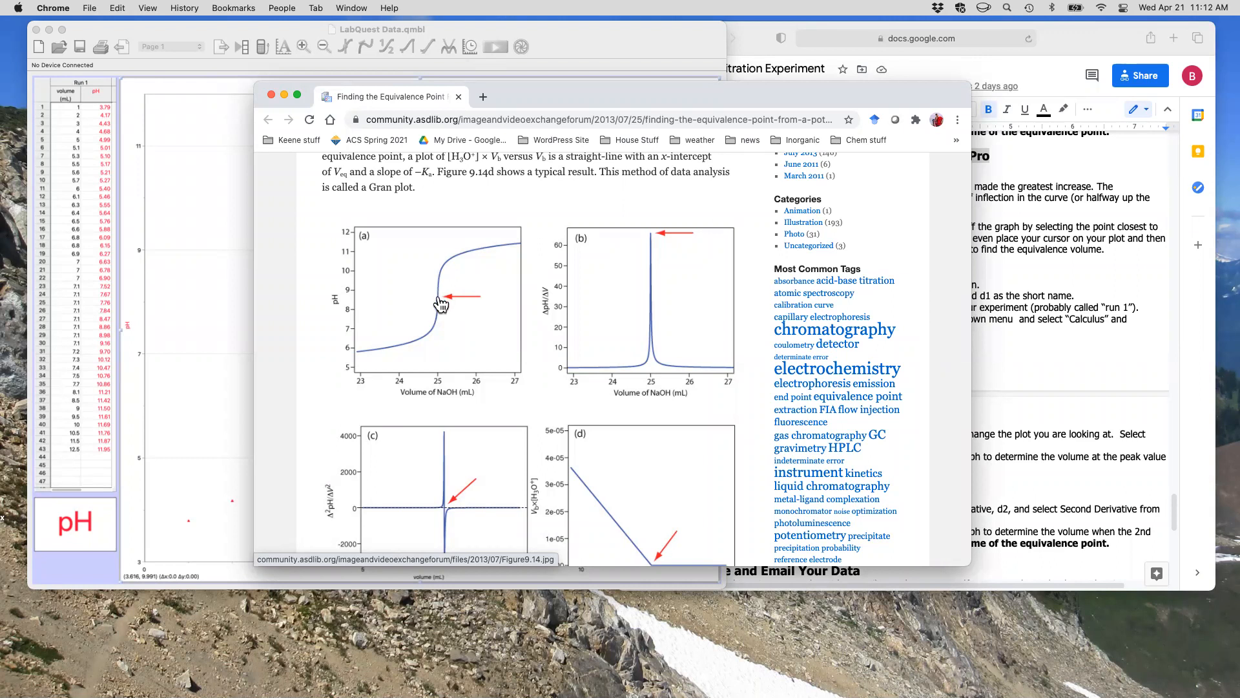
{"action": "mouse_move", "coordinate": [437, 310]}
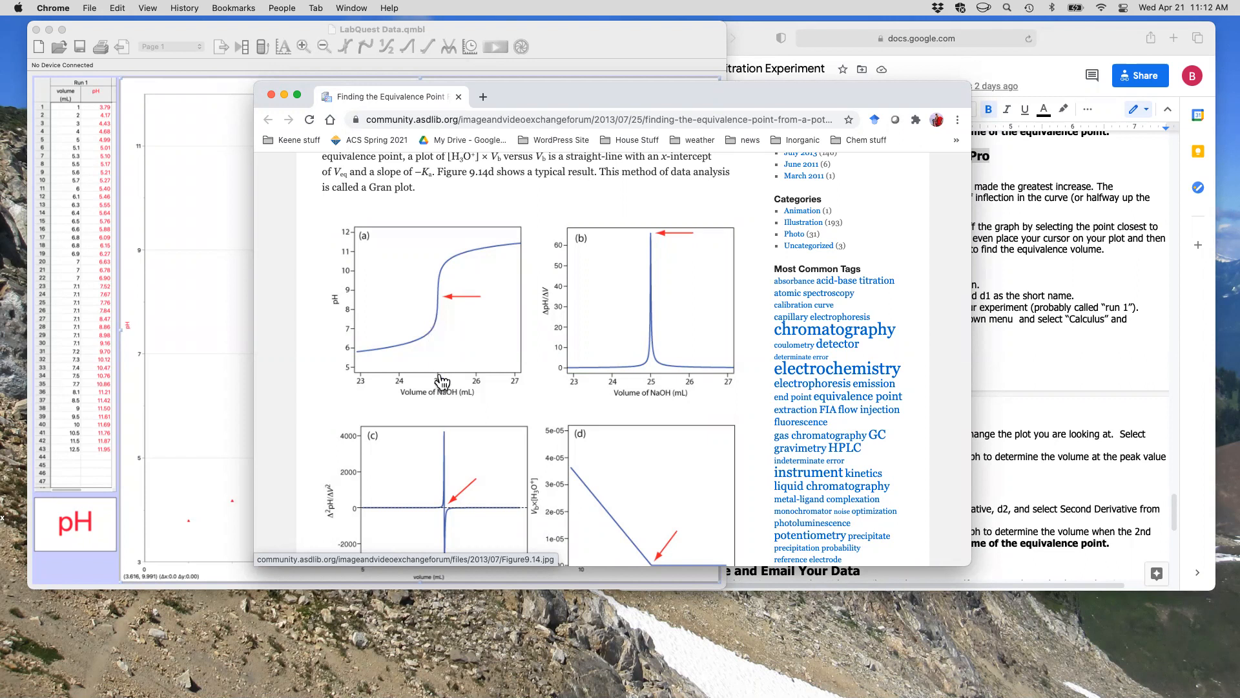
{"action": "mouse_move", "coordinate": [440, 302]}
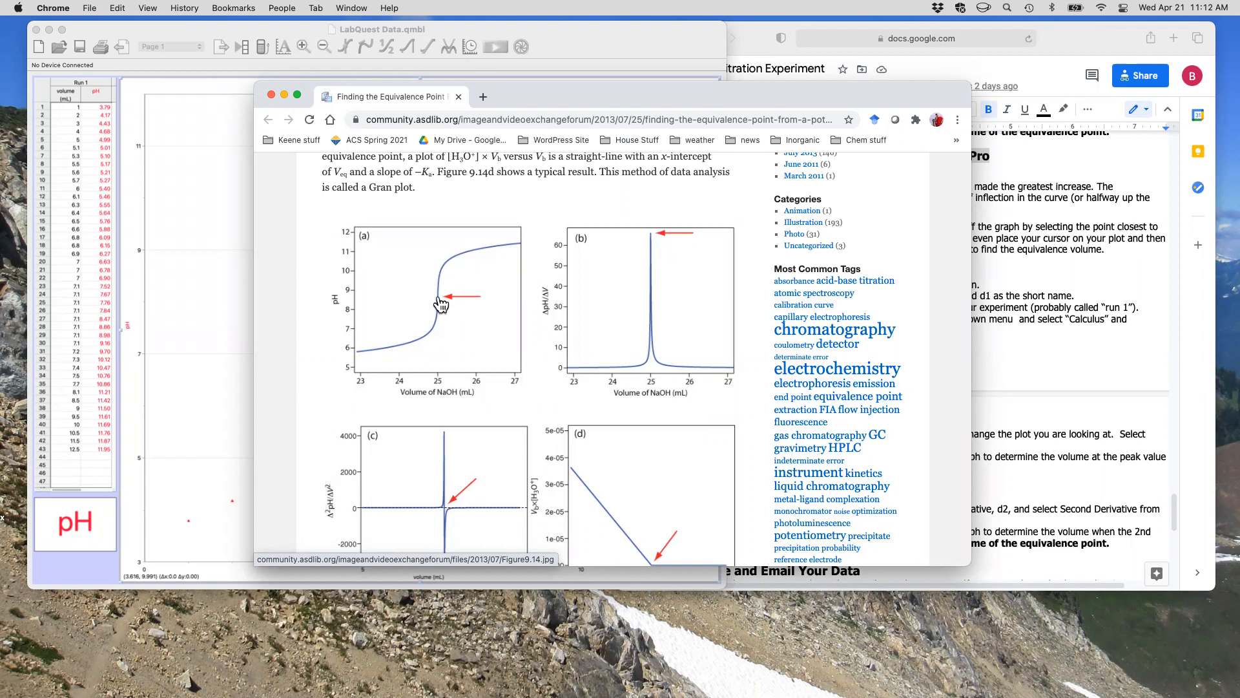
{"action": "mouse_move", "coordinate": [356, 304]}
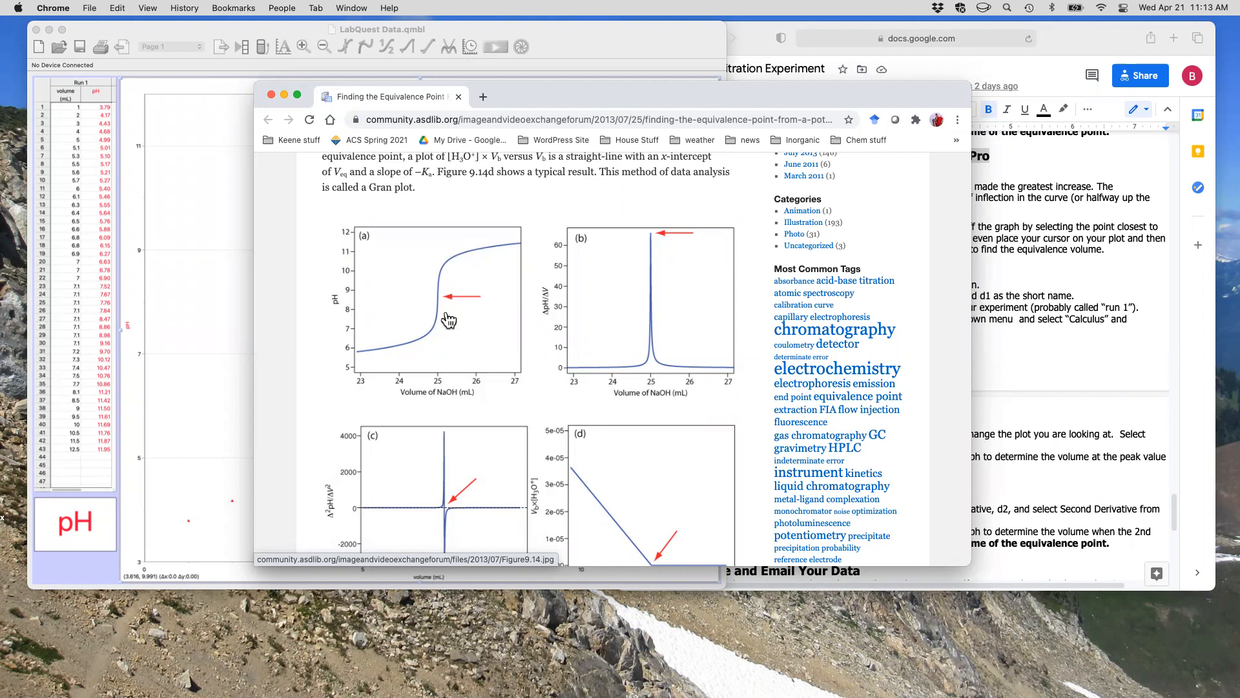
{"action": "mouse_move", "coordinate": [443, 304]}
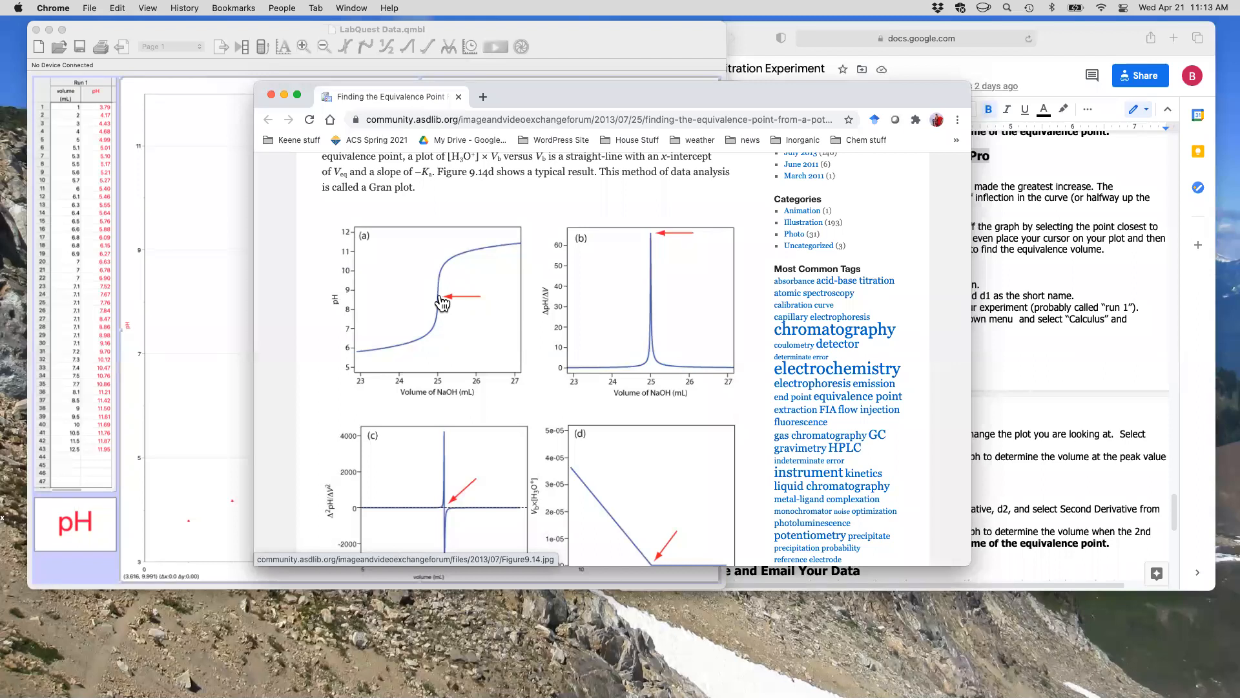
{"action": "mouse_move", "coordinate": [447, 287]}
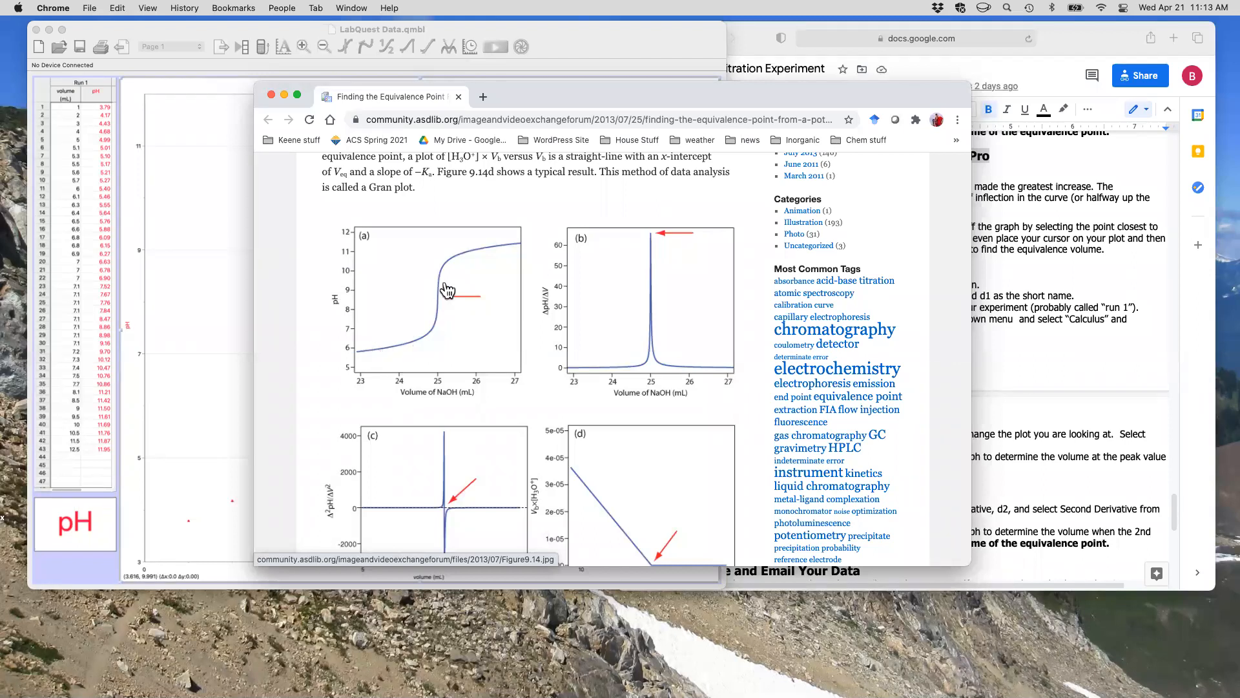
{"action": "mouse_move", "coordinate": [402, 353]}
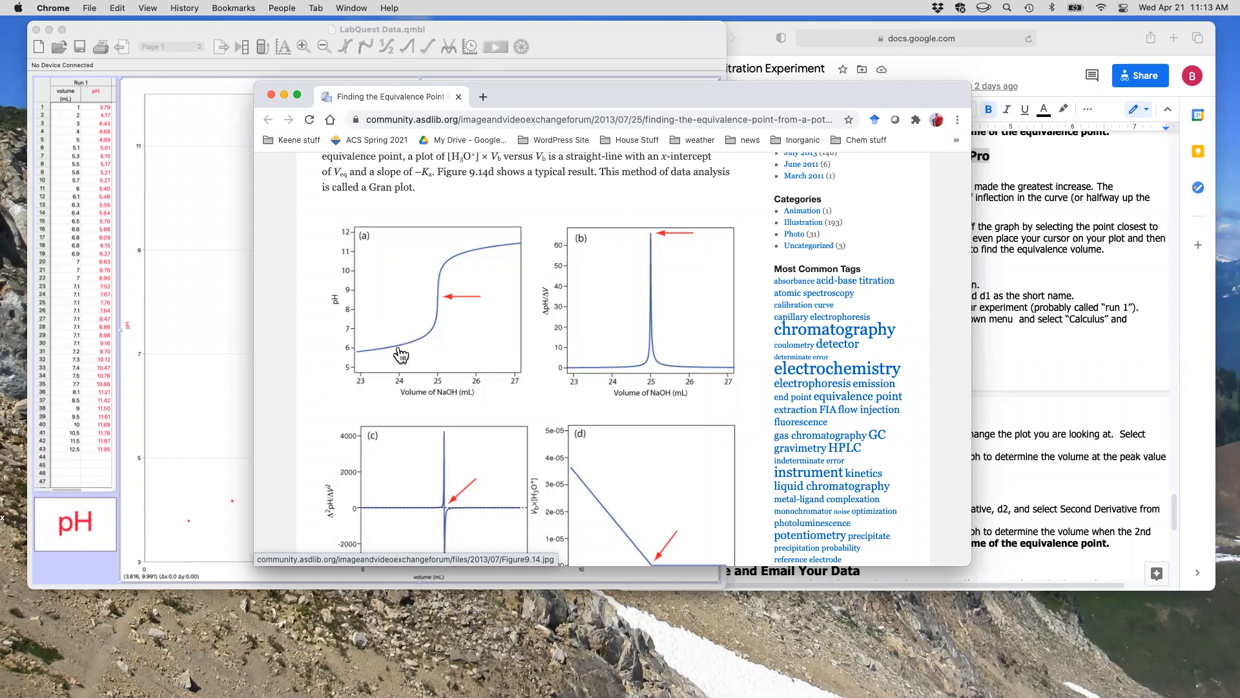
{"action": "mouse_move", "coordinate": [504, 255]}
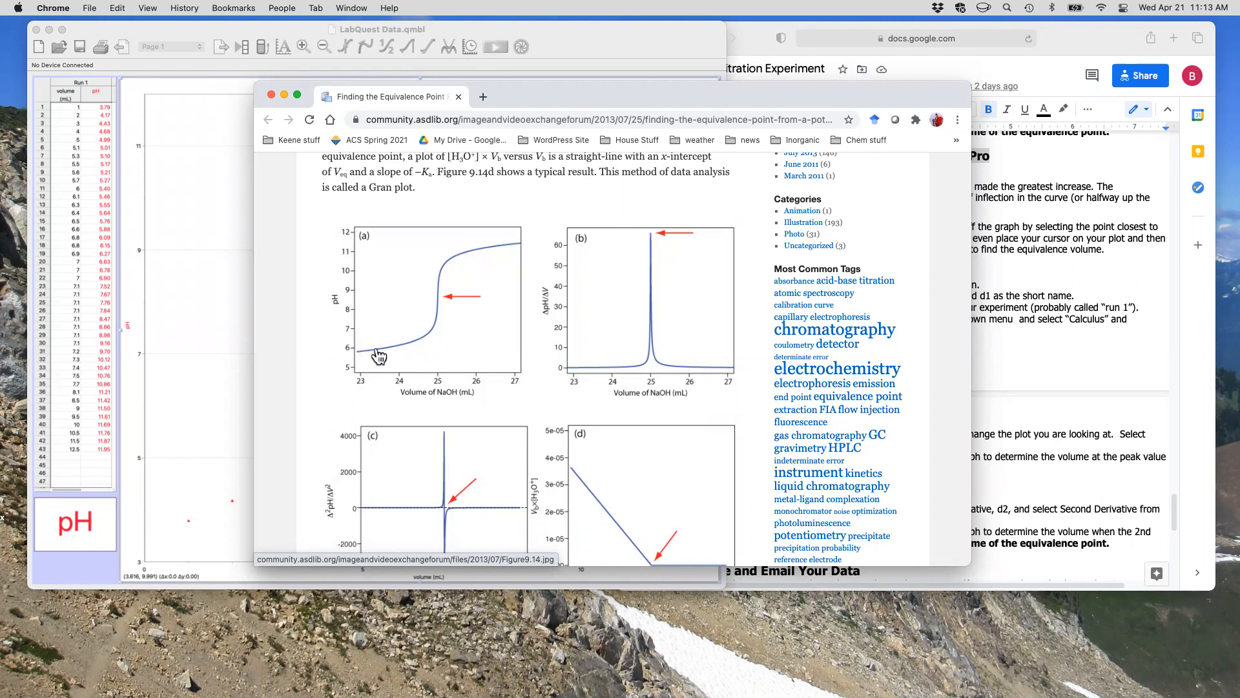
{"action": "mouse_move", "coordinate": [485, 255]}
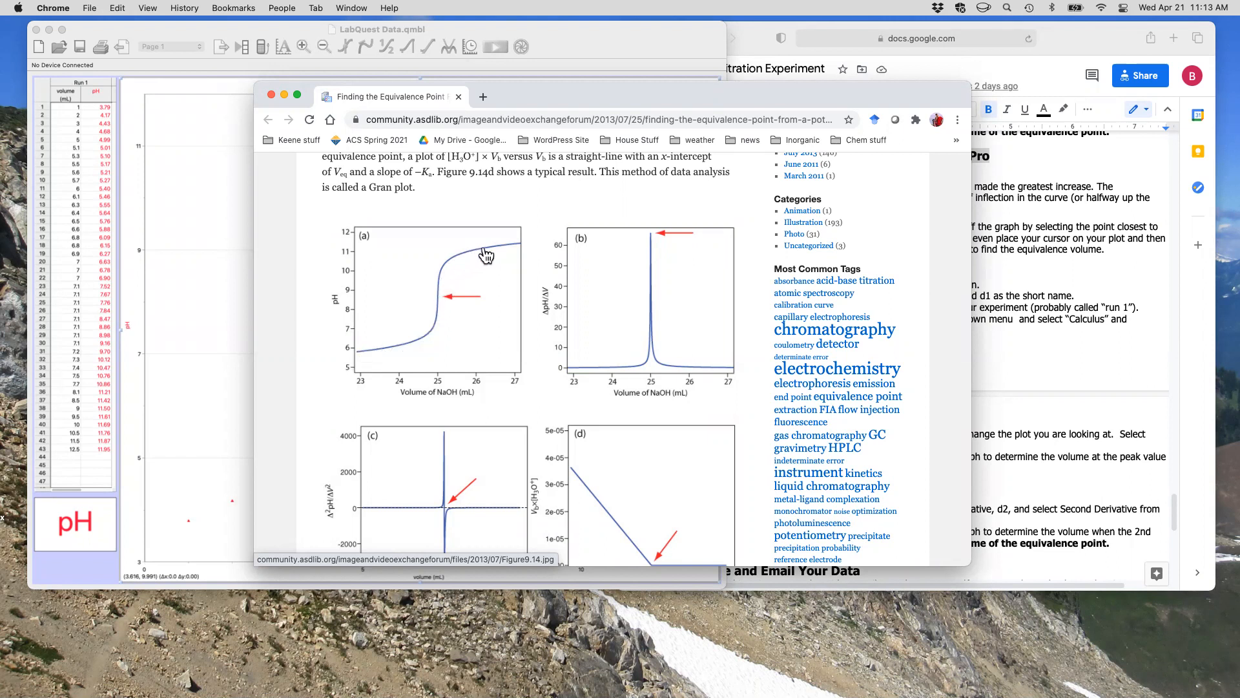
{"action": "mouse_move", "coordinate": [751, 315]}
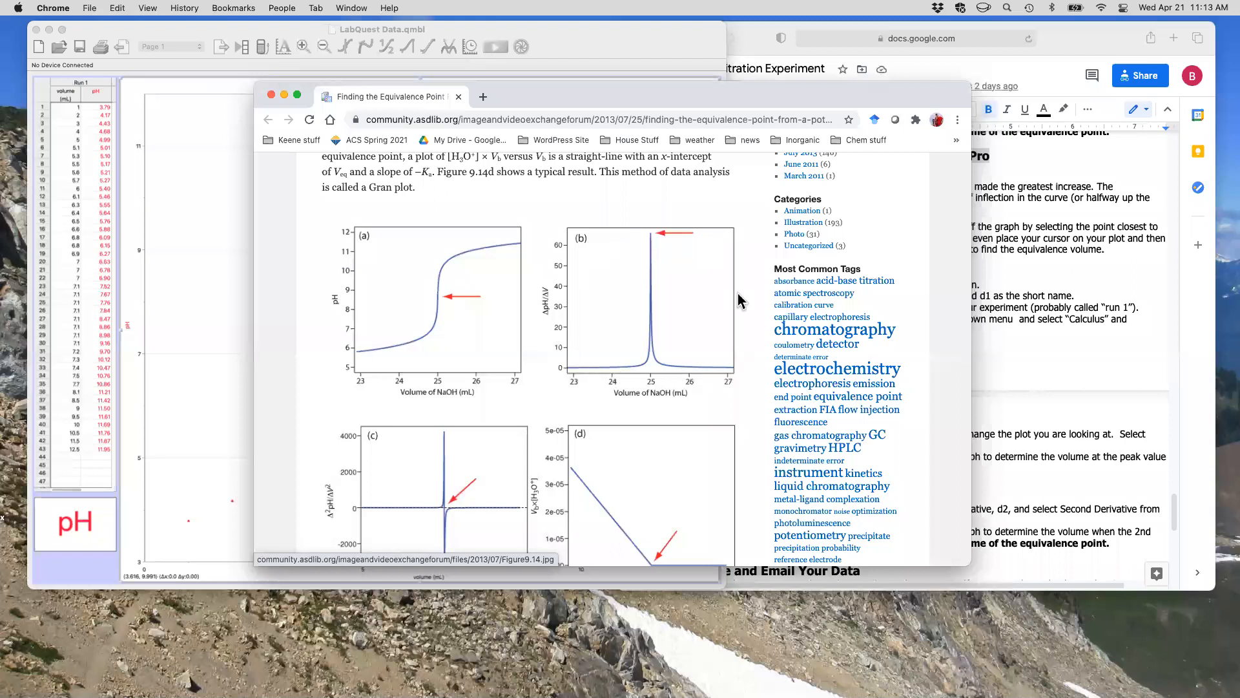
{"action": "mouse_move", "coordinate": [637, 381]}
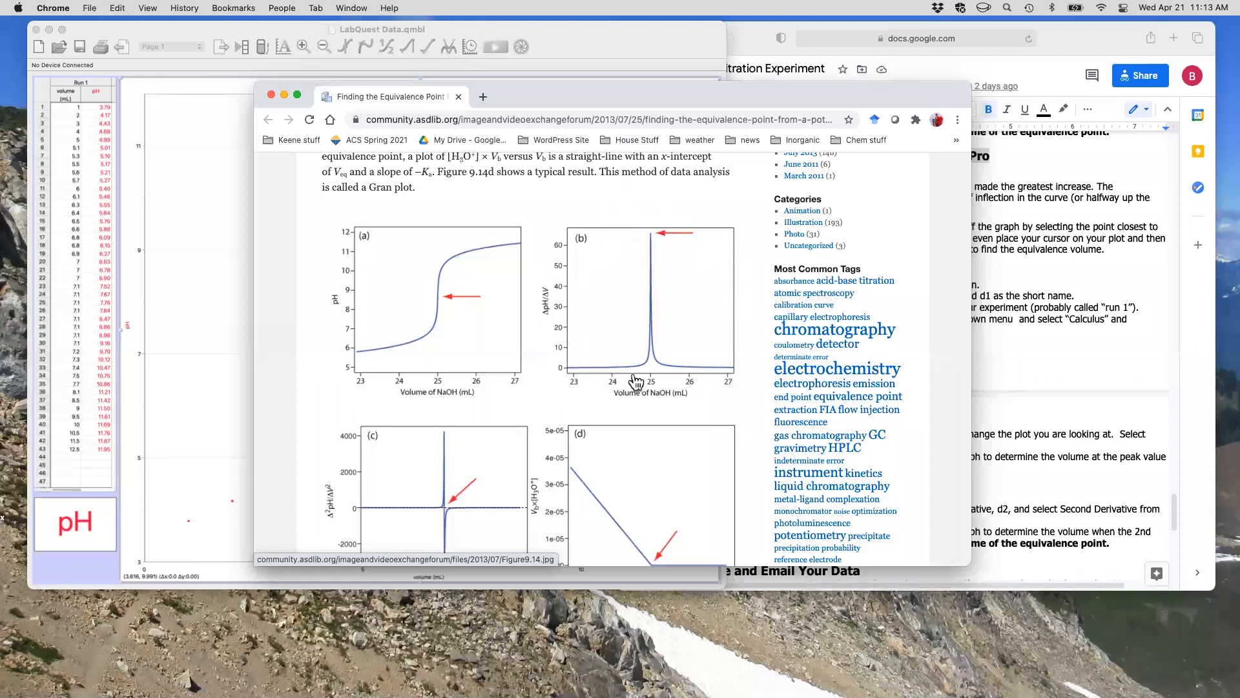
{"action": "mouse_move", "coordinate": [648, 388]}
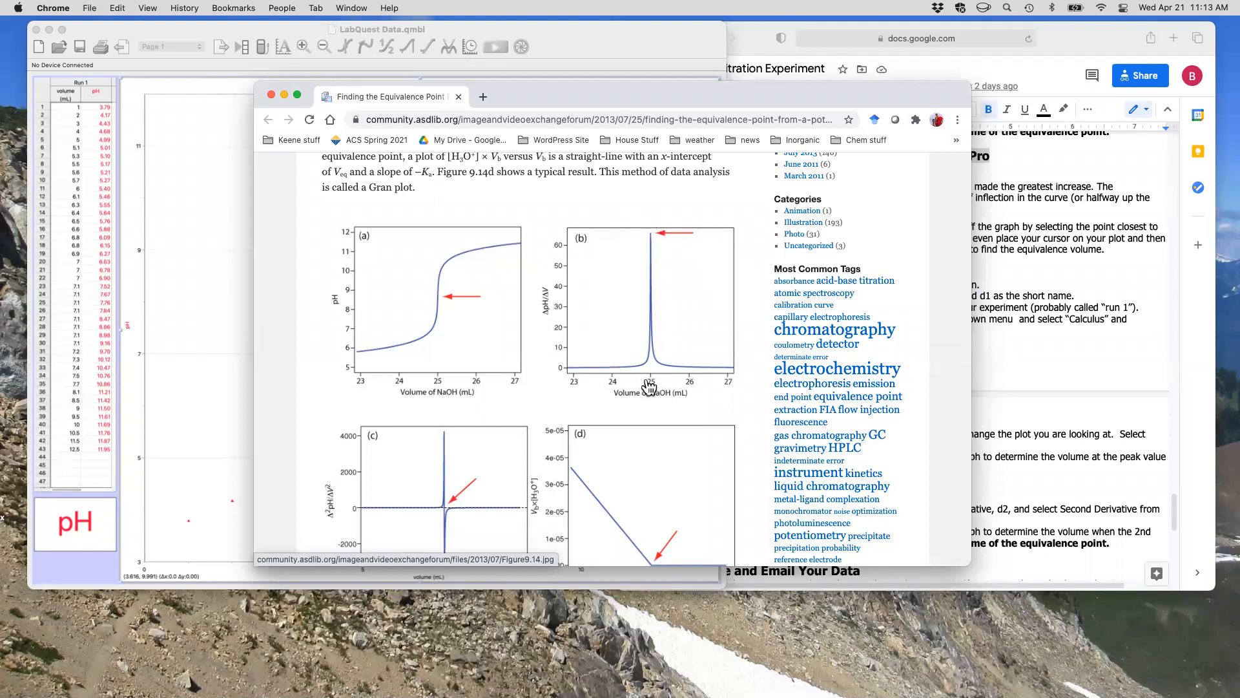
{"action": "mouse_move", "coordinate": [599, 383]}
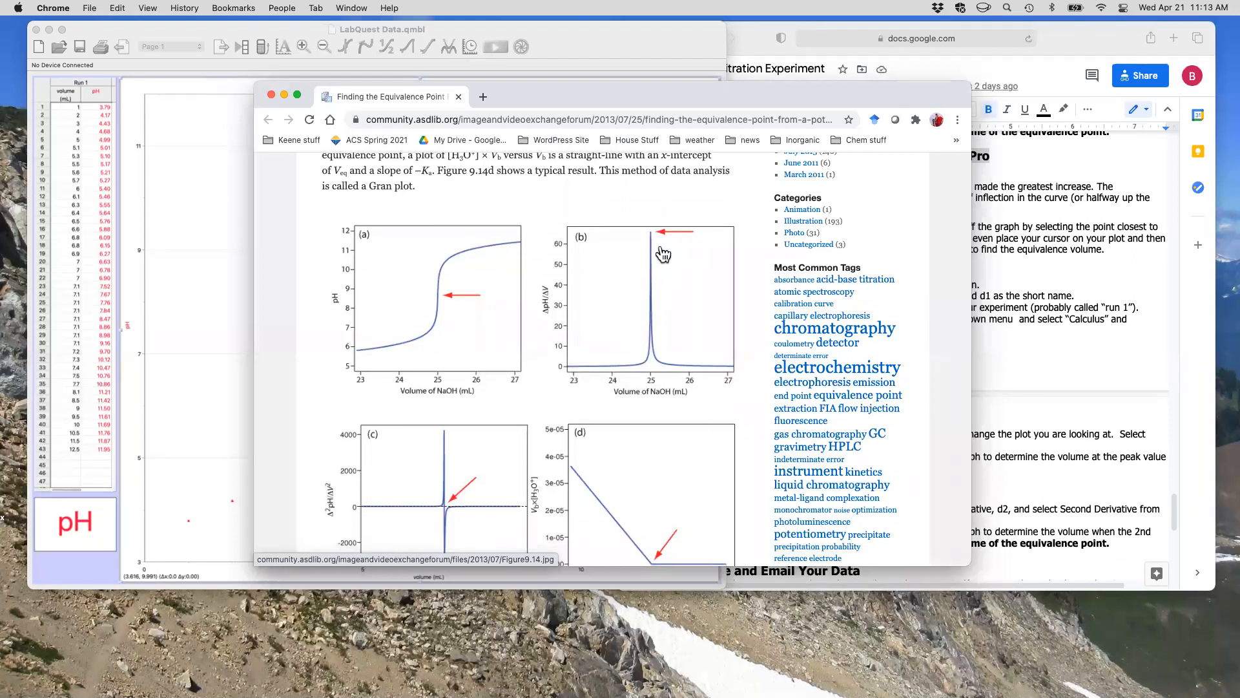
{"action": "mouse_move", "coordinate": [648, 304]}
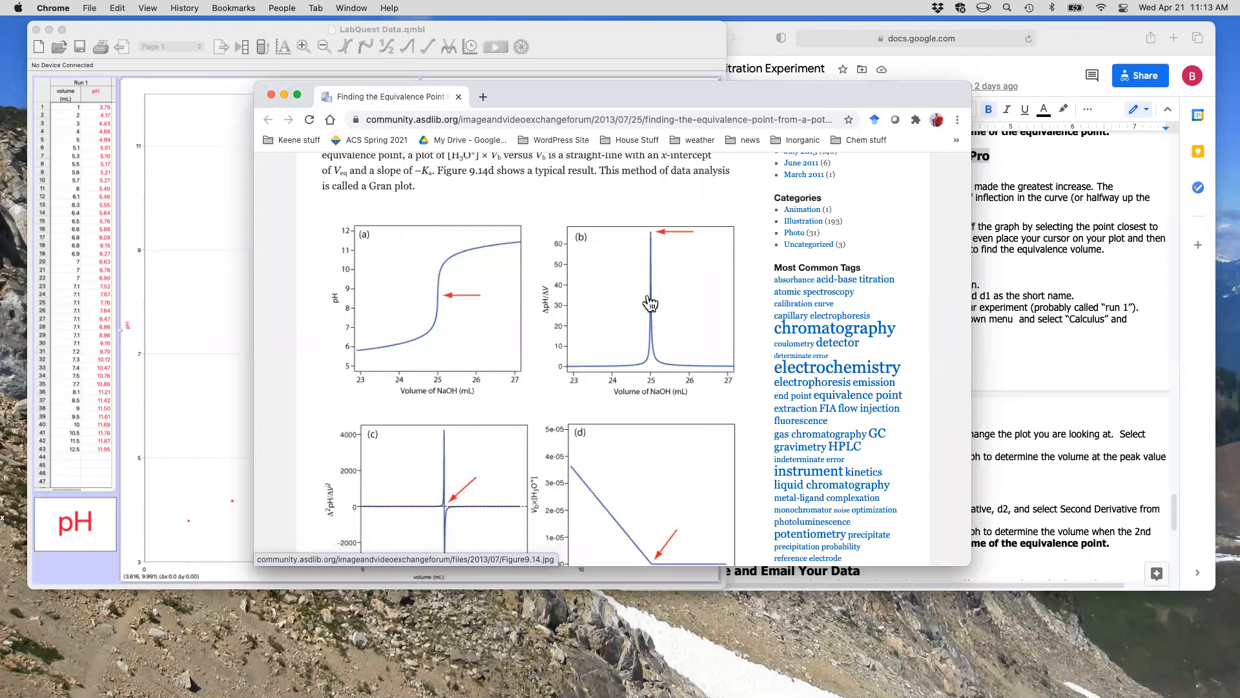
{"action": "mouse_move", "coordinate": [684, 311]}
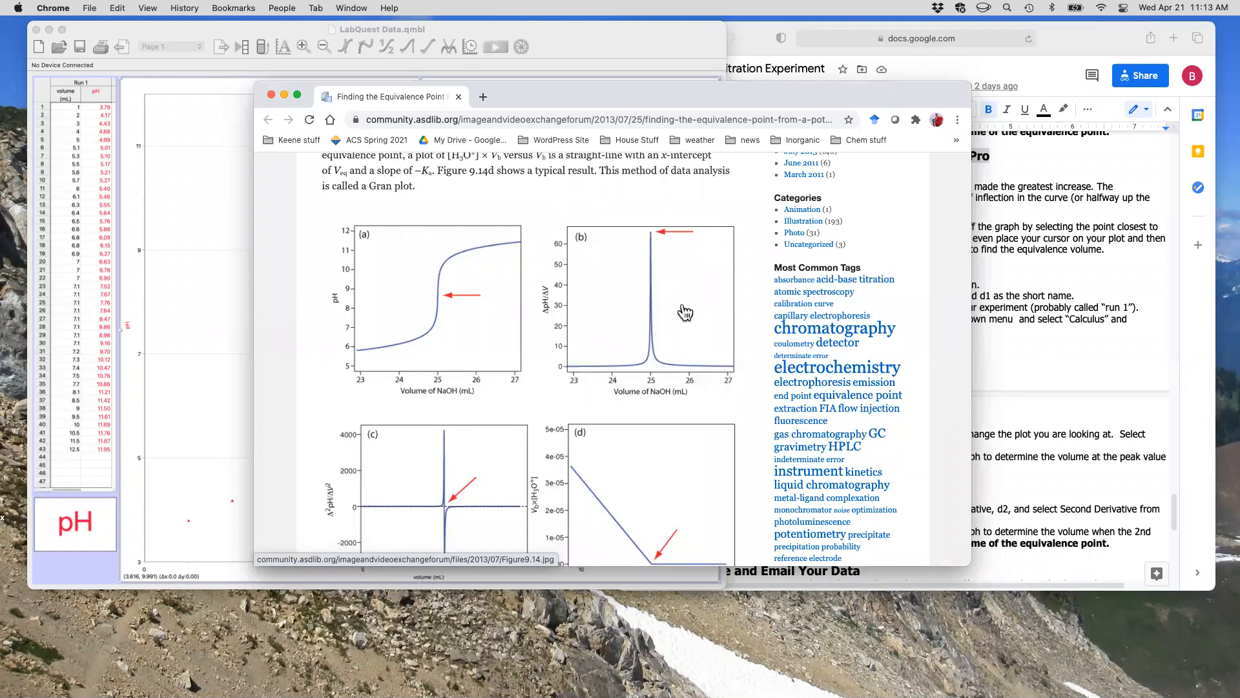
{"action": "mouse_move", "coordinate": [653, 239]}
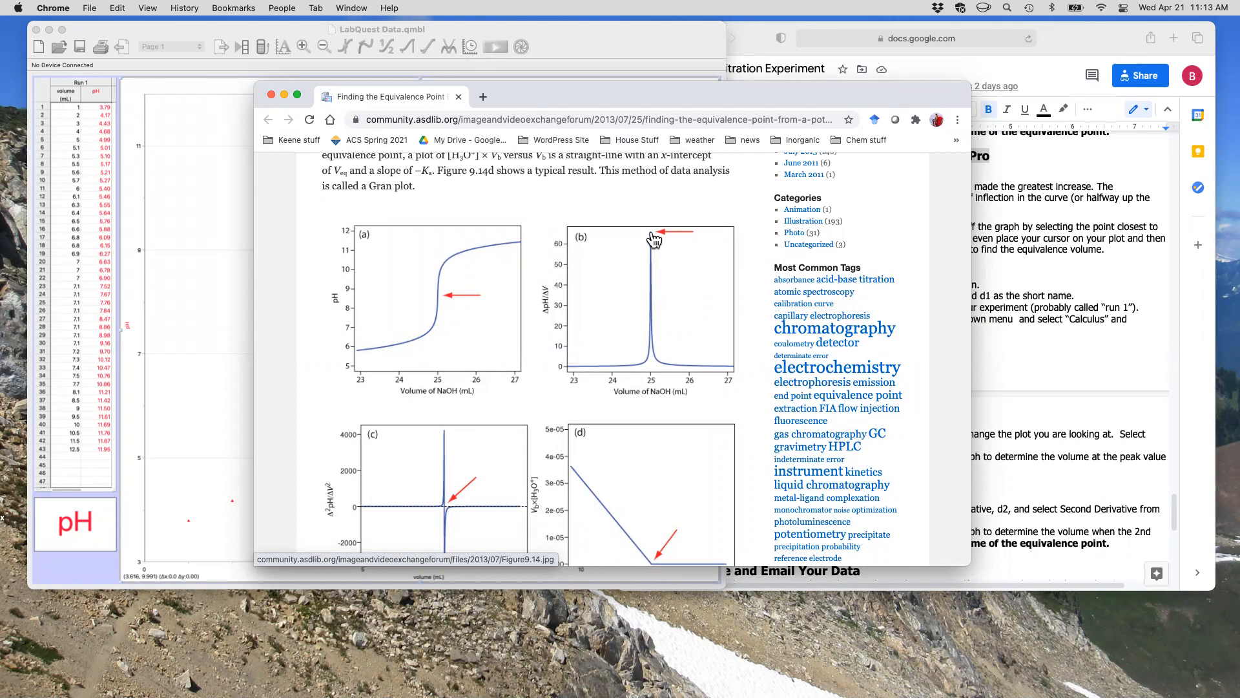
{"action": "mouse_move", "coordinate": [440, 303]}
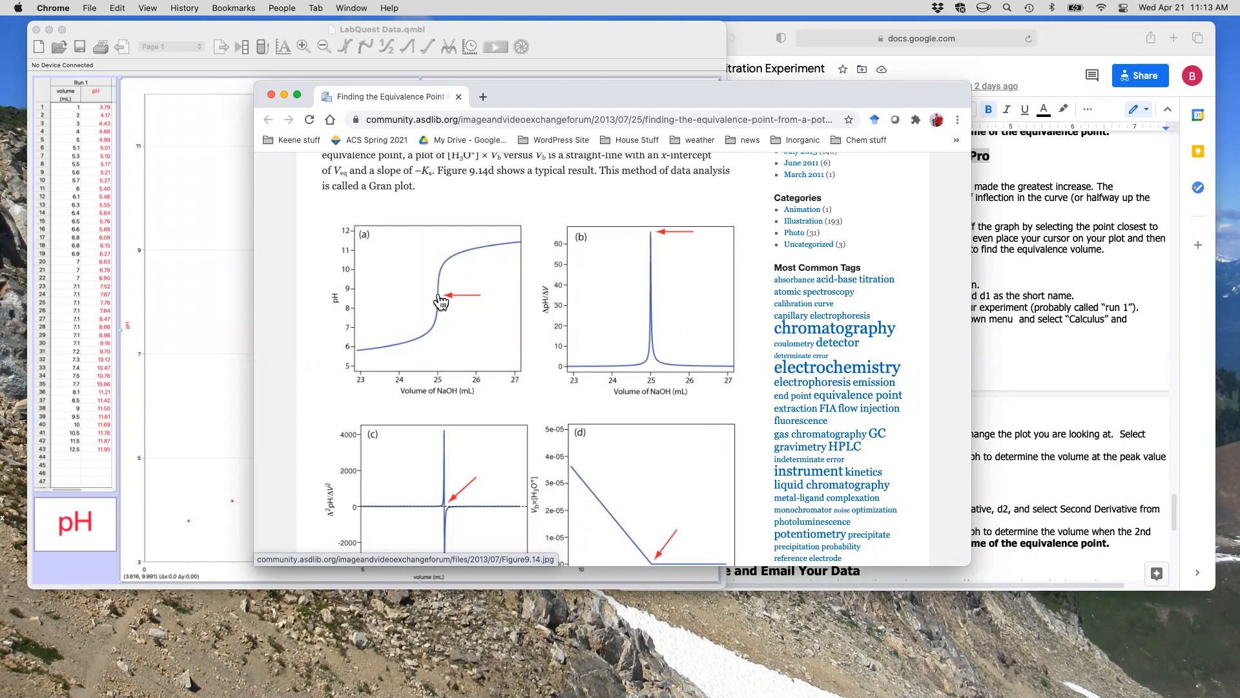
{"action": "mouse_move", "coordinate": [561, 381]}
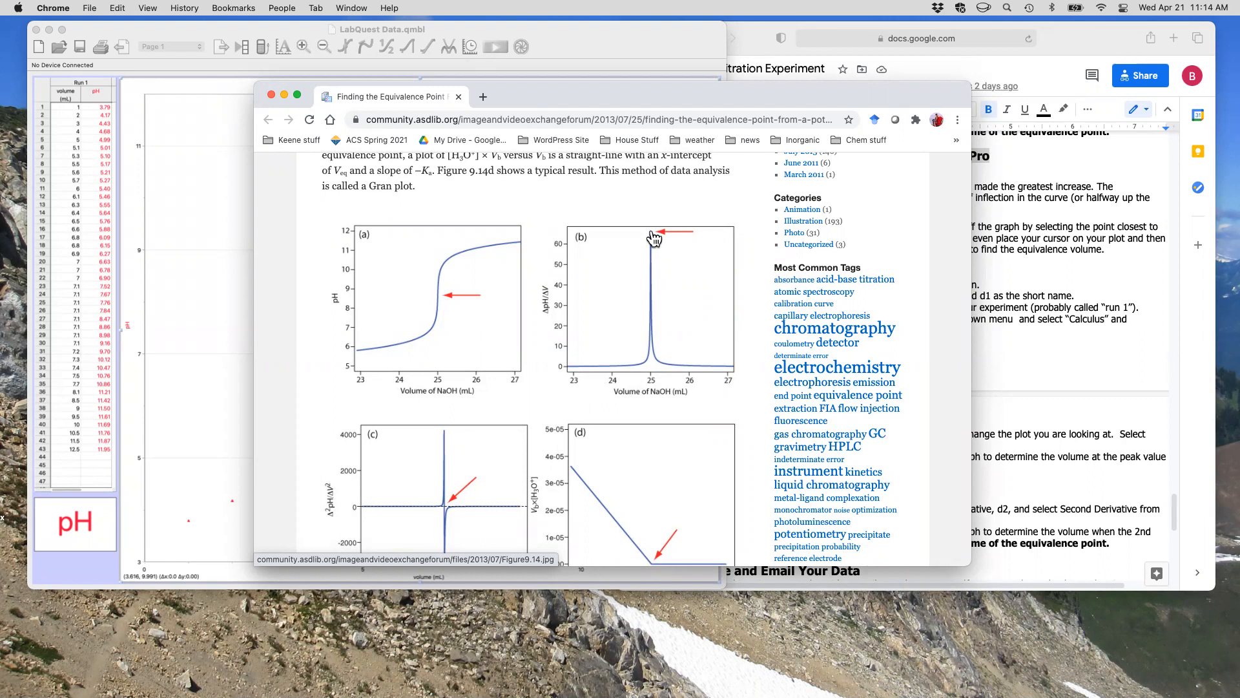
{"action": "mouse_move", "coordinate": [649, 344]}
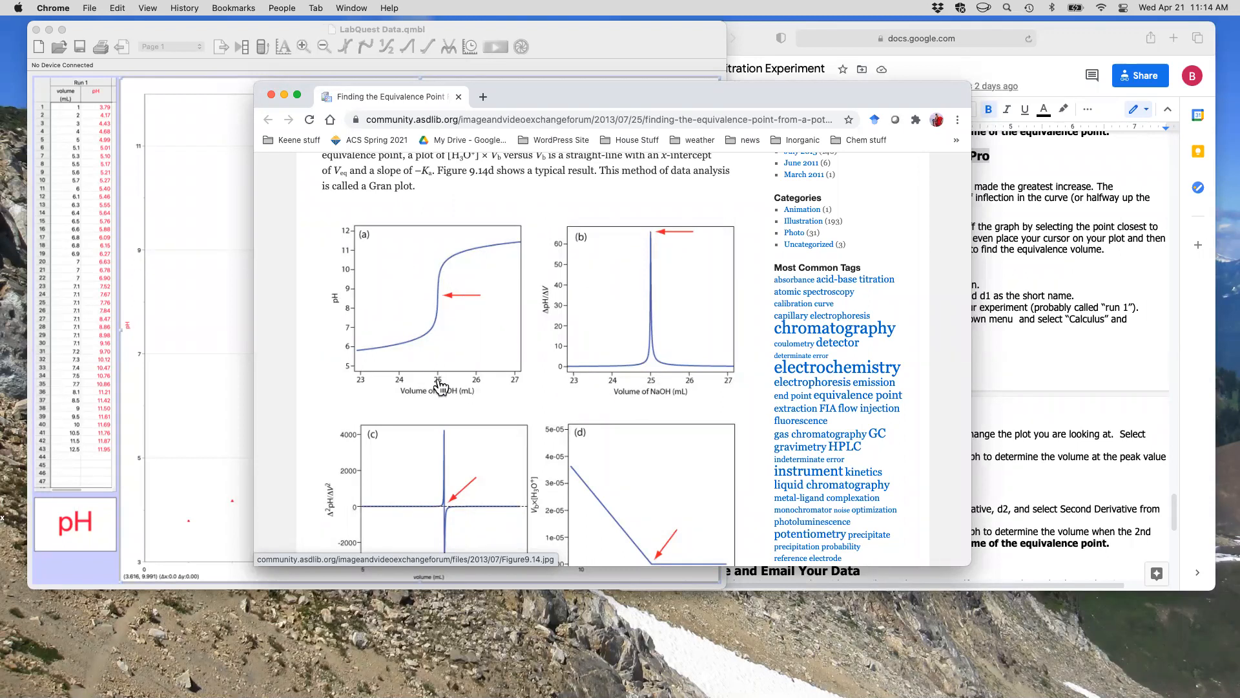
{"action": "mouse_move", "coordinate": [388, 300]}
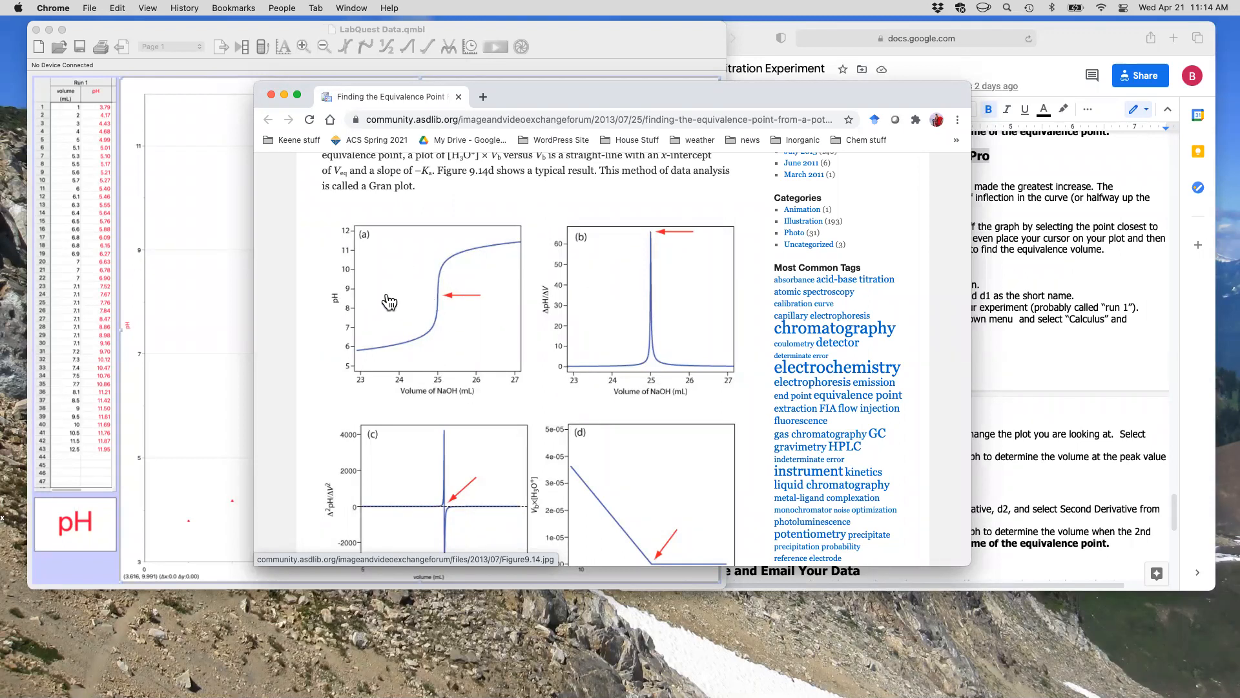
{"action": "mouse_move", "coordinate": [356, 300]}
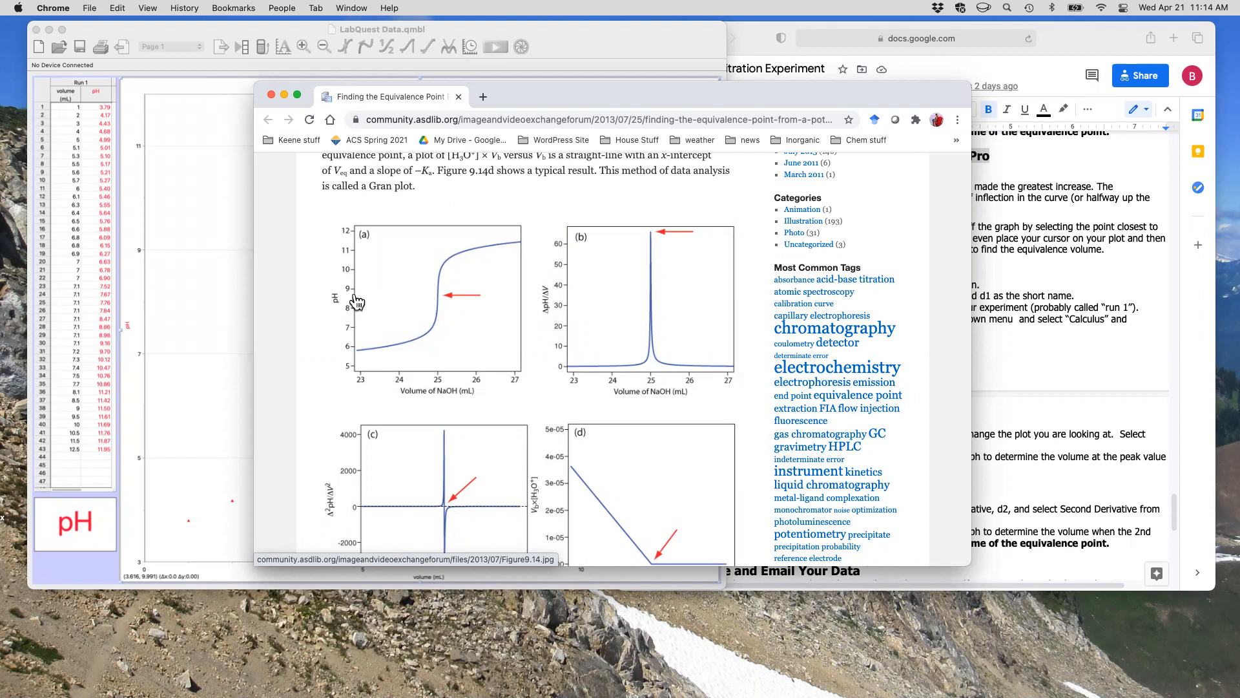
Step: Scroll slightly lower so plots (c) and (d) show their volume-of-NaOH axes
{"action": "scroll", "scroll_direction": "down", "scroll_amount": 3}
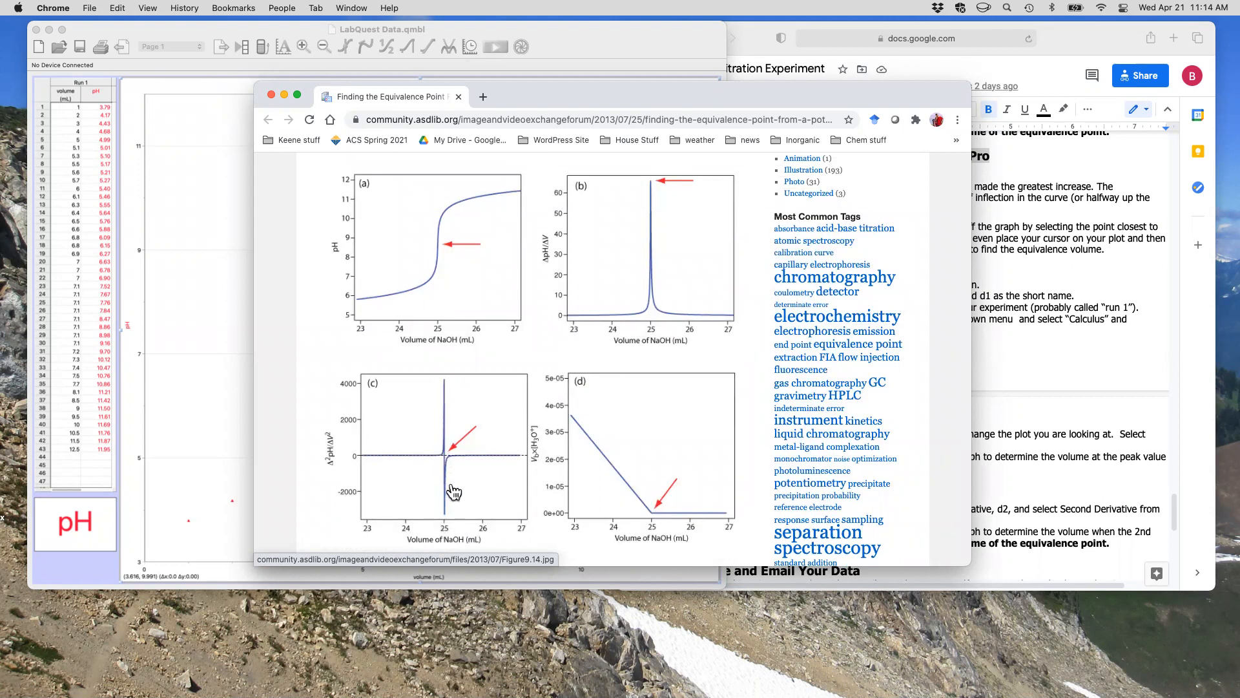
{"action": "mouse_move", "coordinate": [524, 462]}
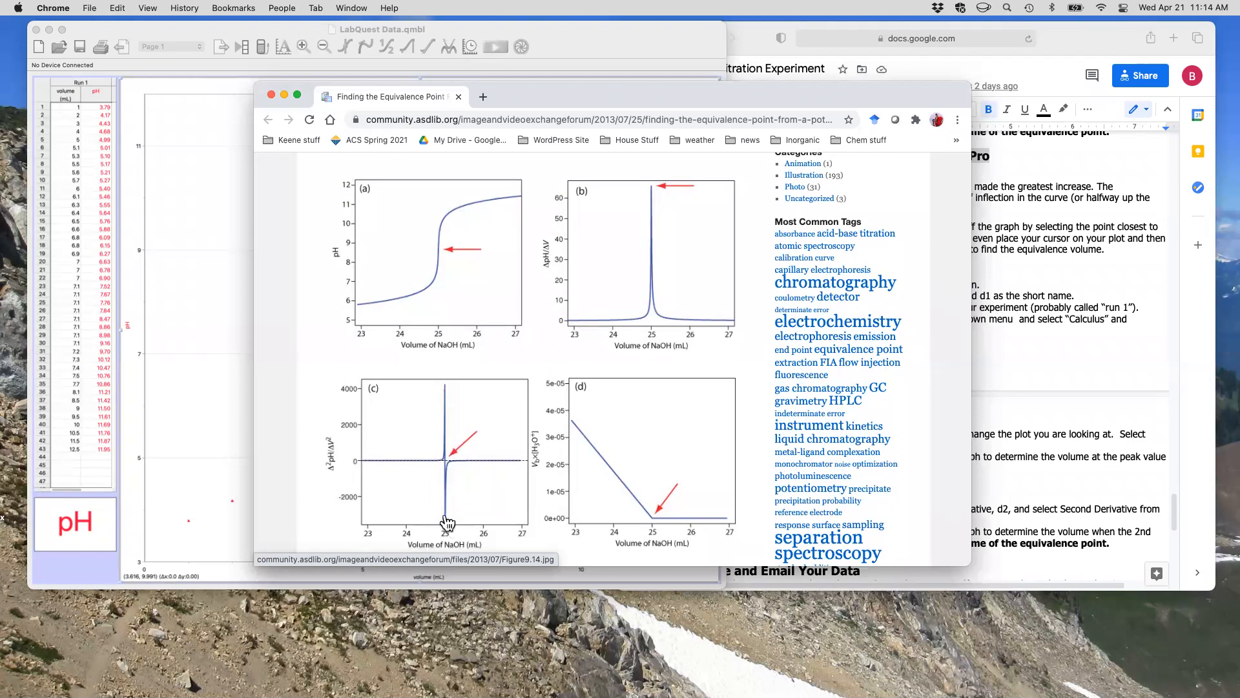
{"action": "mouse_move", "coordinate": [448, 391]}
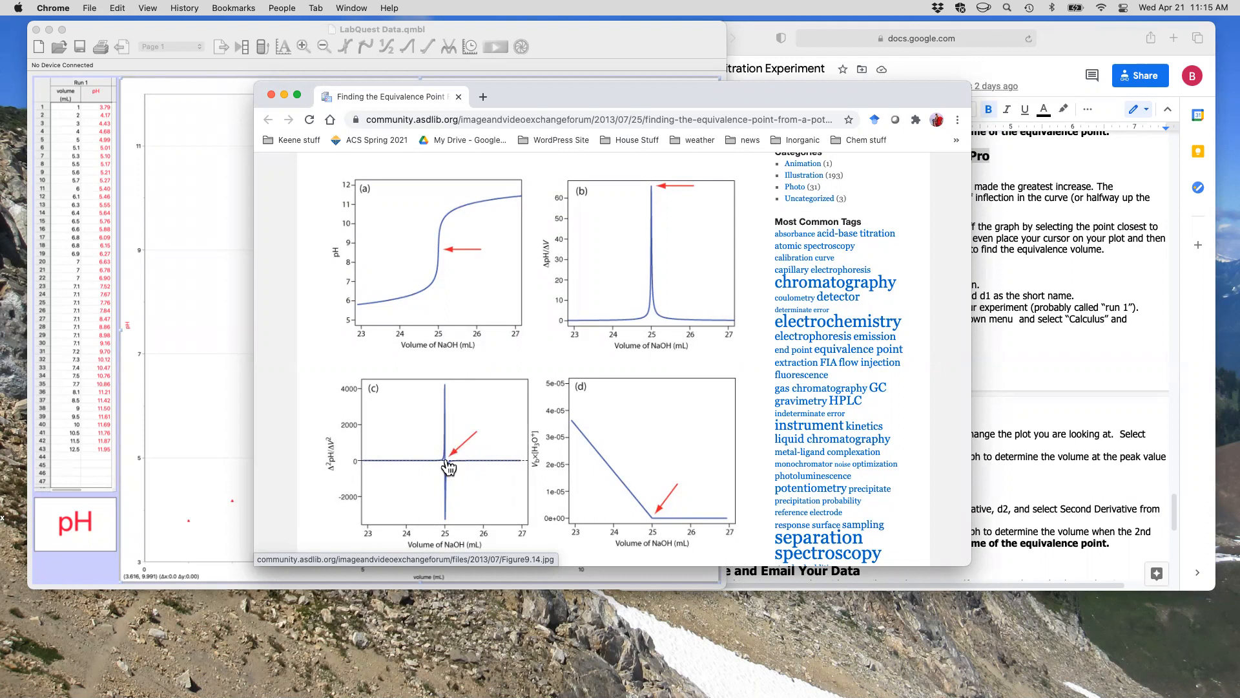
{"action": "mouse_move", "coordinate": [447, 391]}
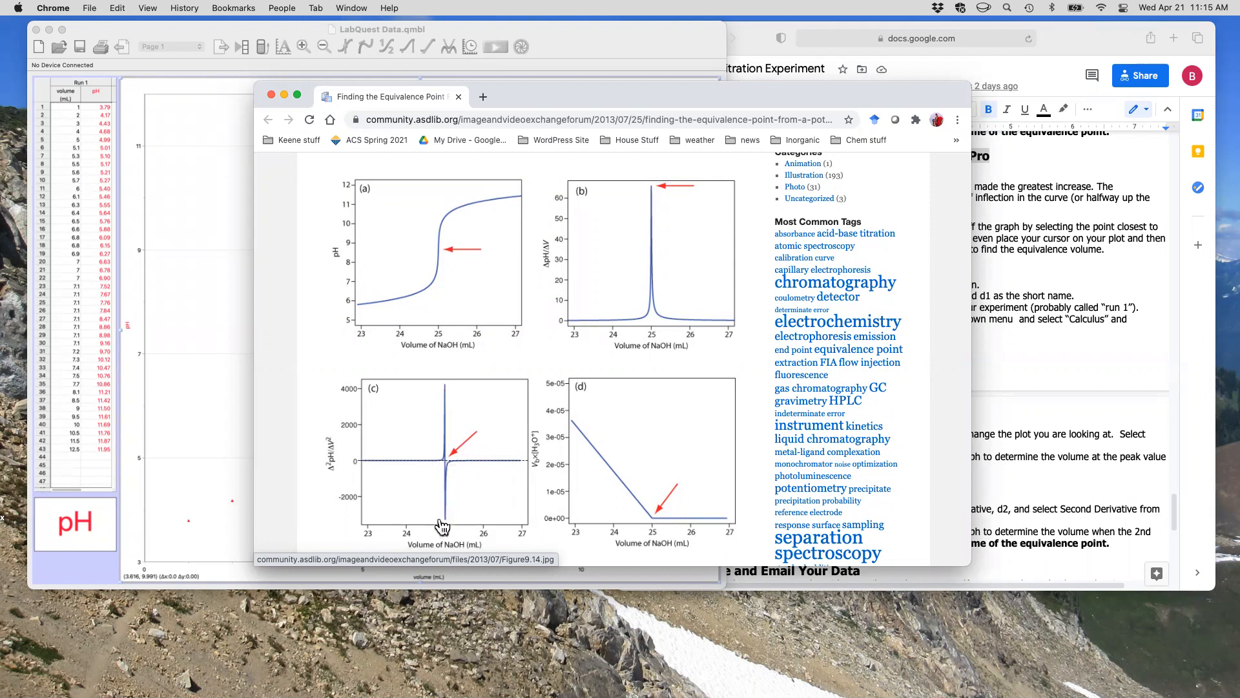
{"action": "mouse_move", "coordinate": [447, 466]}
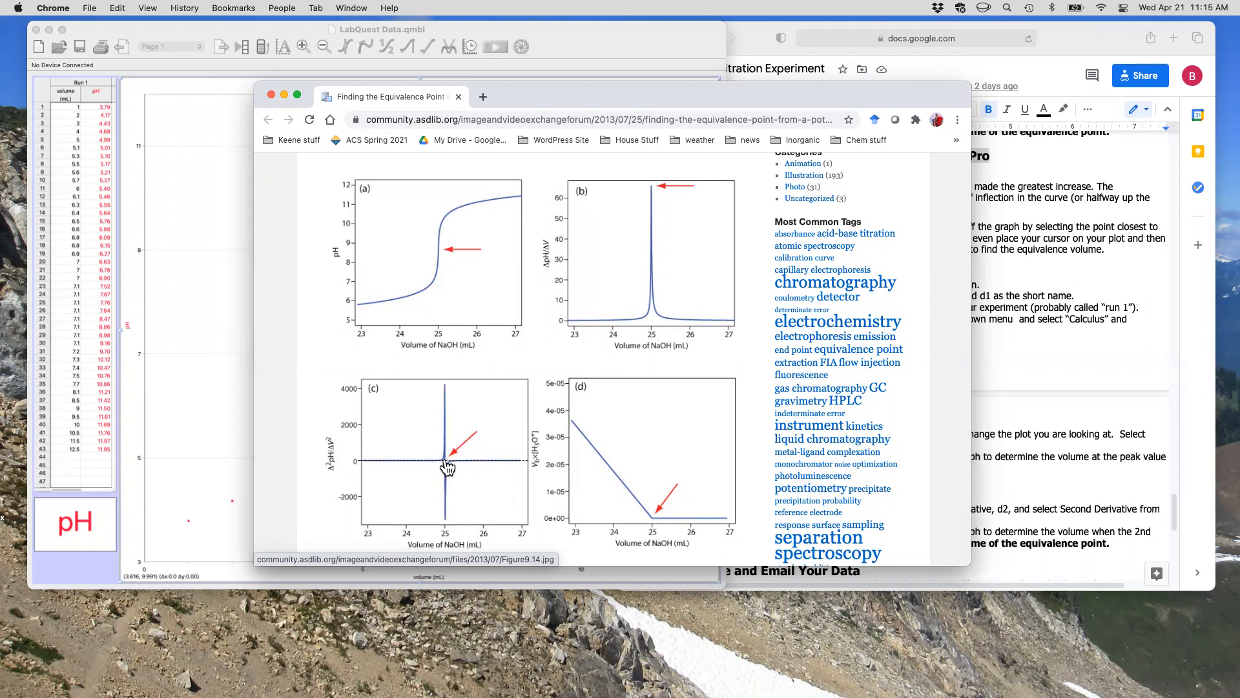
{"action": "mouse_move", "coordinate": [448, 510]}
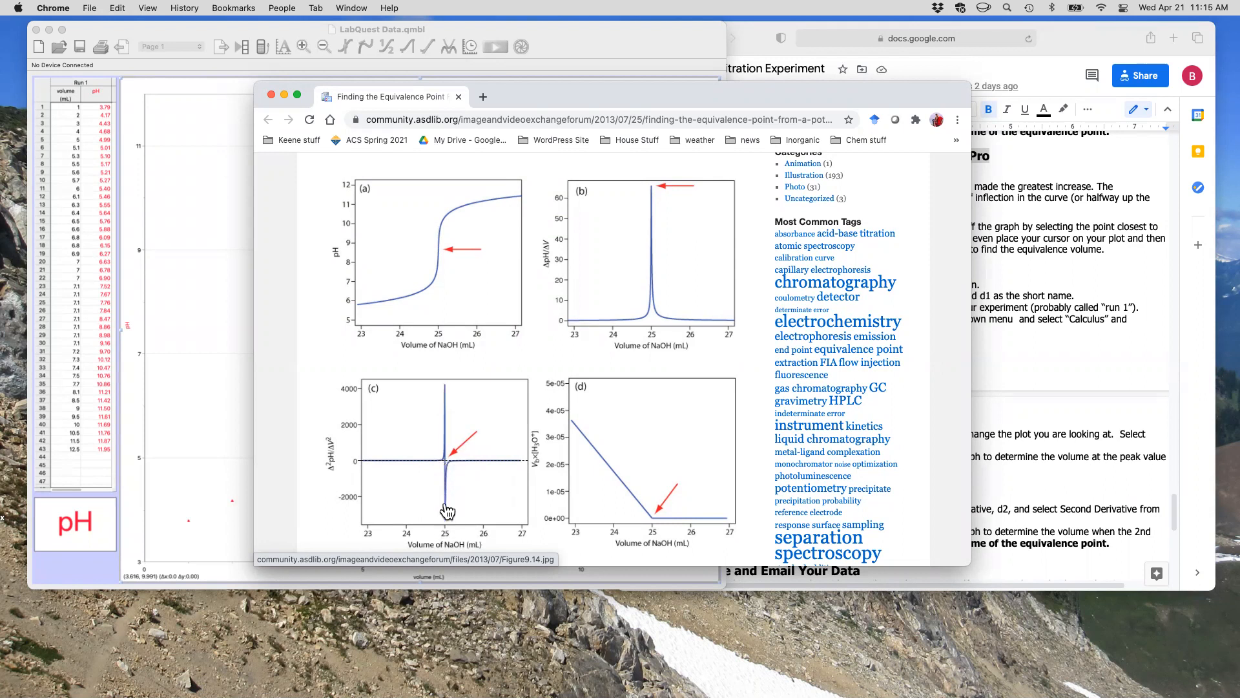
{"action": "mouse_move", "coordinate": [445, 540]}
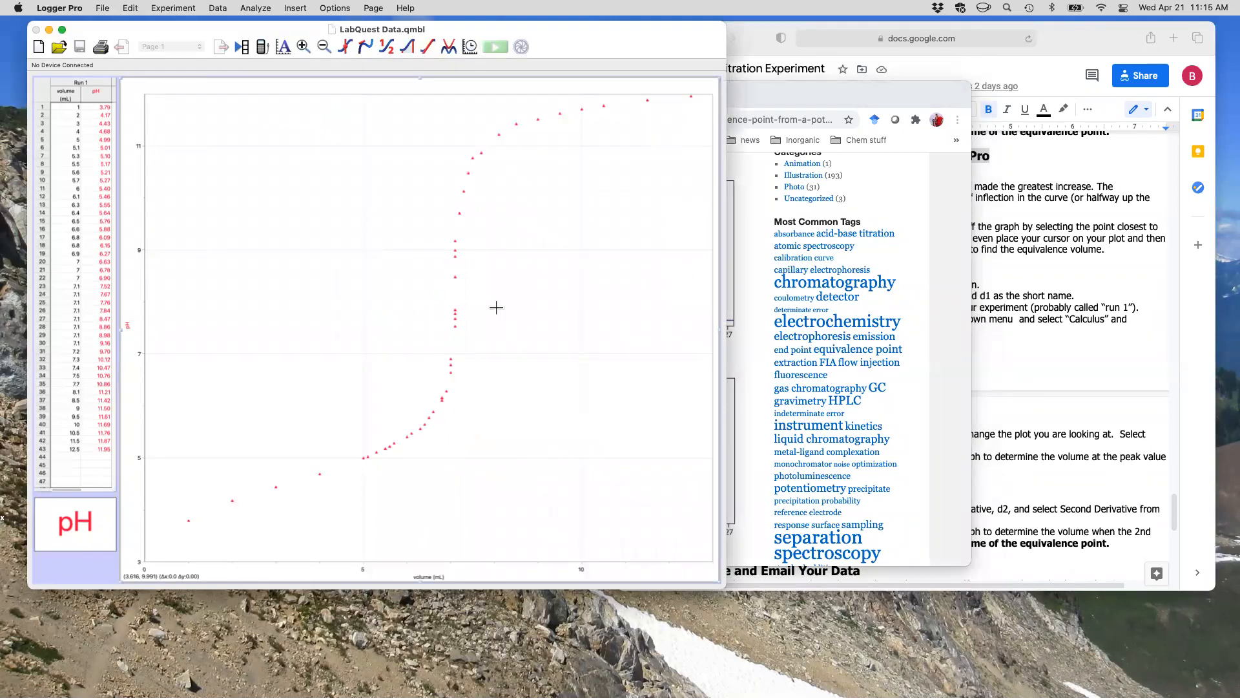
{"action": "mouse_move", "coordinate": [540, 300]}
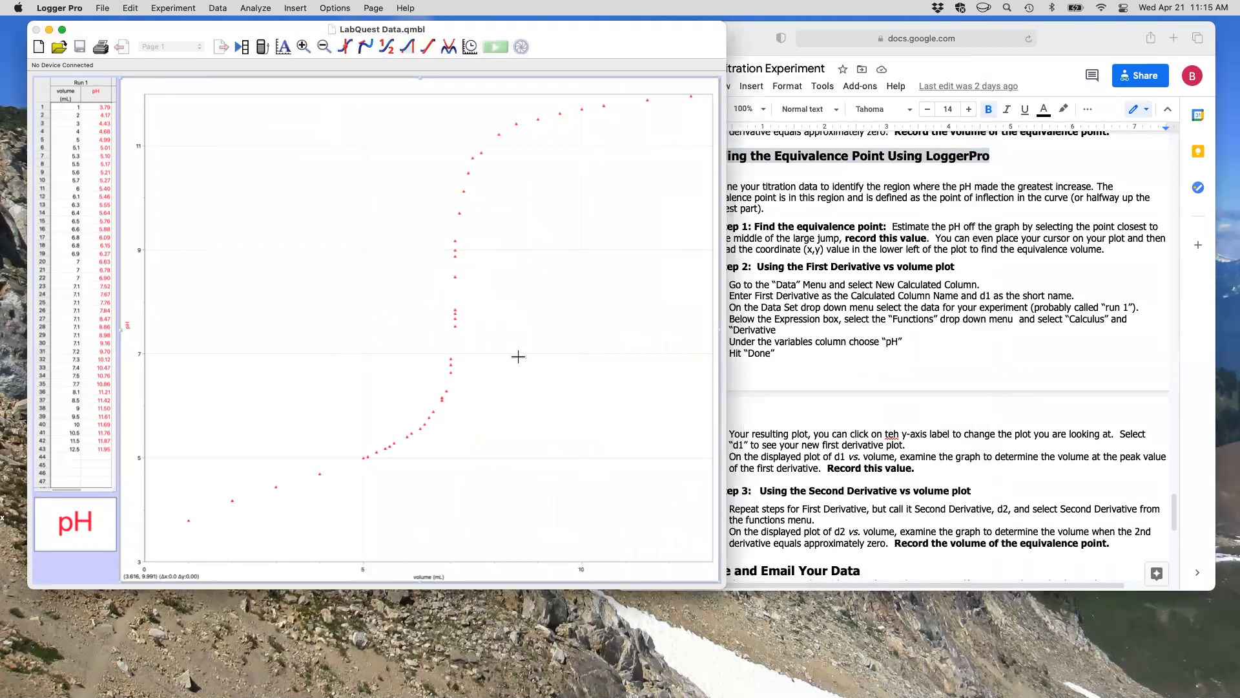
{"action": "mouse_move", "coordinate": [190, 39]}
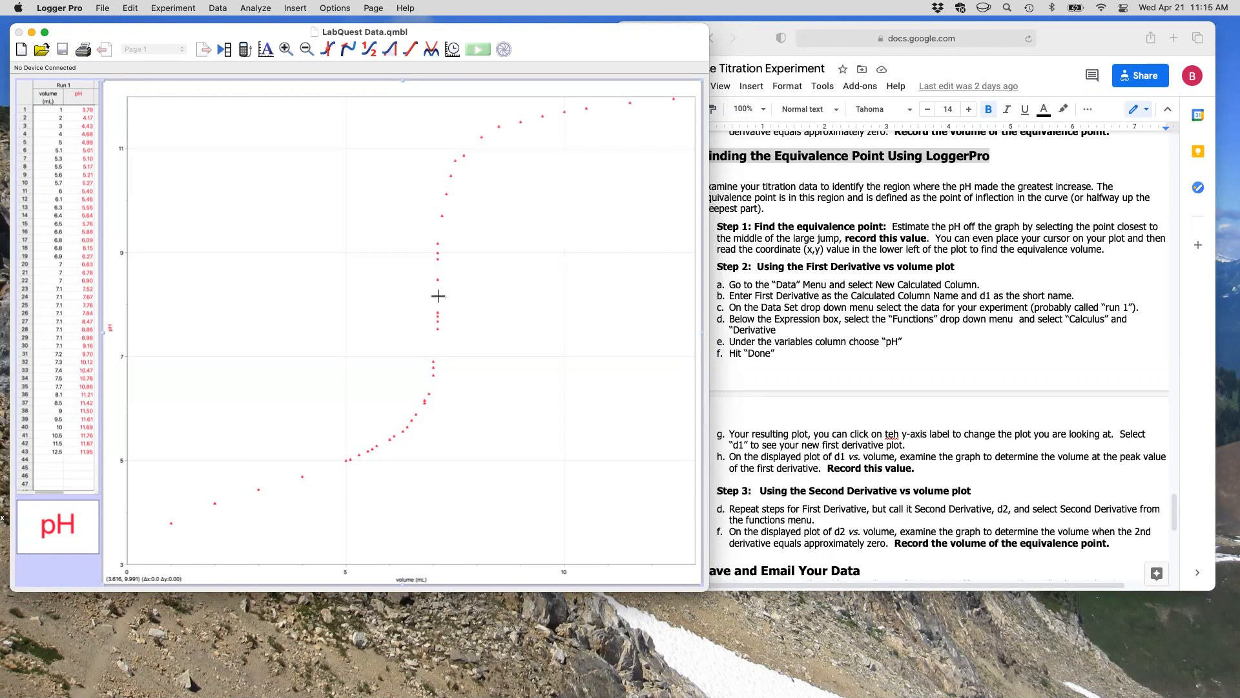
{"action": "mouse_move", "coordinate": [443, 479]}
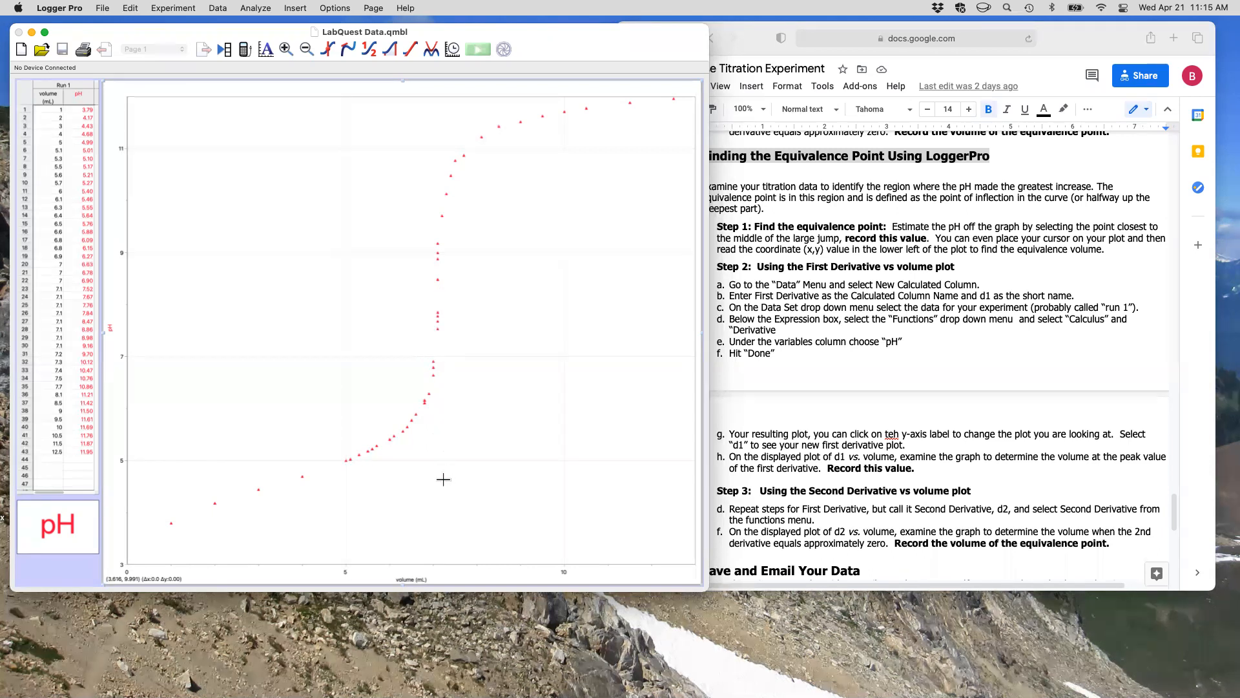
{"action": "mouse_move", "coordinate": [443, 571]}
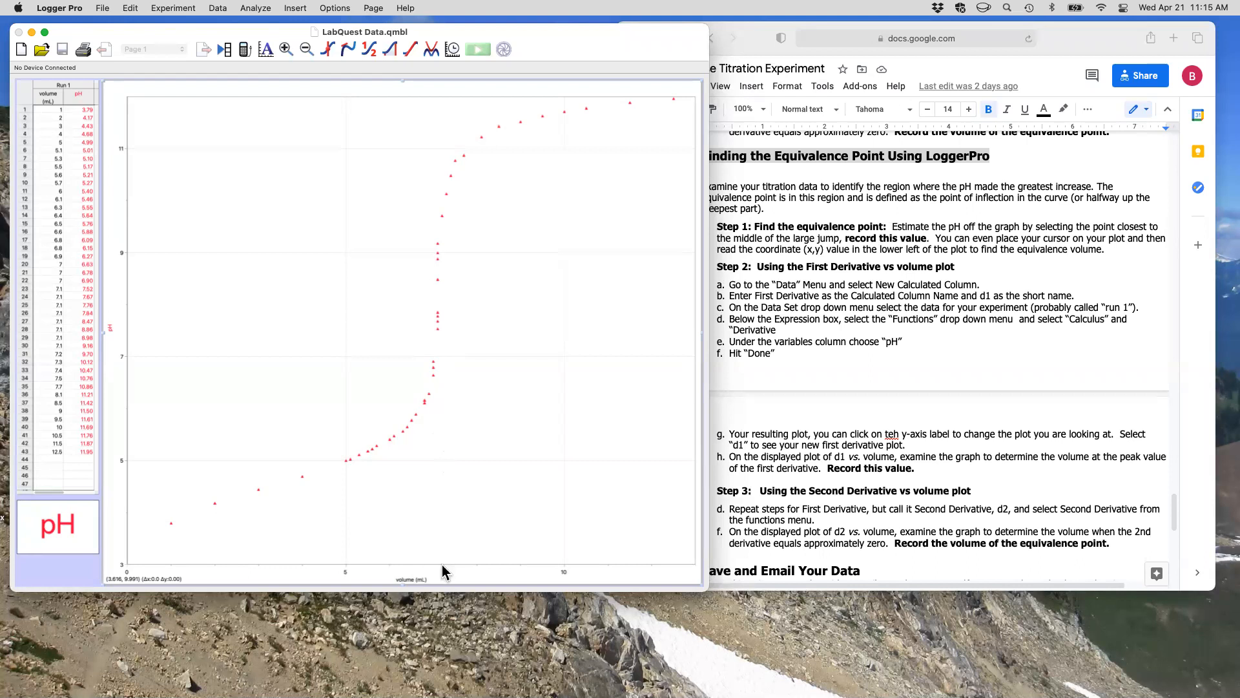
{"action": "mouse_move", "coordinate": [443, 572]}
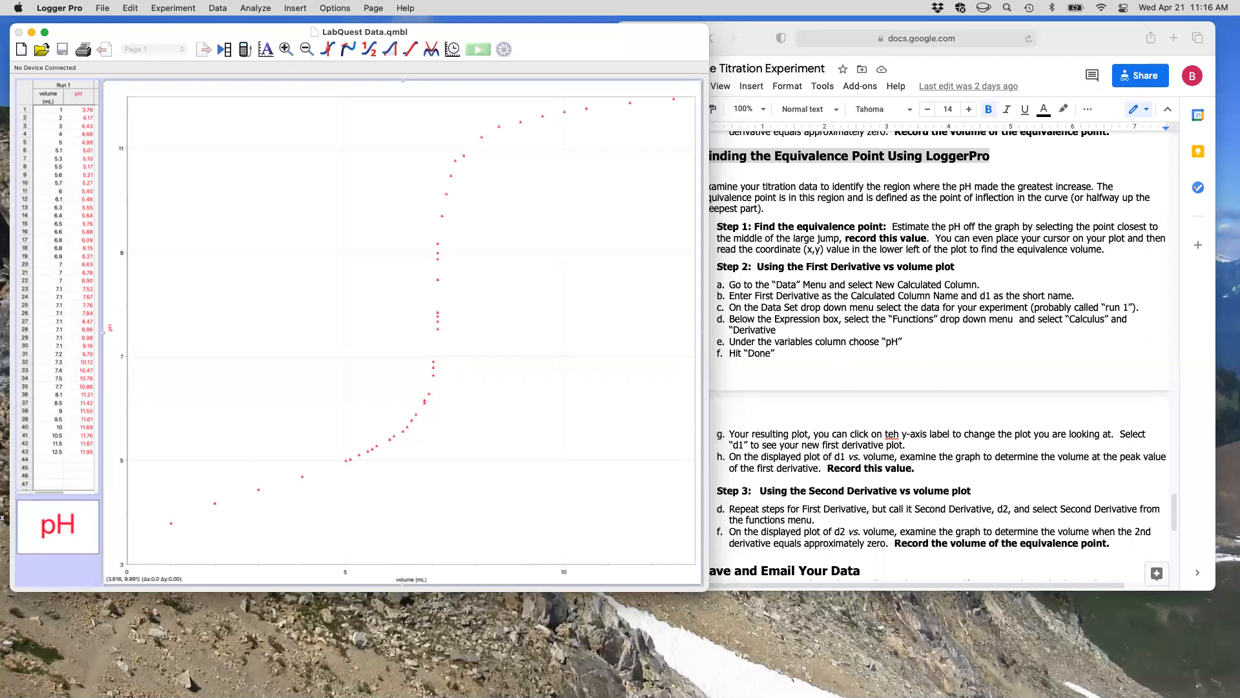
{"action": "mouse_move", "coordinate": [434, 296]}
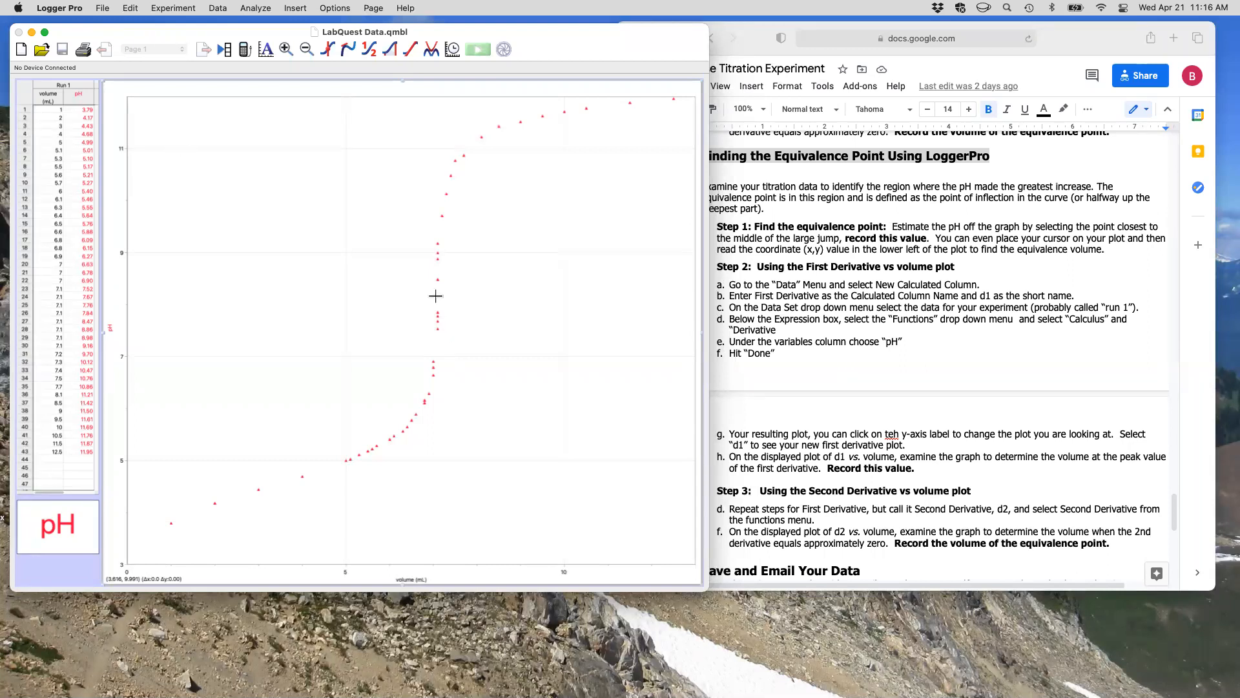
{"action": "mouse_move", "coordinate": [127, 300]}
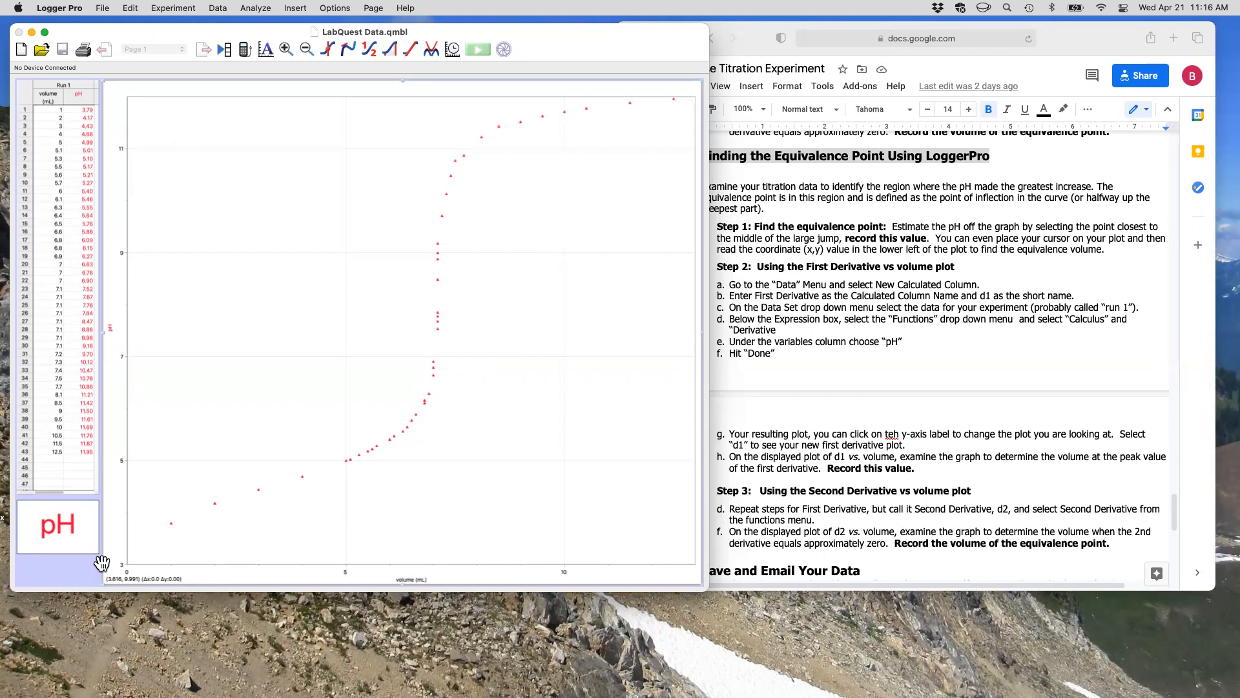
{"action": "mouse_move", "coordinate": [175, 32]}
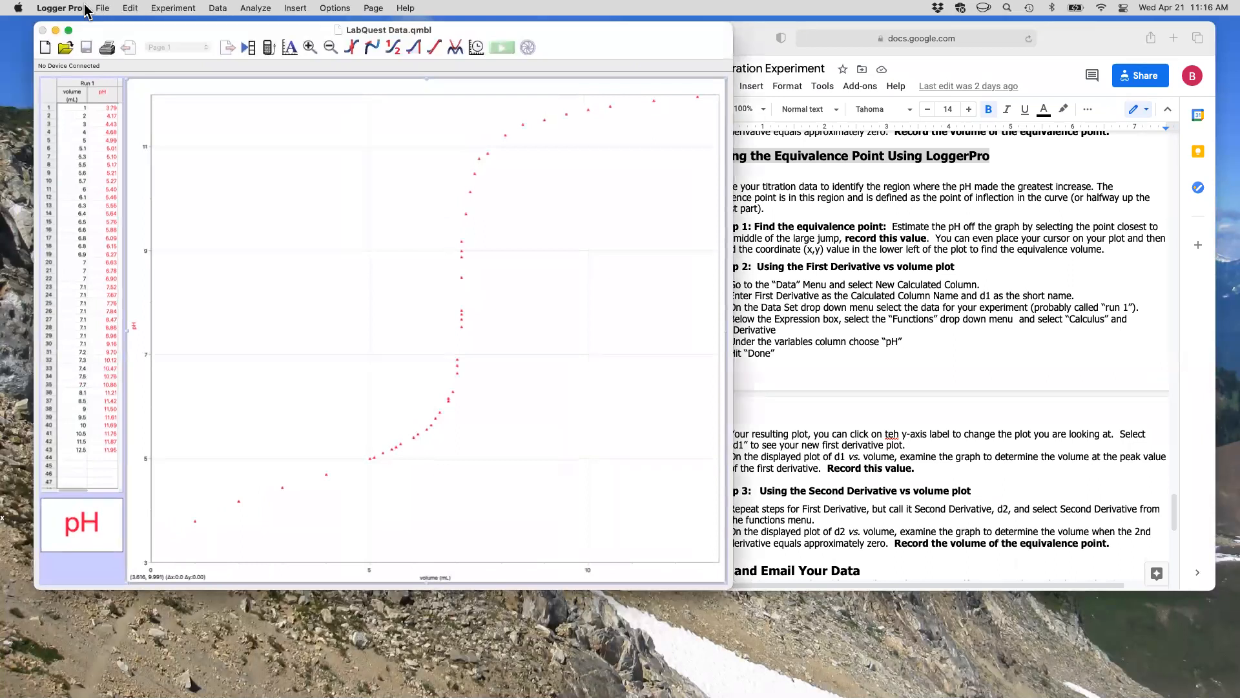
Step: Reopen LabQuest Data.qmbl and dismiss the Vernier LabQuest creation notice
{"action": "left_click", "coordinate": [60, 8]}
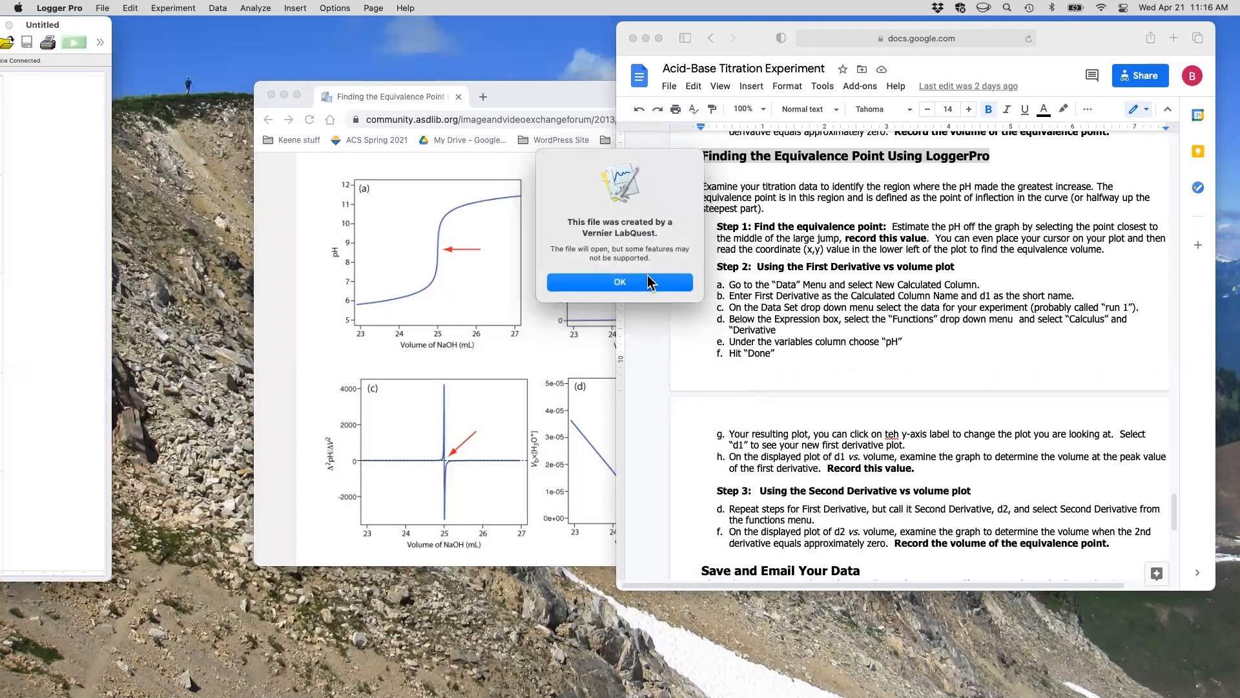
{"action": "left_click", "coordinate": [619, 281]}
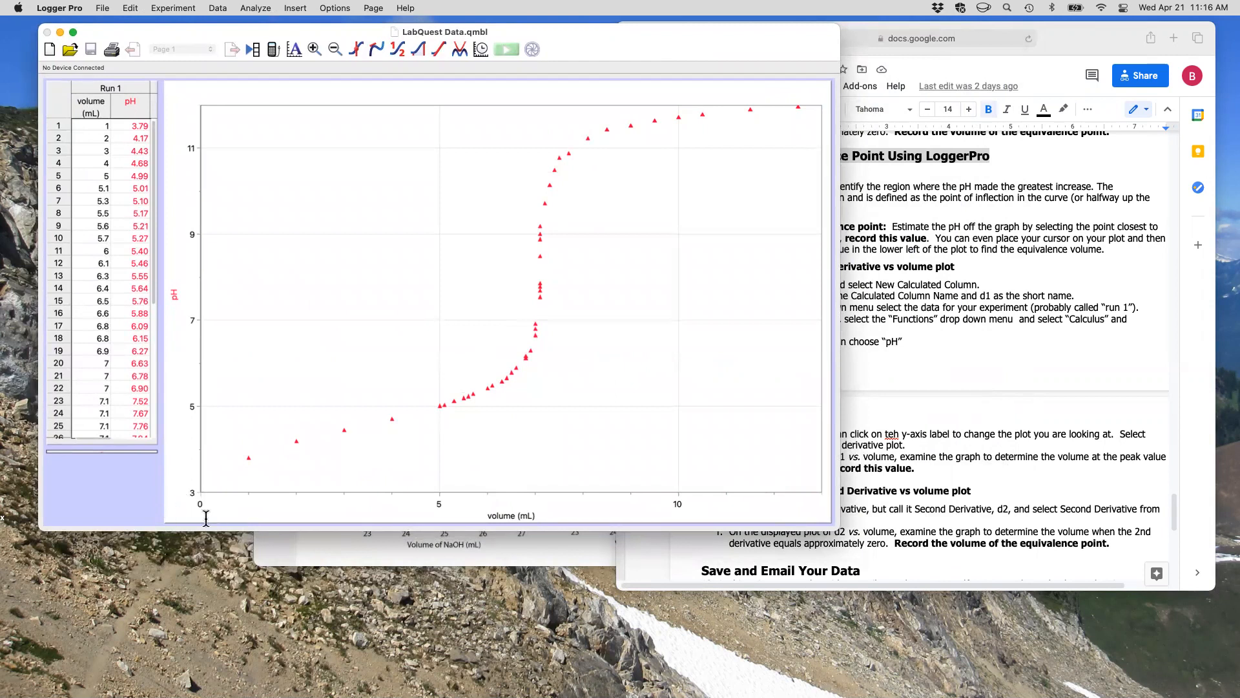
{"action": "mouse_move", "coordinate": [381, 409]}
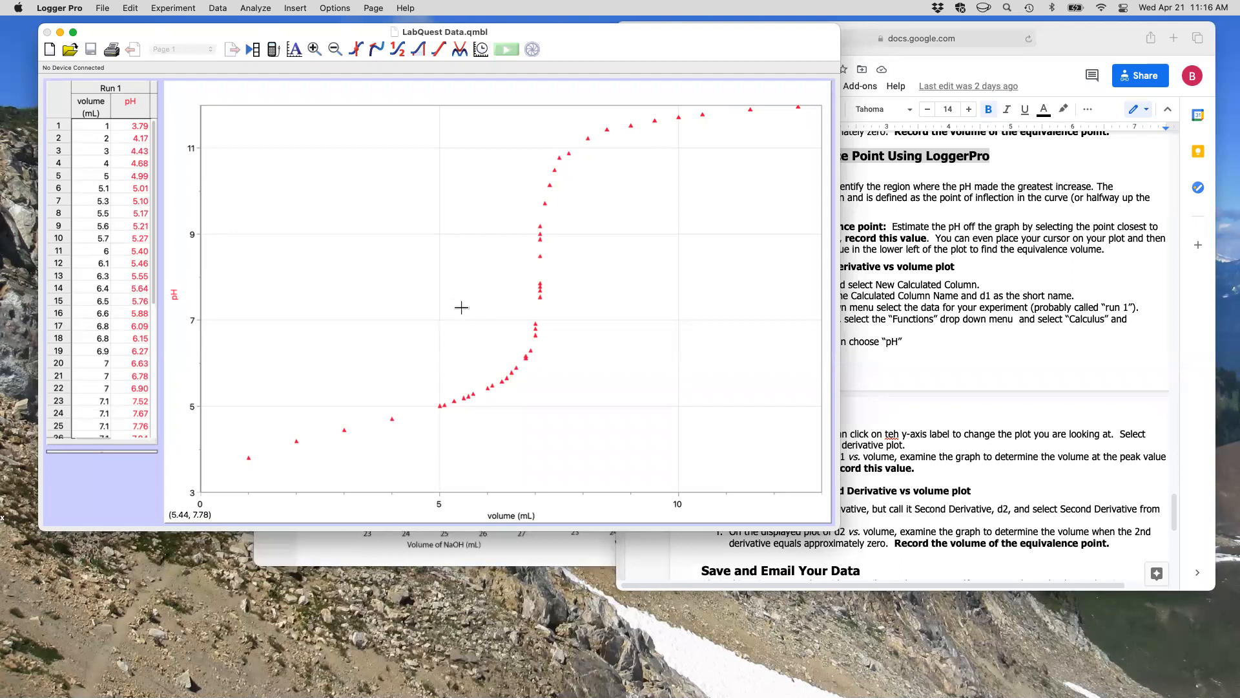
{"action": "mouse_move", "coordinate": [500, 311]}
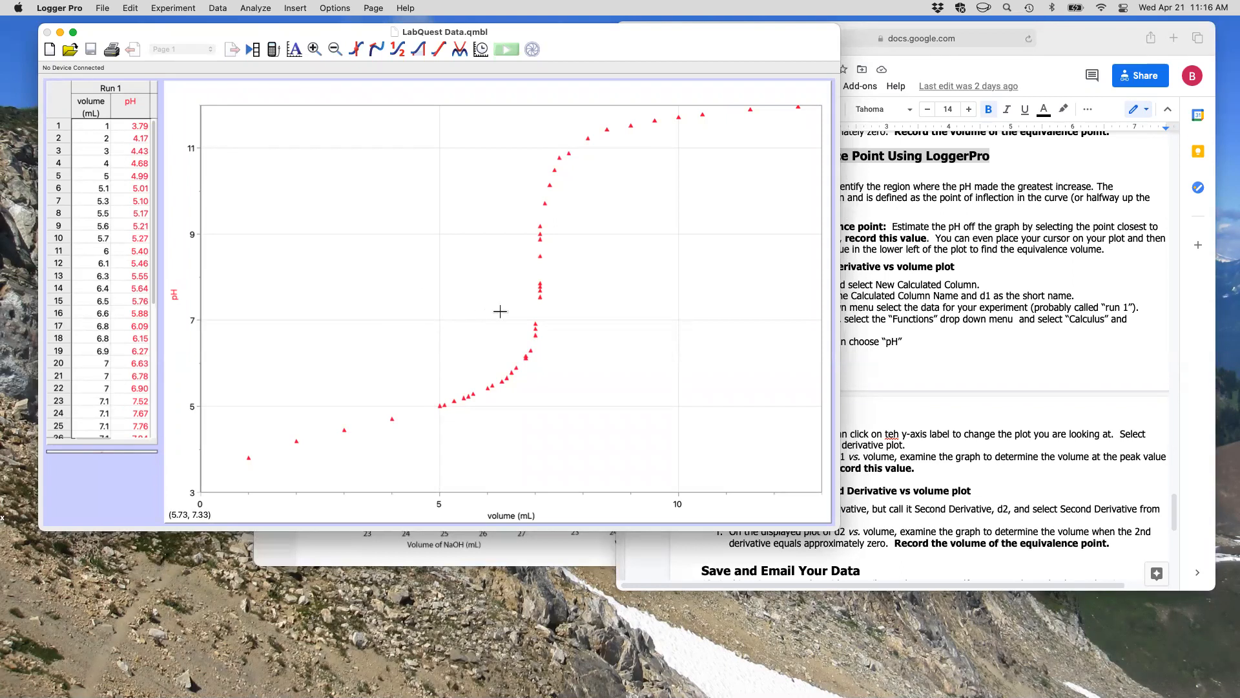
{"action": "mouse_move", "coordinate": [538, 300]}
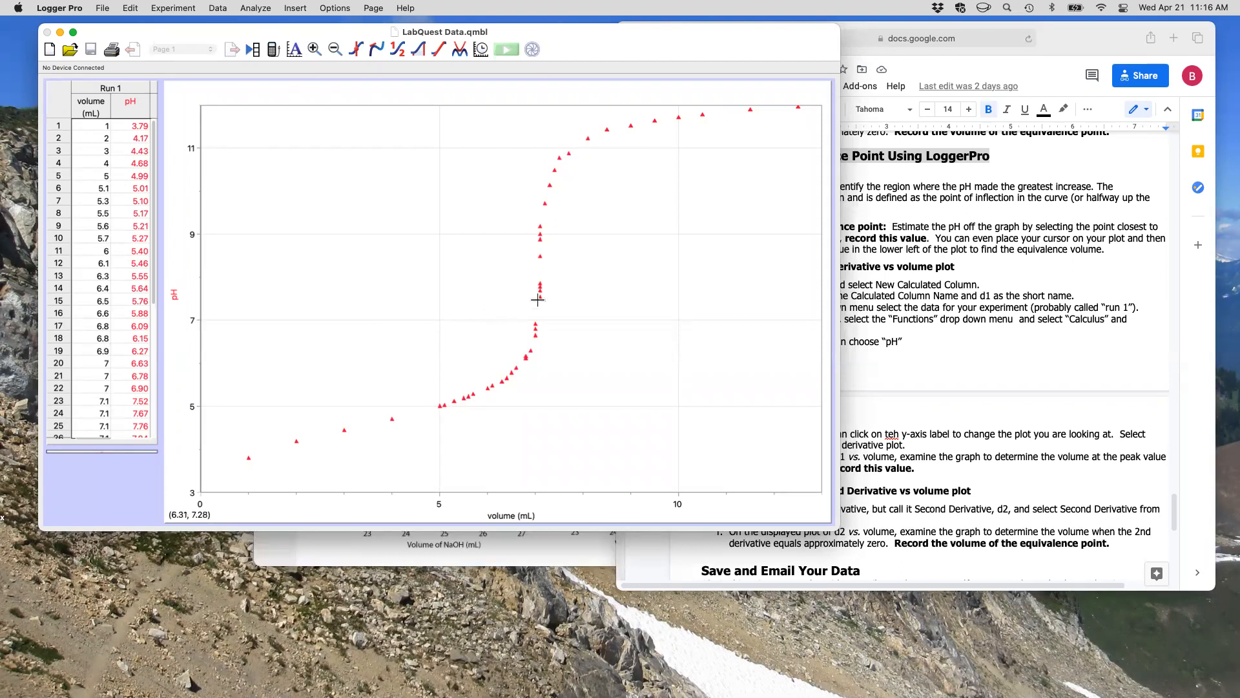
{"action": "mouse_move", "coordinate": [538, 272]}
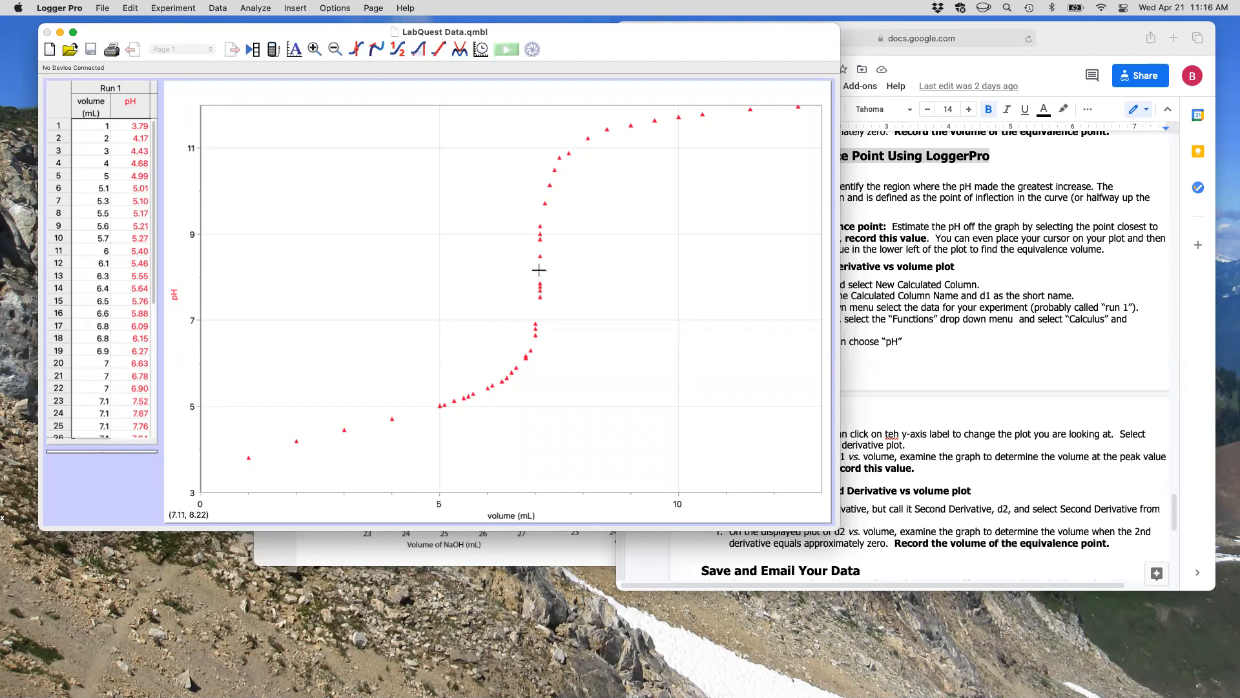
{"action": "mouse_move", "coordinate": [539, 270]}
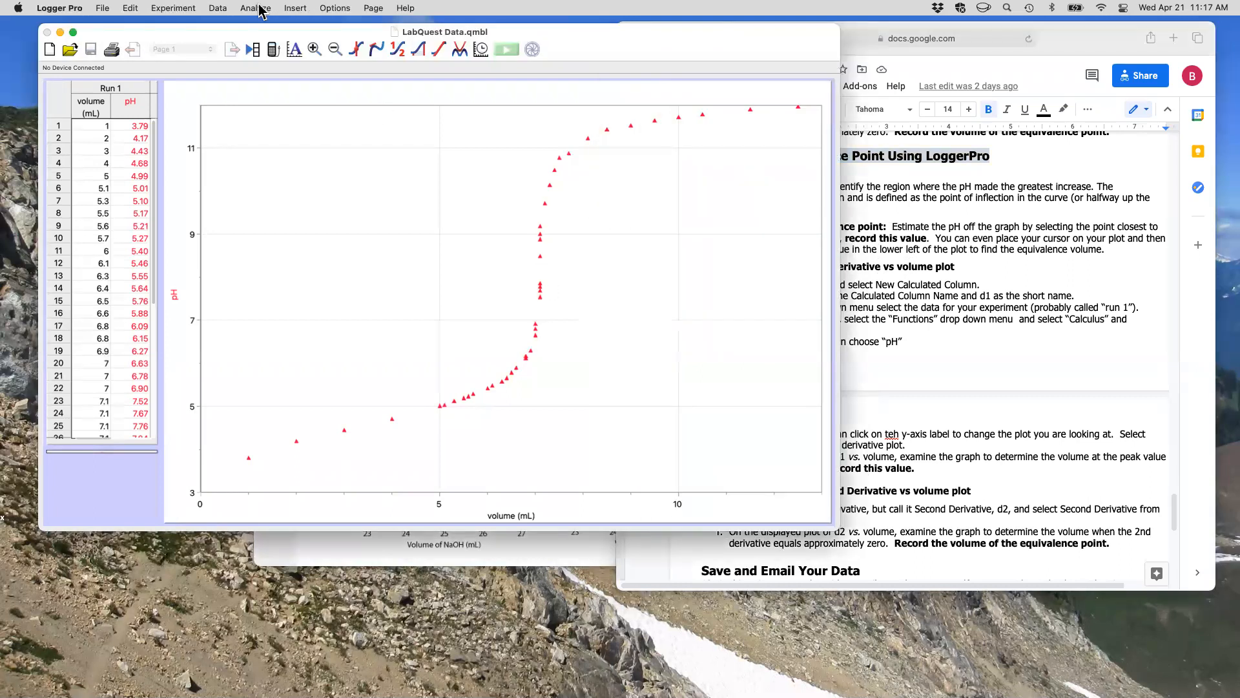
Step: Create a calculated column named First Derivative, short name d1, on Run 1
{"action": "left_click", "coordinate": [217, 8]}
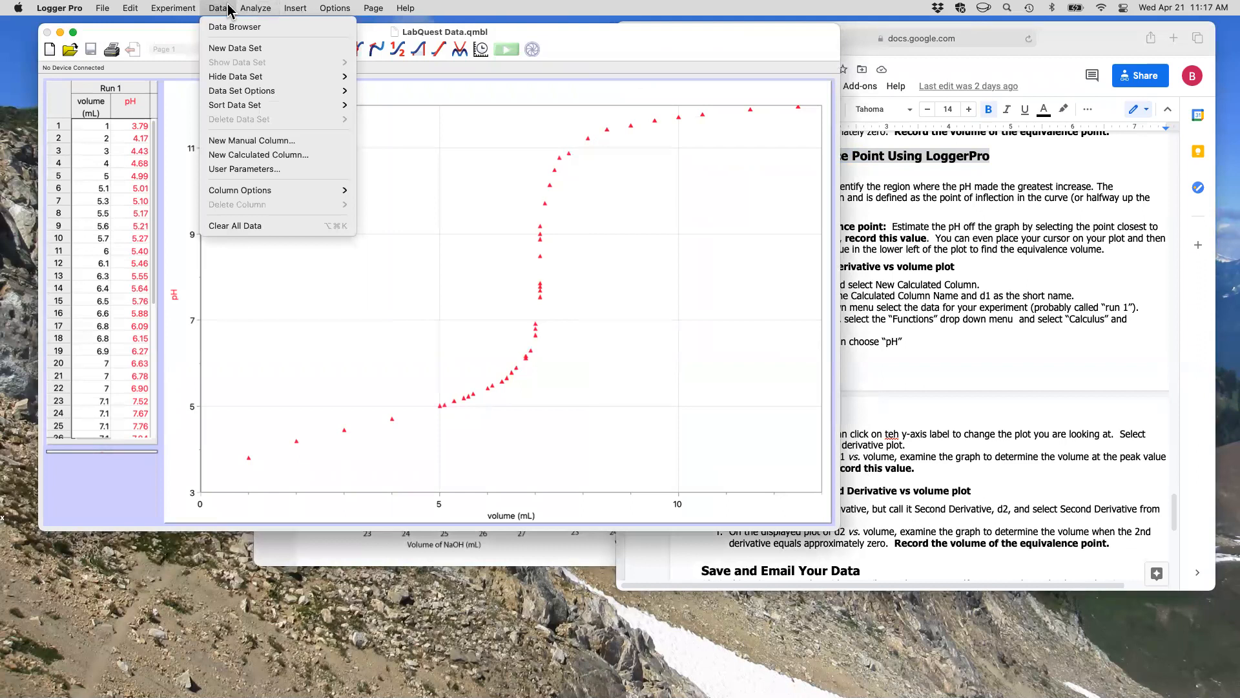
{"action": "mouse_move", "coordinate": [258, 155]}
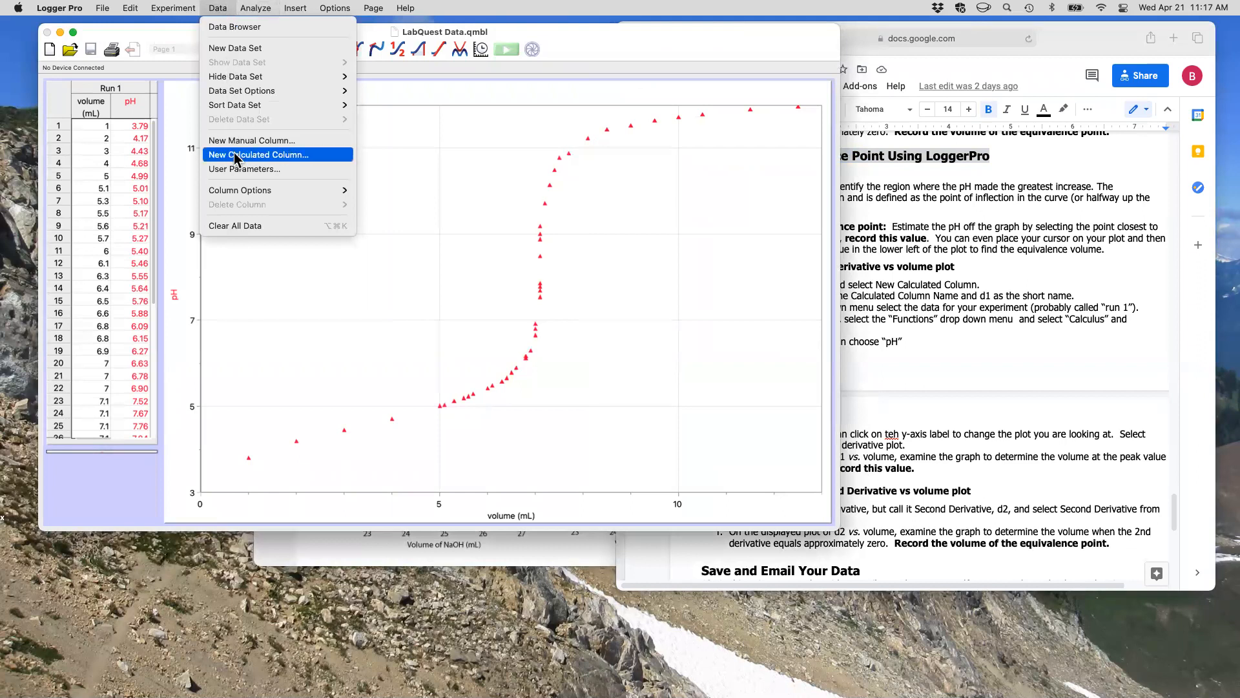
{"action": "left_click", "coordinate": [258, 155]}
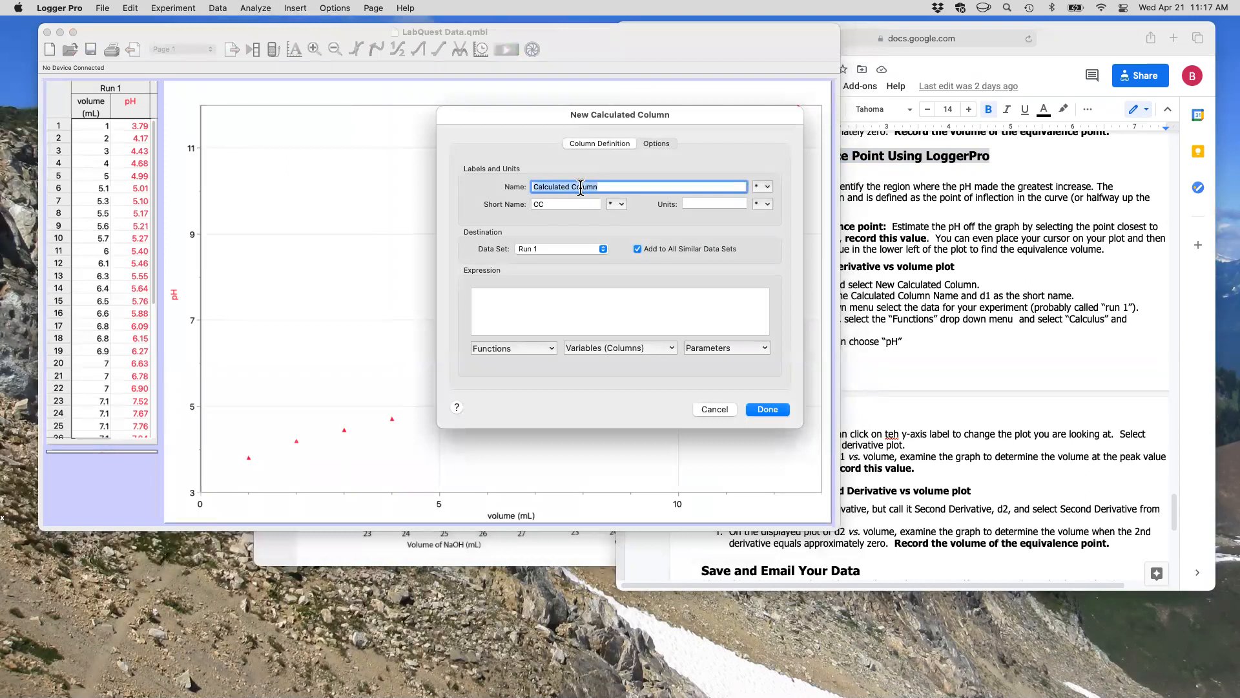
{"action": "type", "text": "First Deri"}
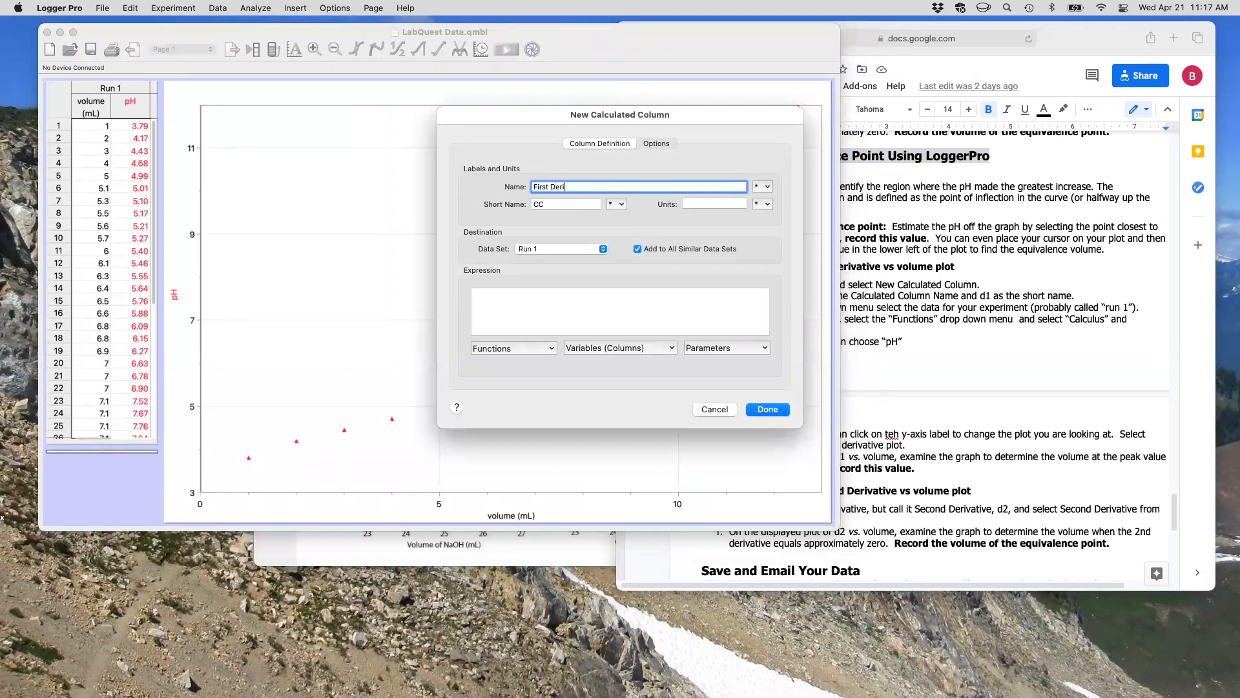
{"action": "type", "text": "vative"}
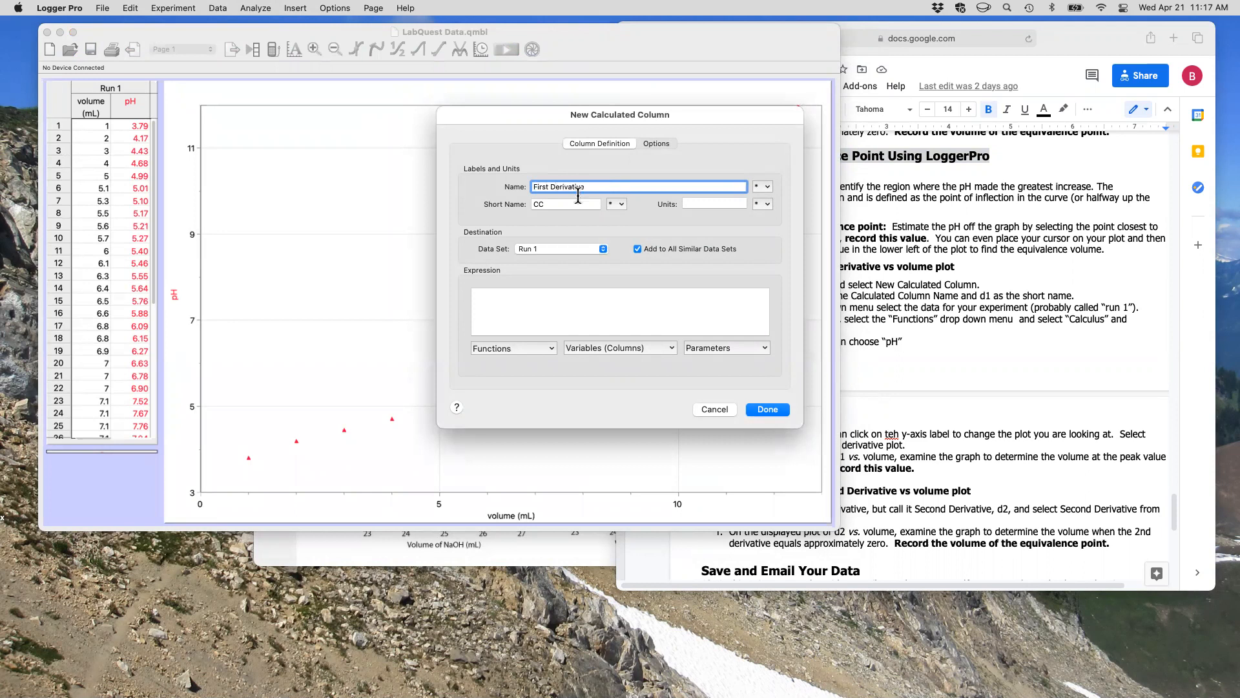
{"action": "left_click", "coordinate": [566, 204]}
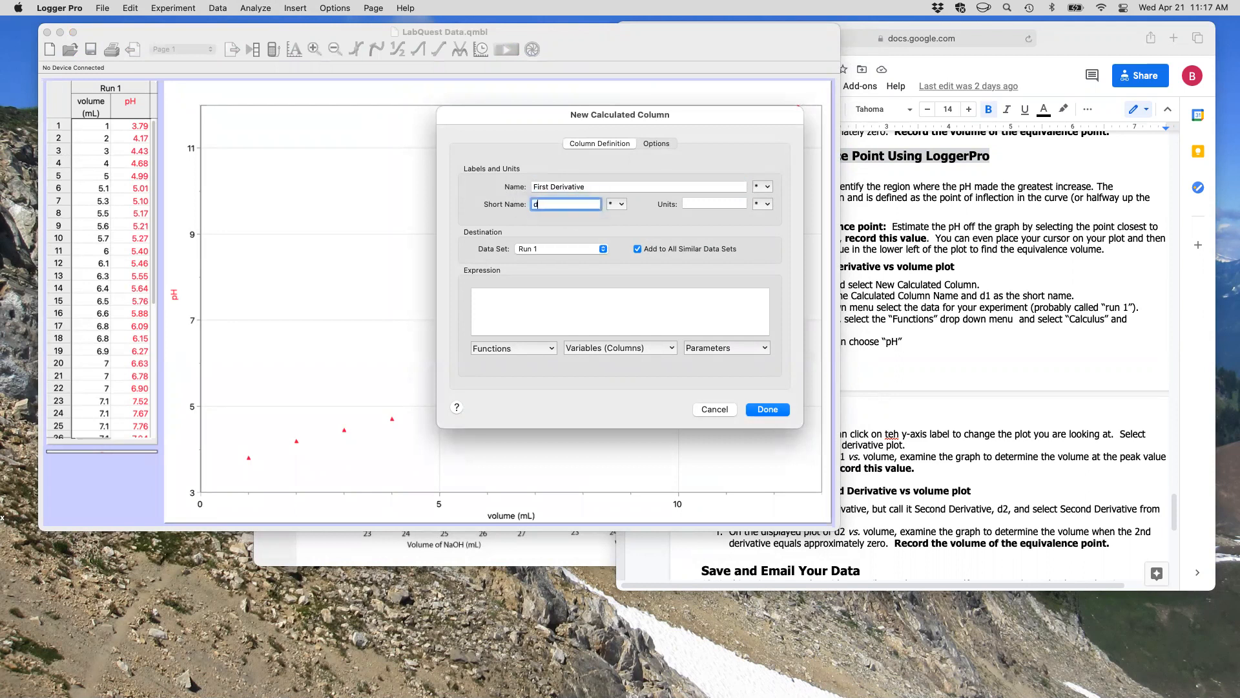
{"action": "type", "text": "1"}
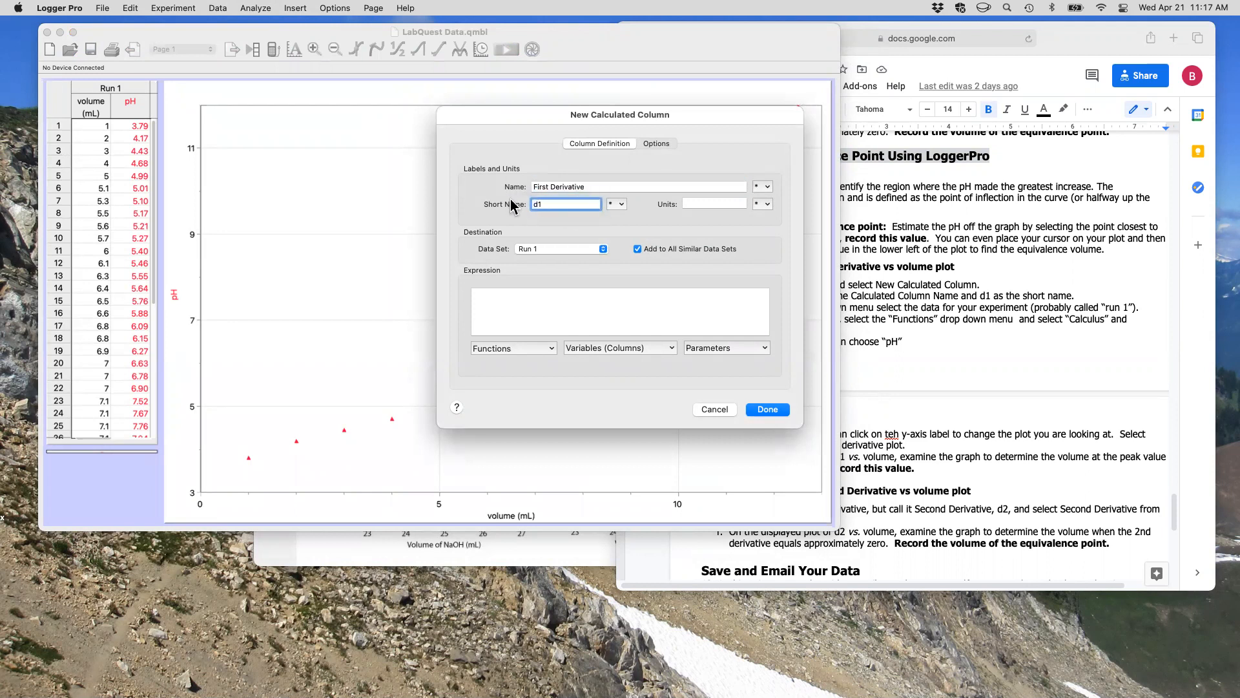
{"action": "left_click", "coordinate": [561, 248]}
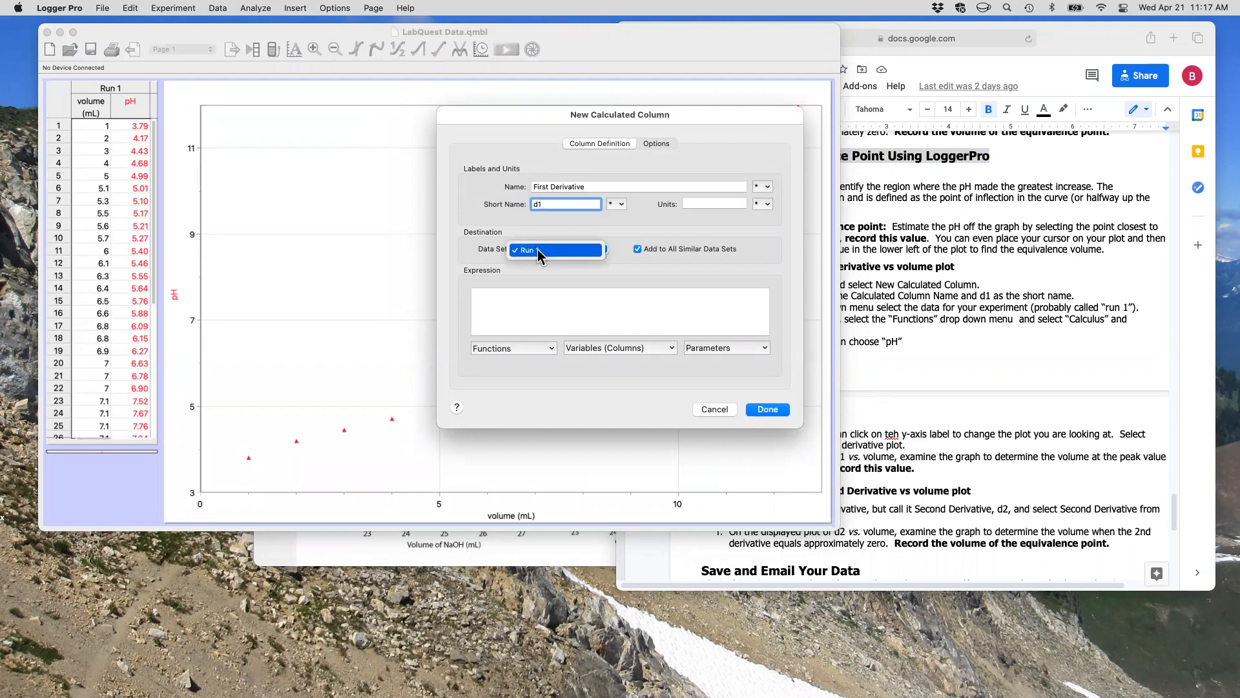
{"action": "left_click", "coordinate": [553, 250]}
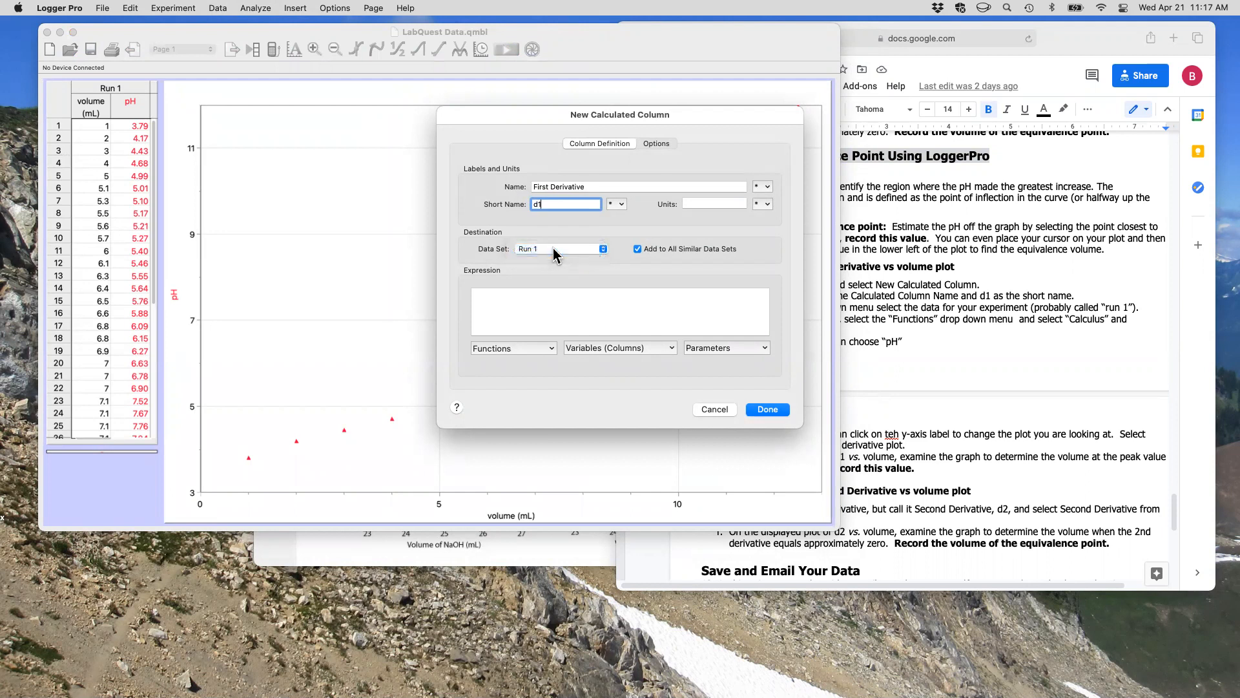
{"action": "mouse_move", "coordinate": [111, 106]}
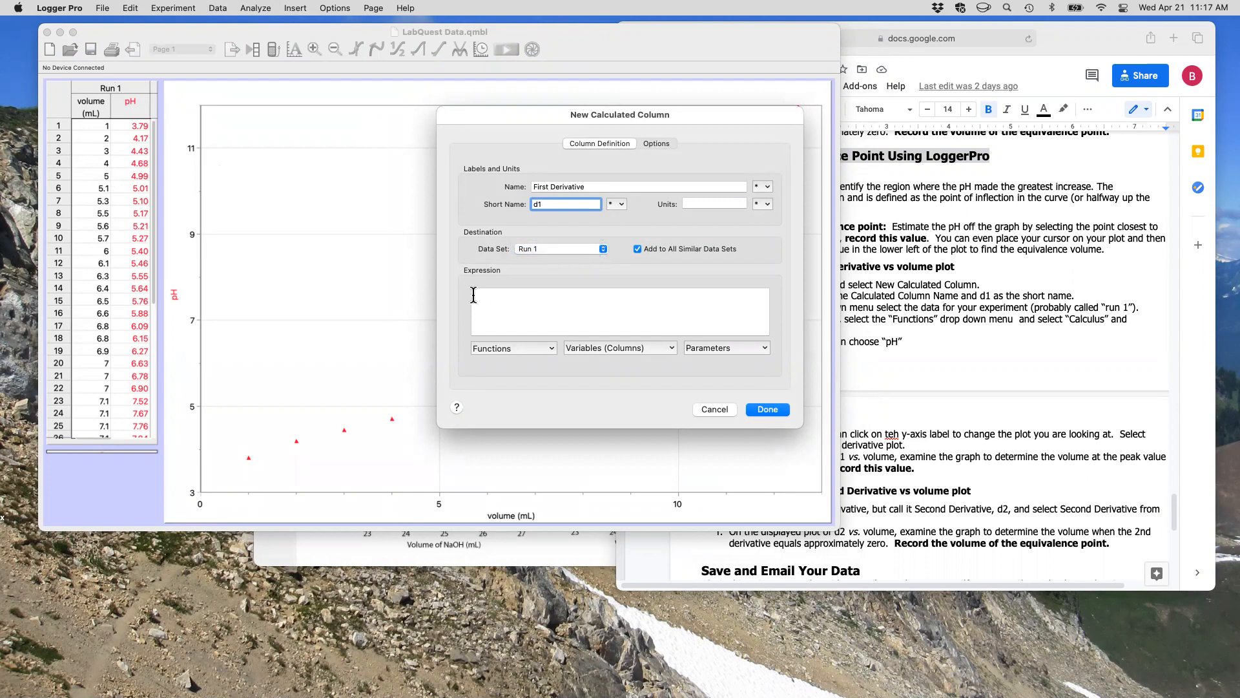
Step: Set the column's expression to derivative("pH") and finish creating it
{"action": "left_click", "coordinate": [620, 311]}
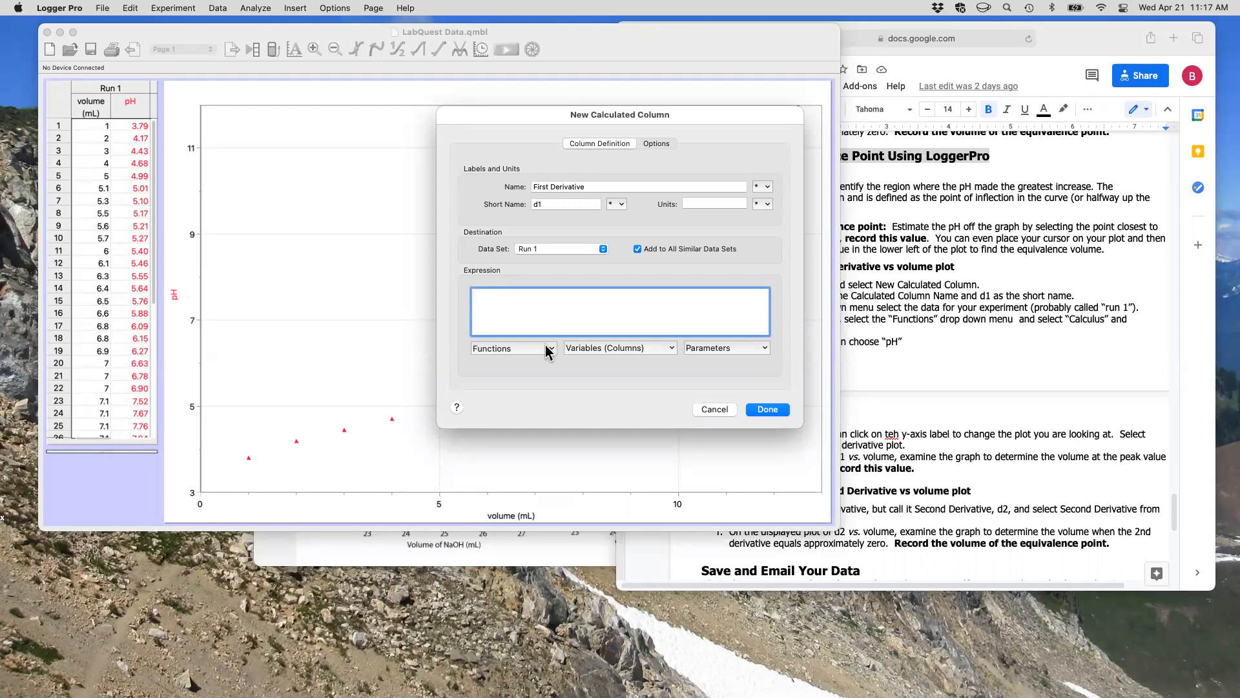
{"action": "left_click", "coordinate": [512, 348]}
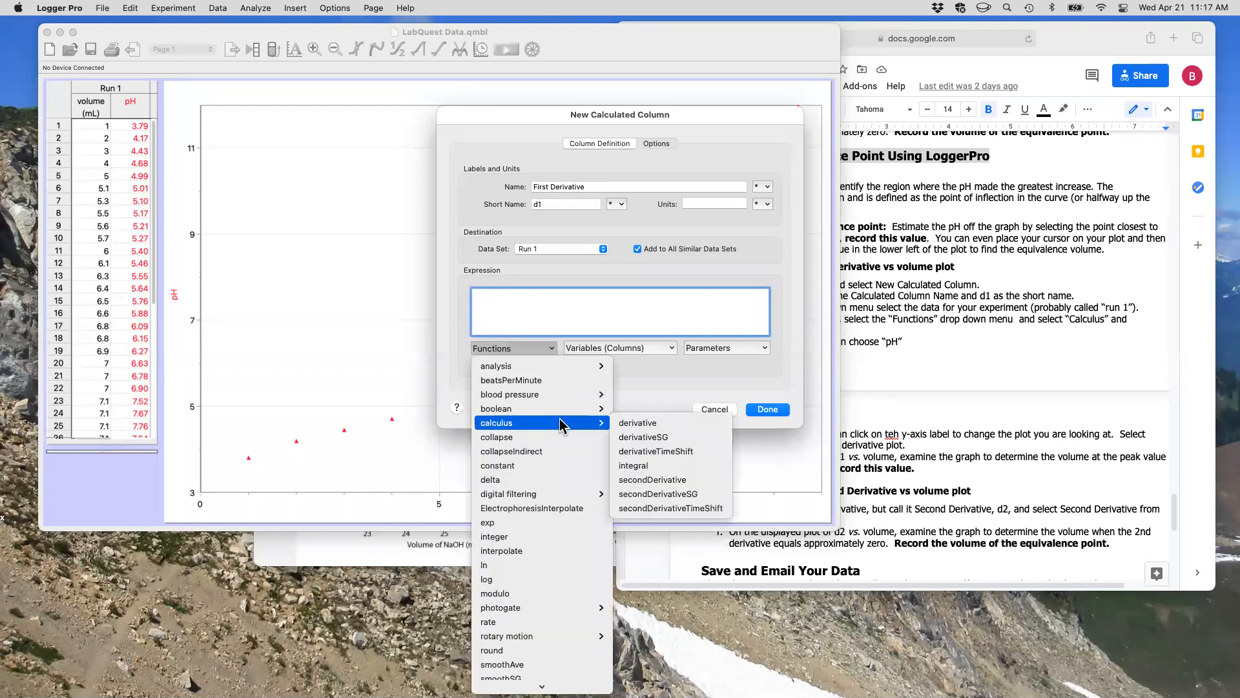
{"action": "left_click", "coordinate": [637, 423]}
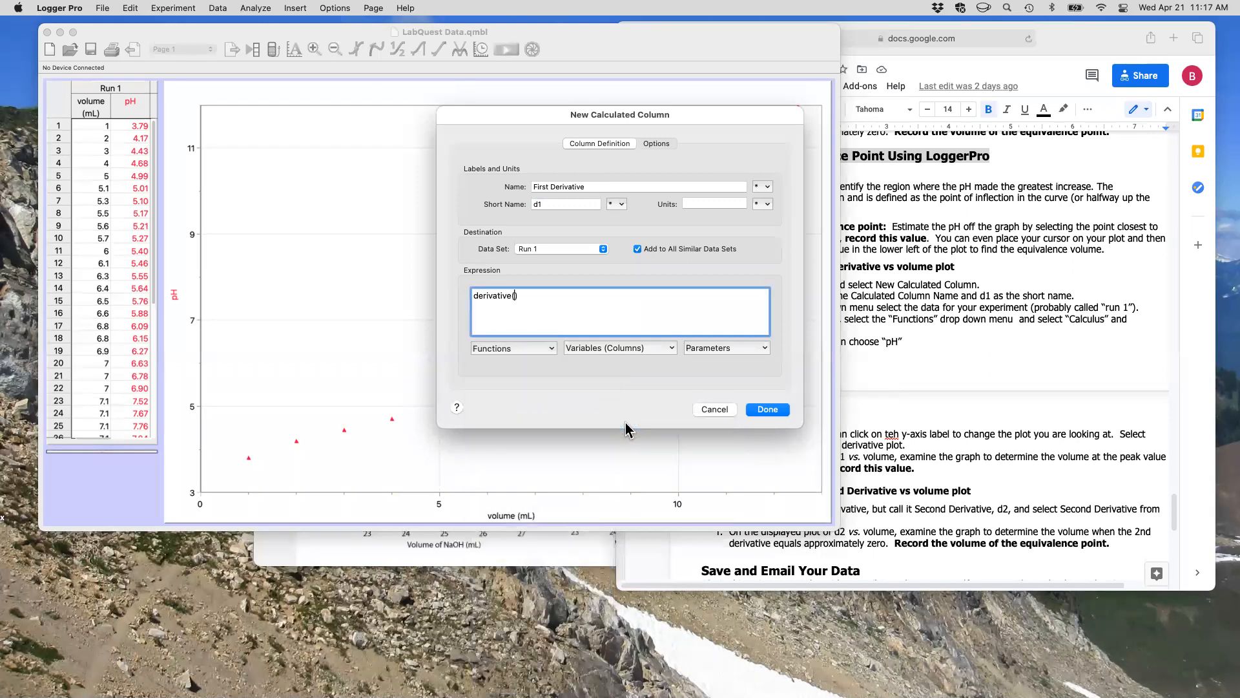
{"action": "left_click", "coordinate": [620, 347]}
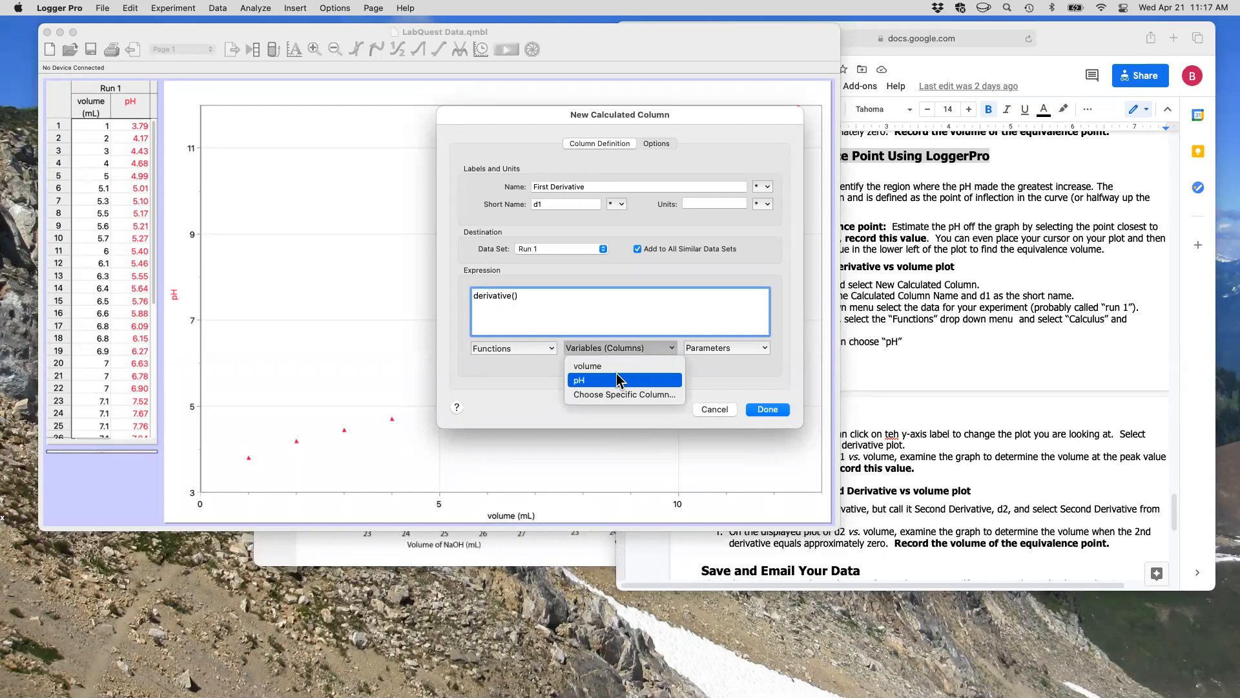
{"action": "left_click", "coordinate": [589, 380]}
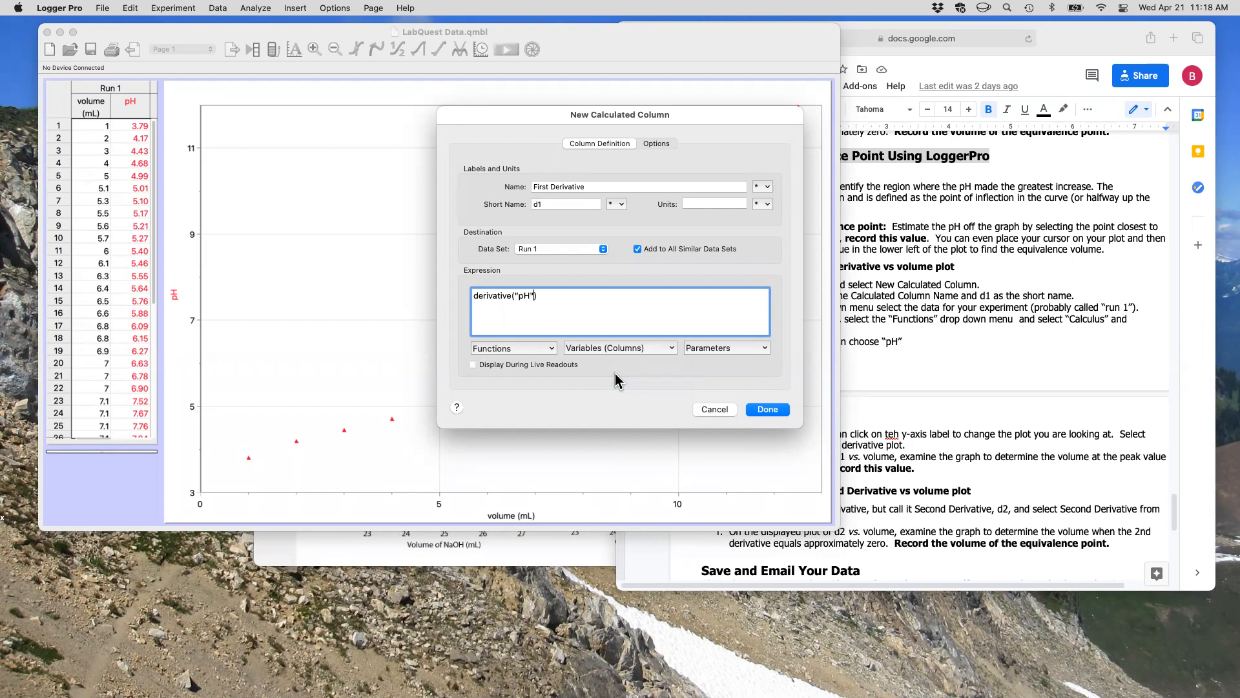
{"action": "left_click", "coordinate": [764, 409]}
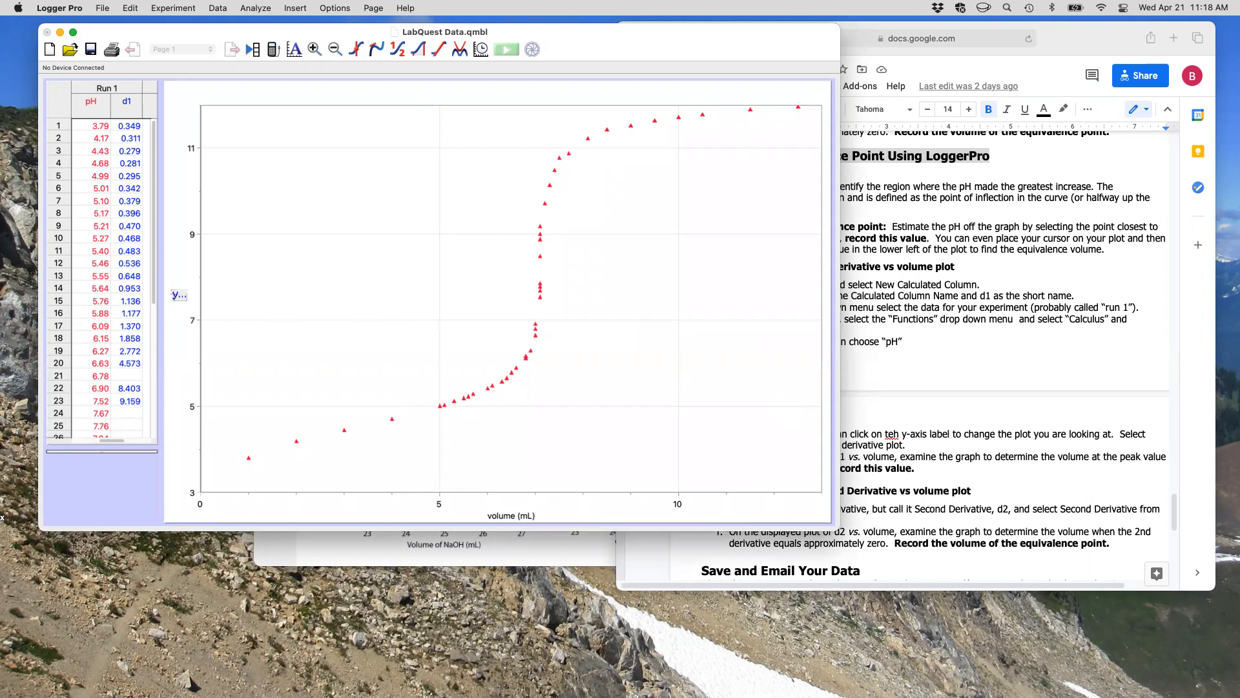
{"action": "left_click", "coordinate": [179, 295]}
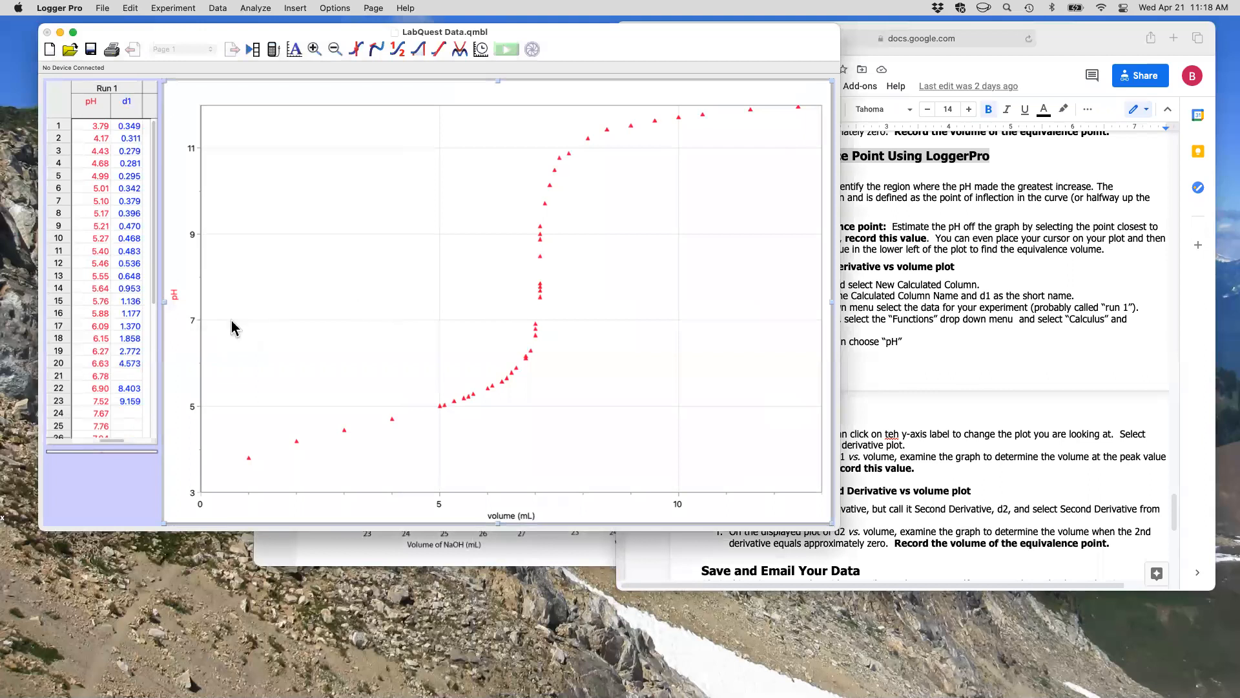
{"action": "mouse_move", "coordinate": [196, 328]}
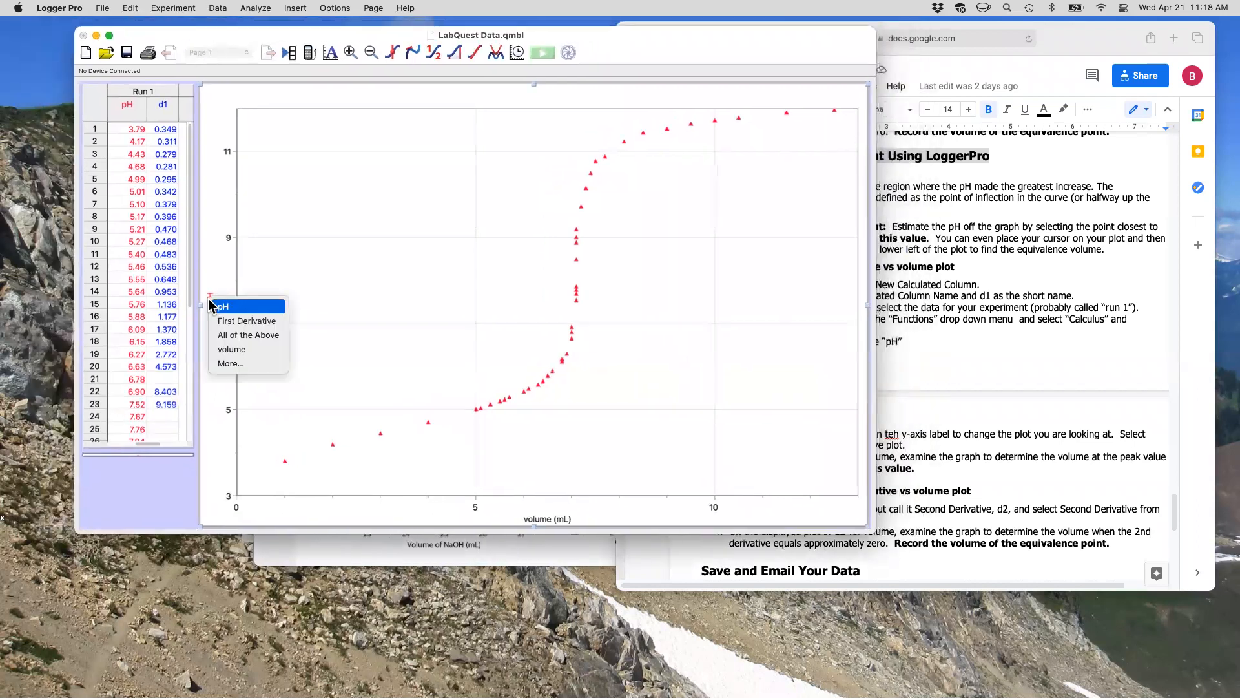
{"action": "mouse_move", "coordinate": [231, 349]}
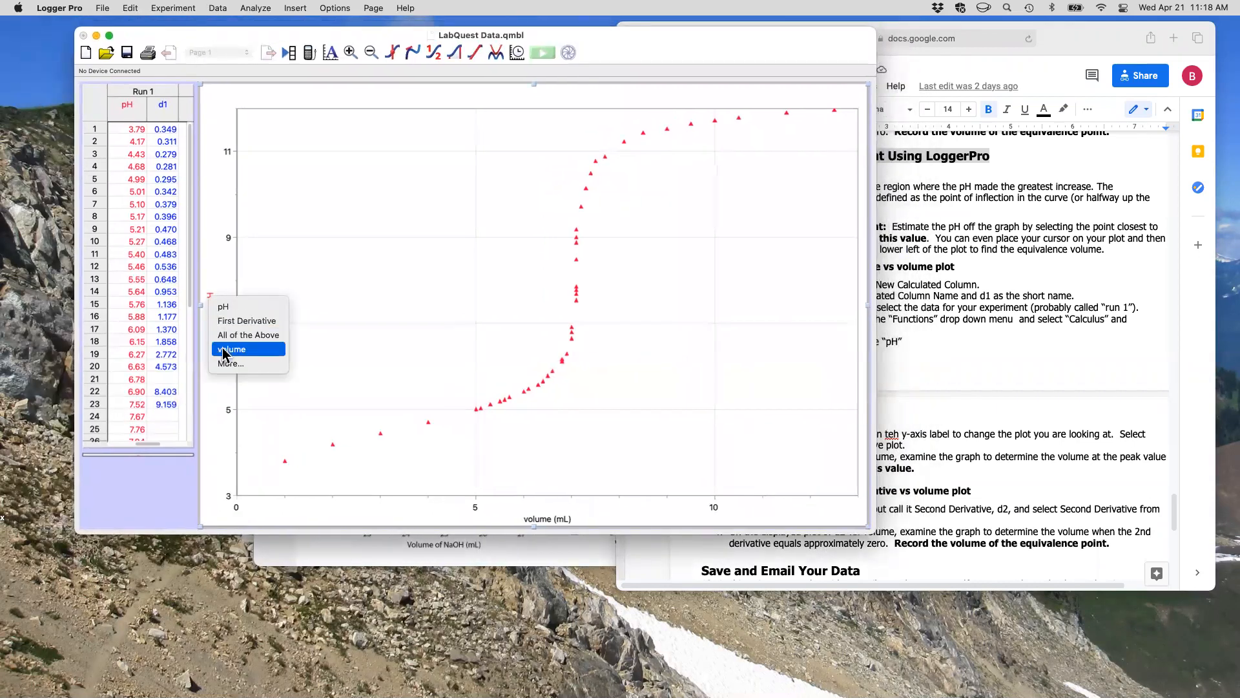
{"action": "mouse_move", "coordinate": [251, 317]}
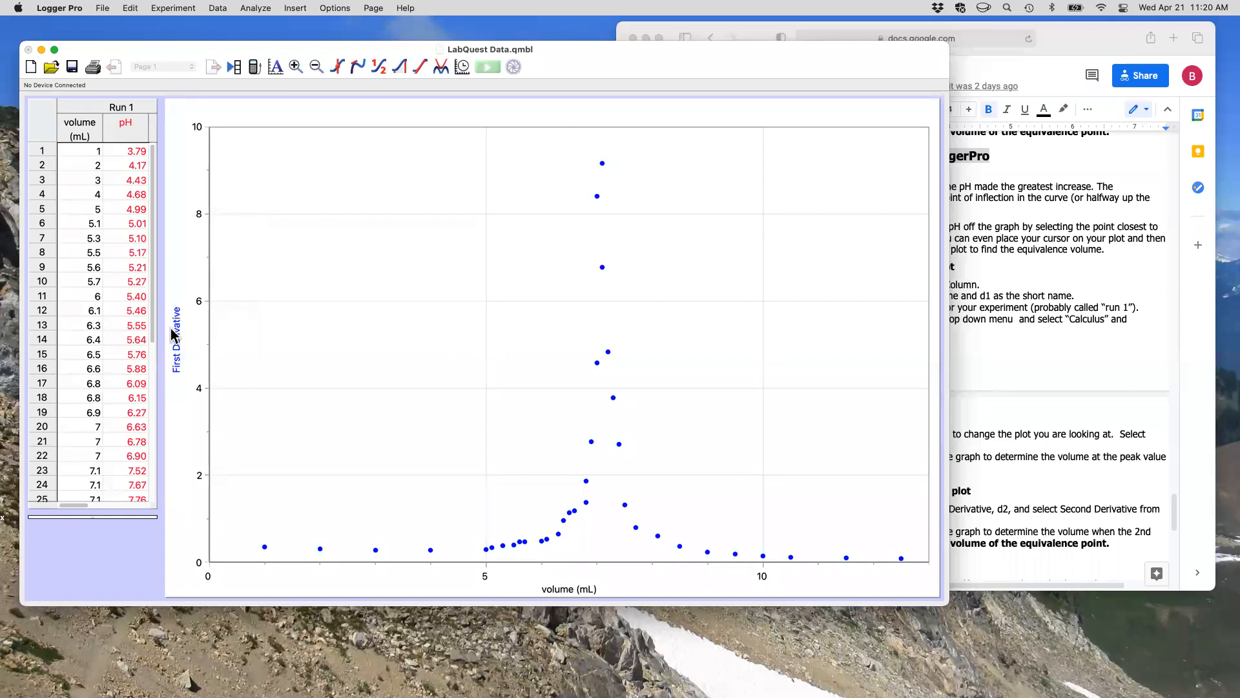
{"action": "left_click", "coordinate": [177, 344]}
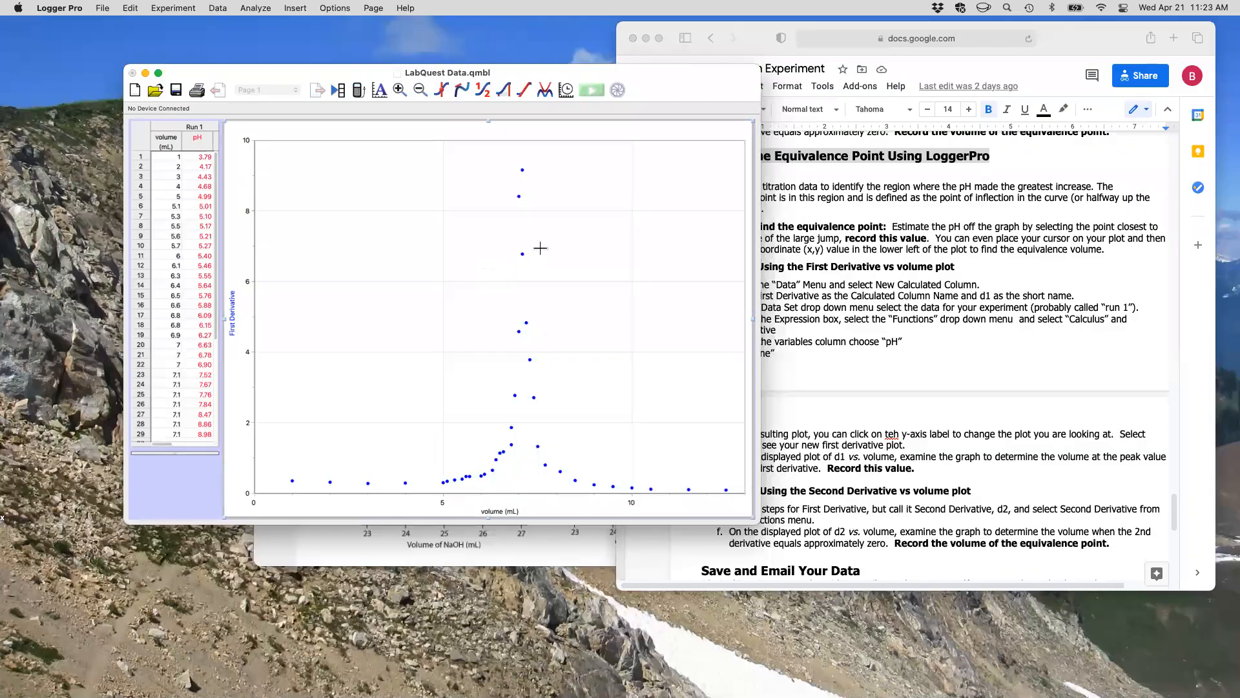
{"action": "mouse_move", "coordinate": [536, 252]}
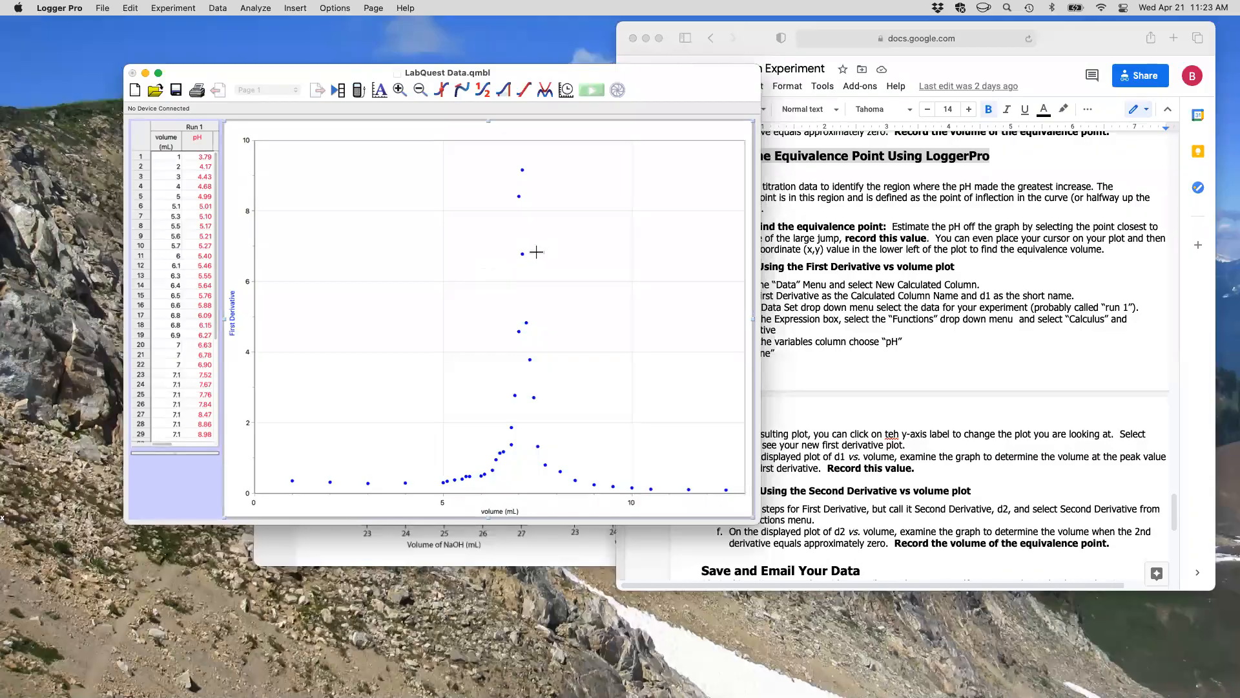
{"action": "mouse_move", "coordinate": [278, 478]}
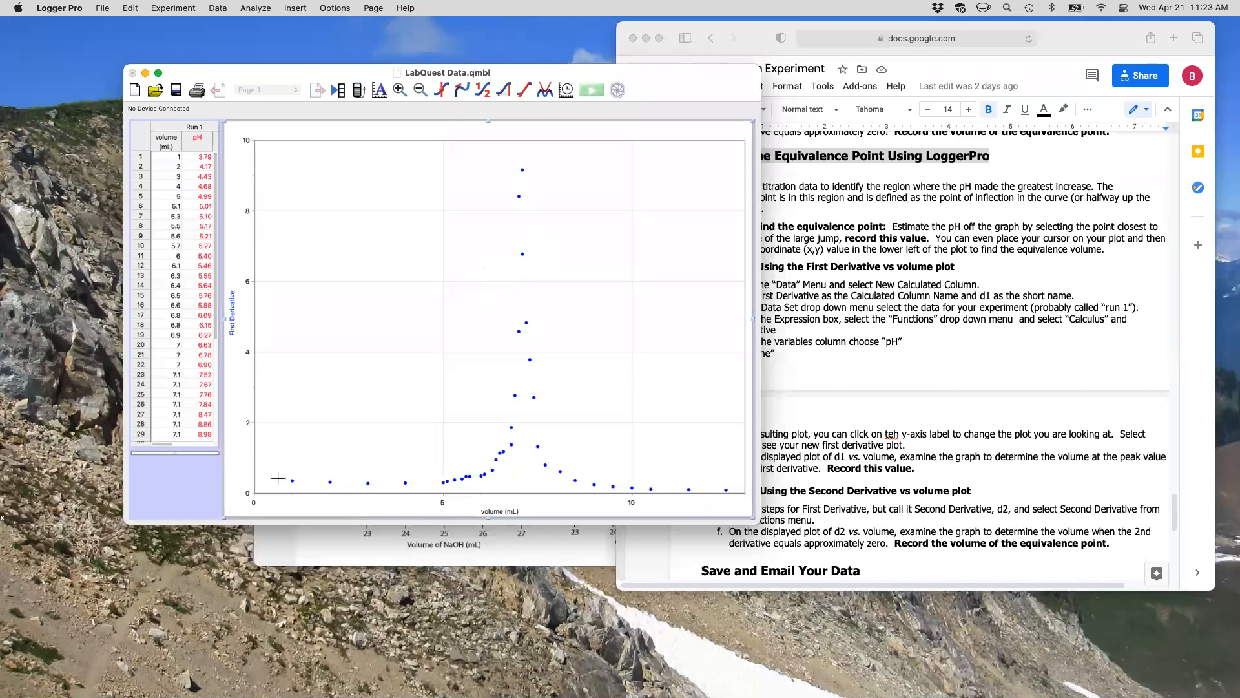
{"action": "mouse_move", "coordinate": [409, 480]}
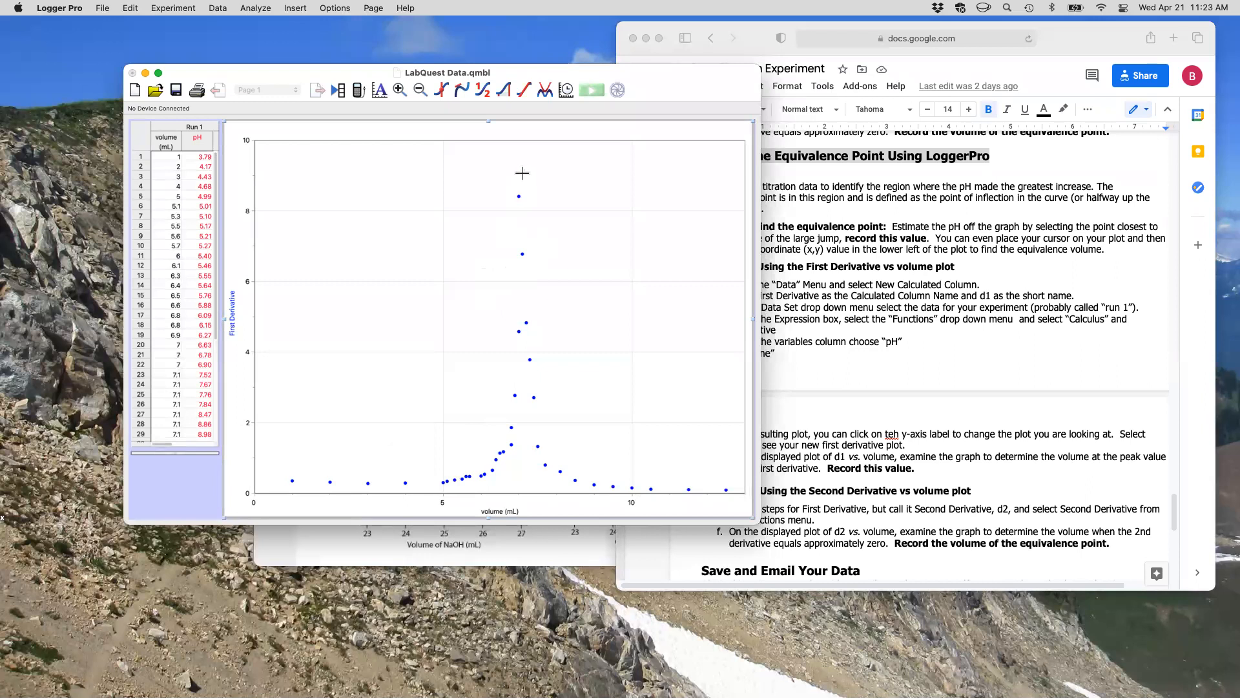
{"action": "mouse_move", "coordinate": [522, 274]}
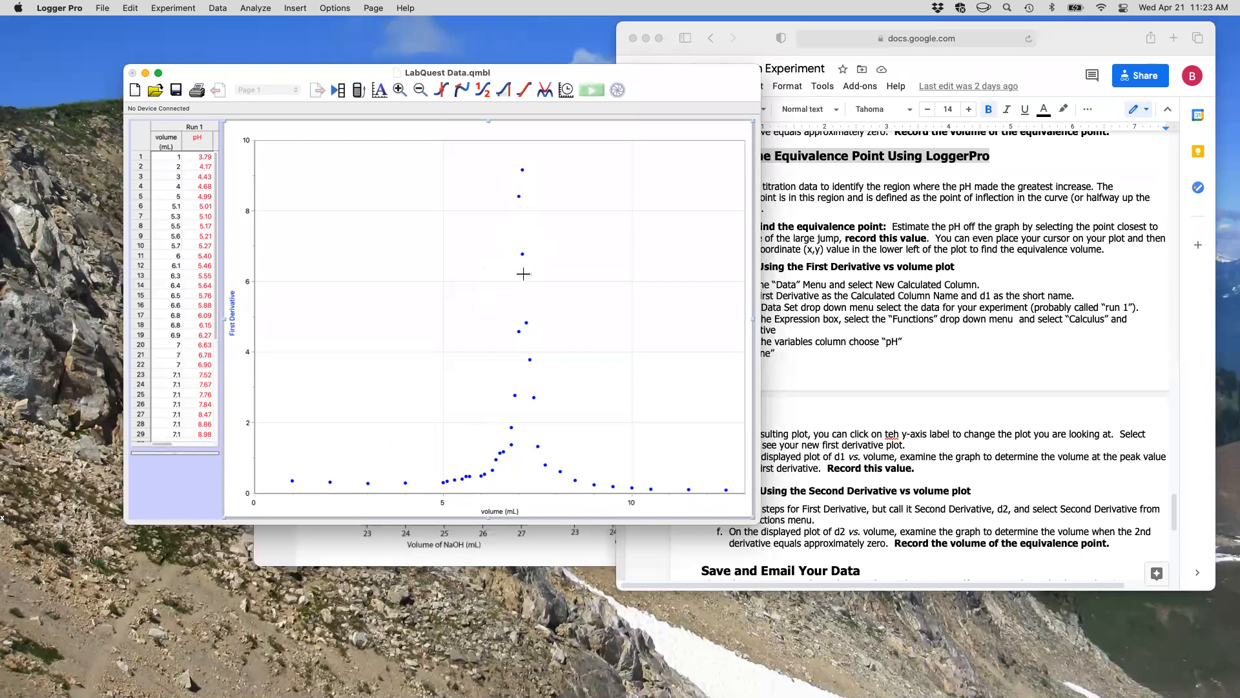
{"action": "mouse_move", "coordinate": [610, 476]}
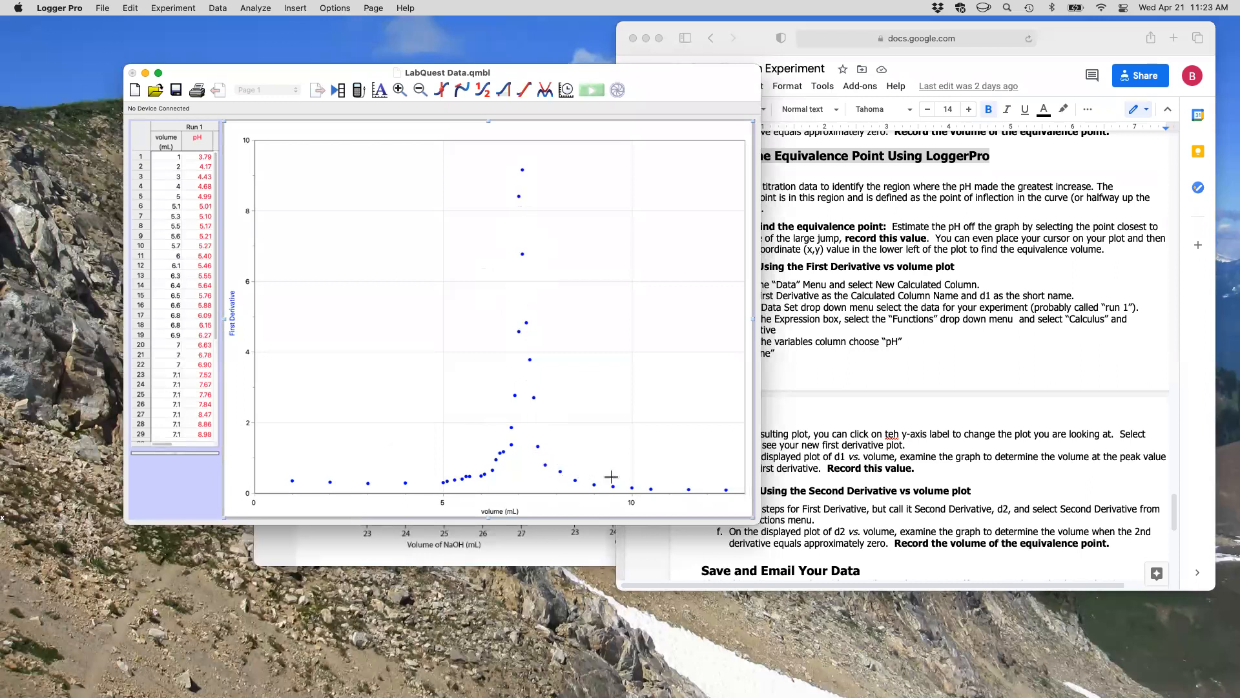
{"action": "mouse_move", "coordinate": [512, 482]}
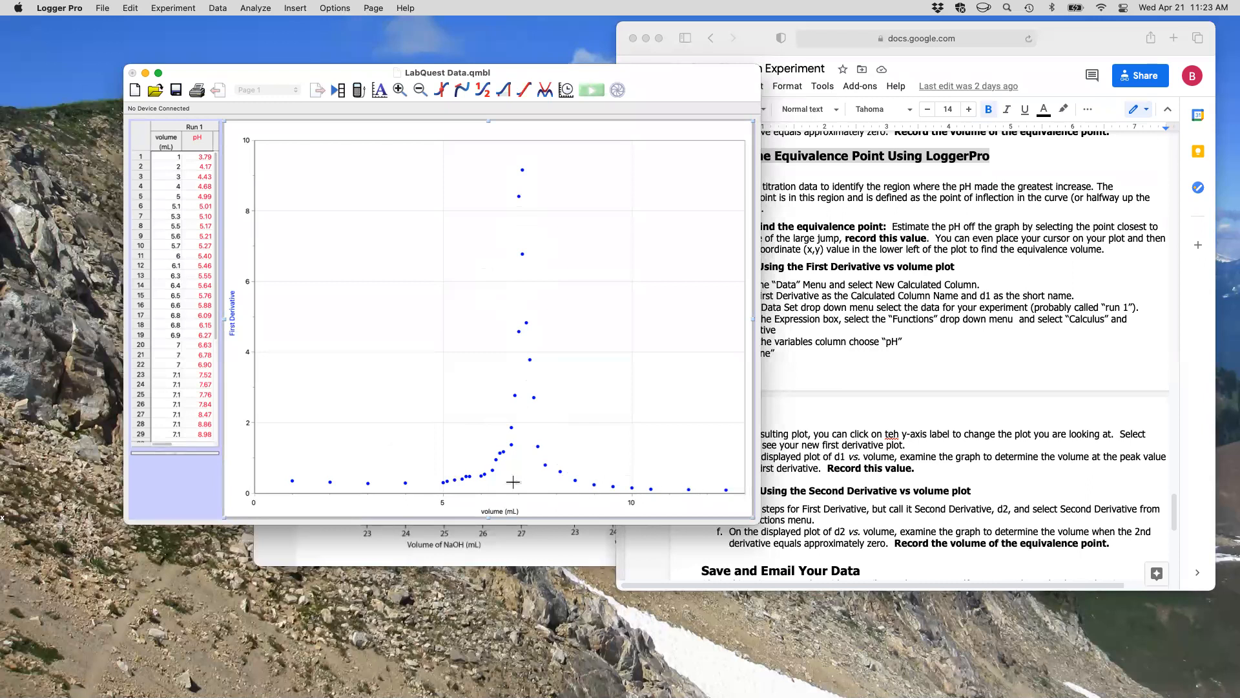
{"action": "mouse_move", "coordinate": [513, 500]}
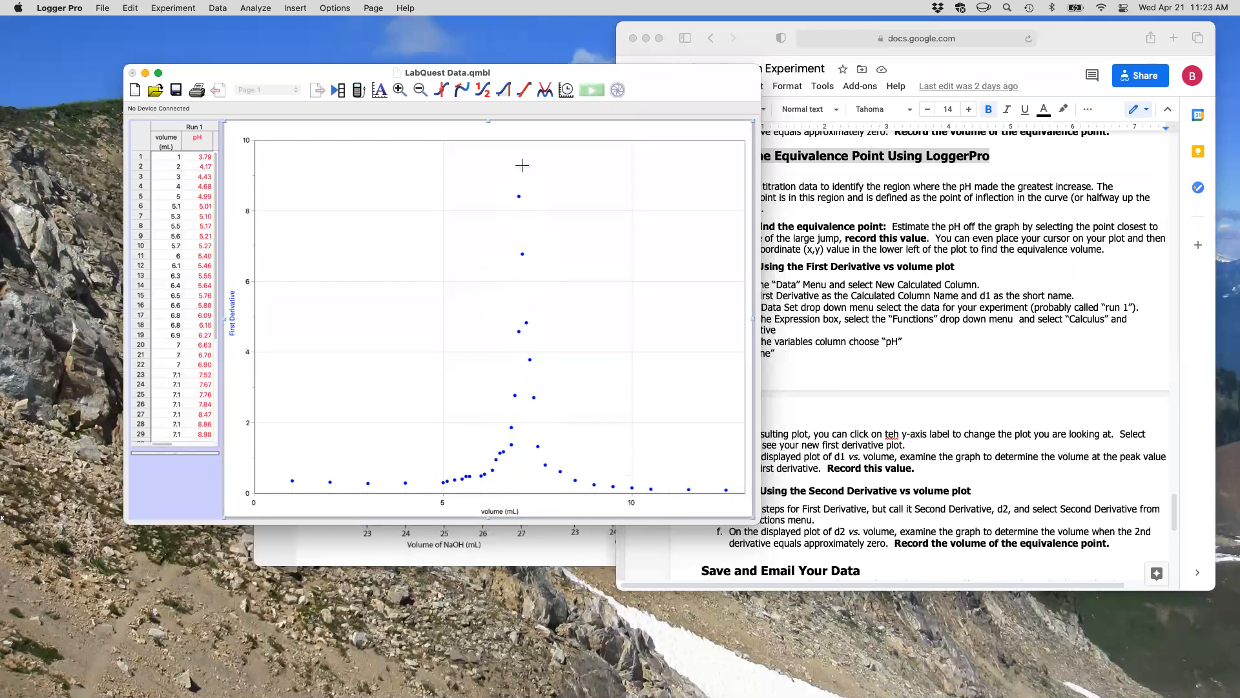
{"action": "mouse_move", "coordinate": [519, 162]}
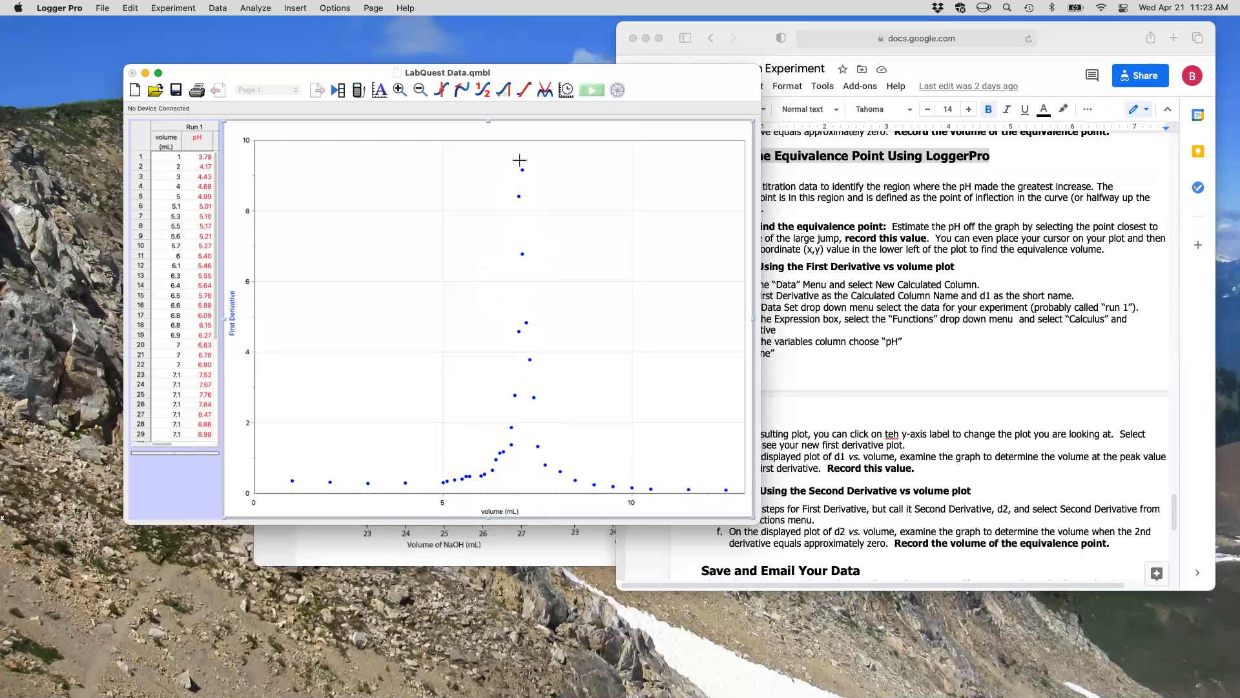
{"action": "mouse_move", "coordinate": [521, 156]}
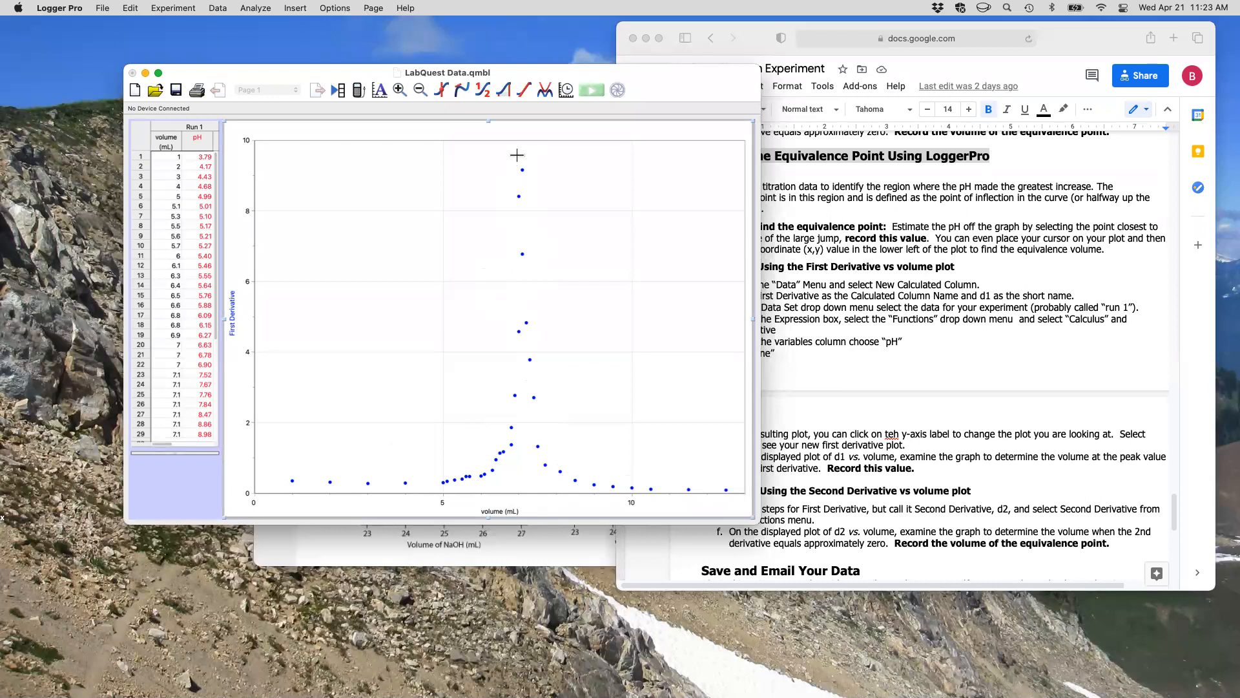
{"action": "mouse_move", "coordinate": [520, 166]}
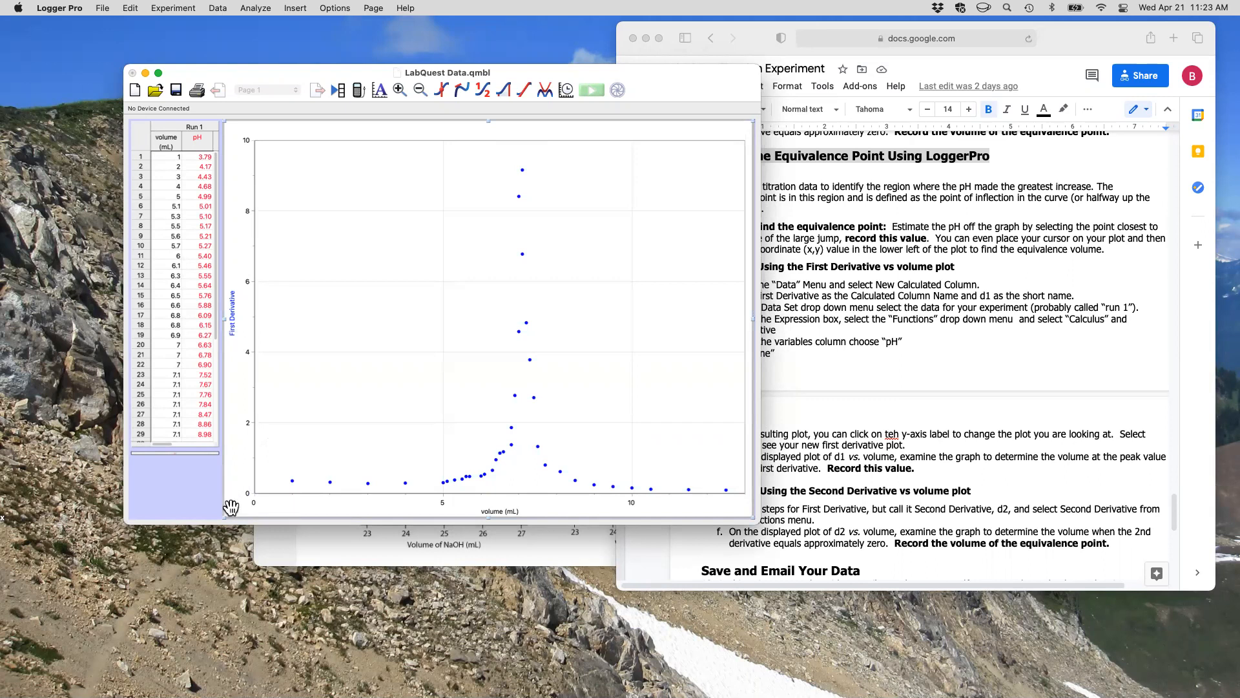
{"action": "mouse_move", "coordinate": [381, 385]}
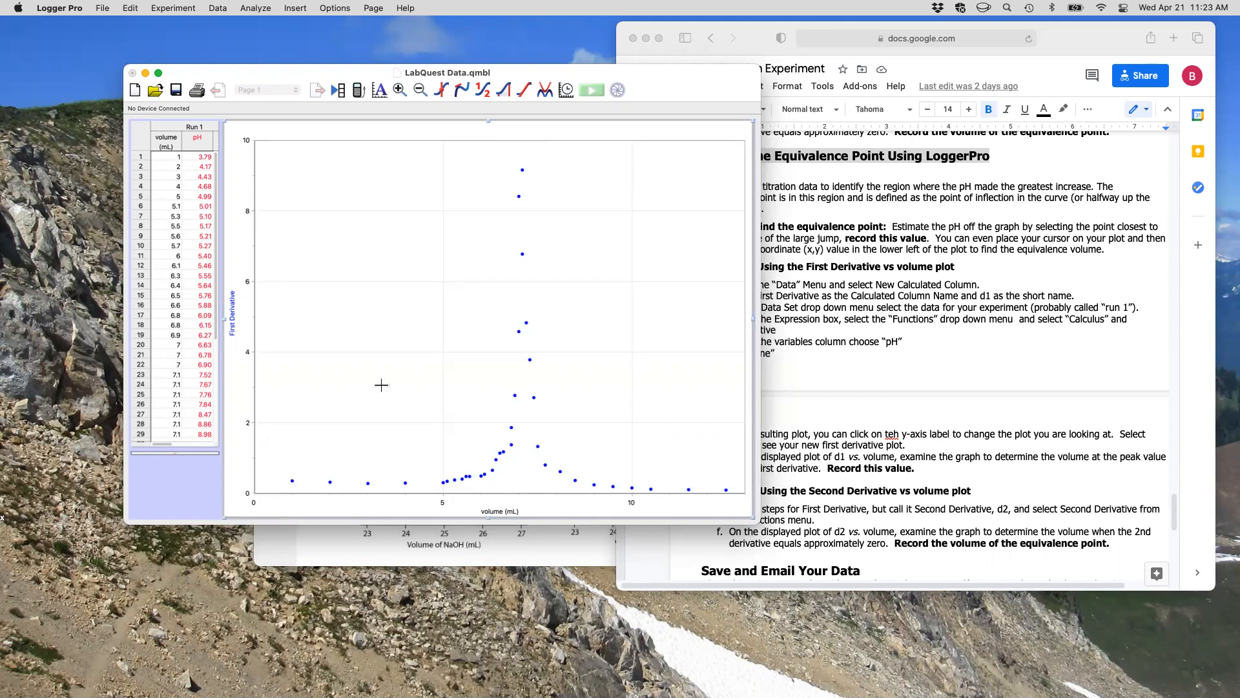
{"action": "mouse_move", "coordinate": [521, 157]}
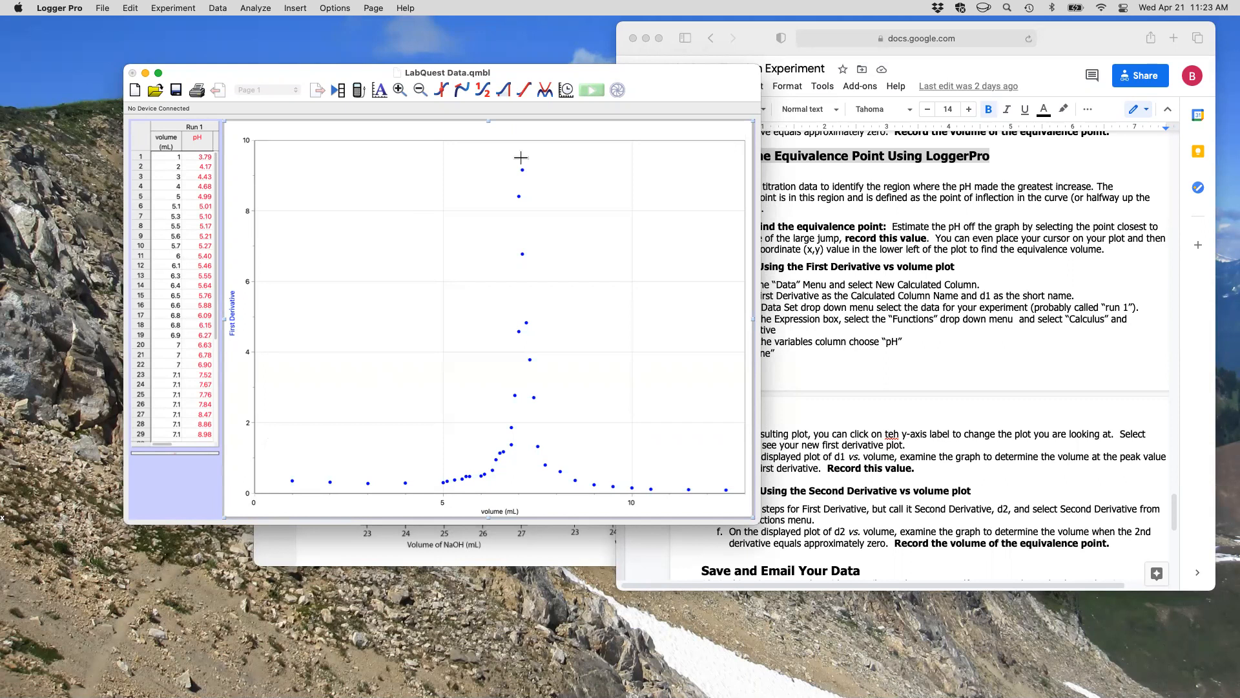
{"action": "mouse_move", "coordinate": [249, 332]}
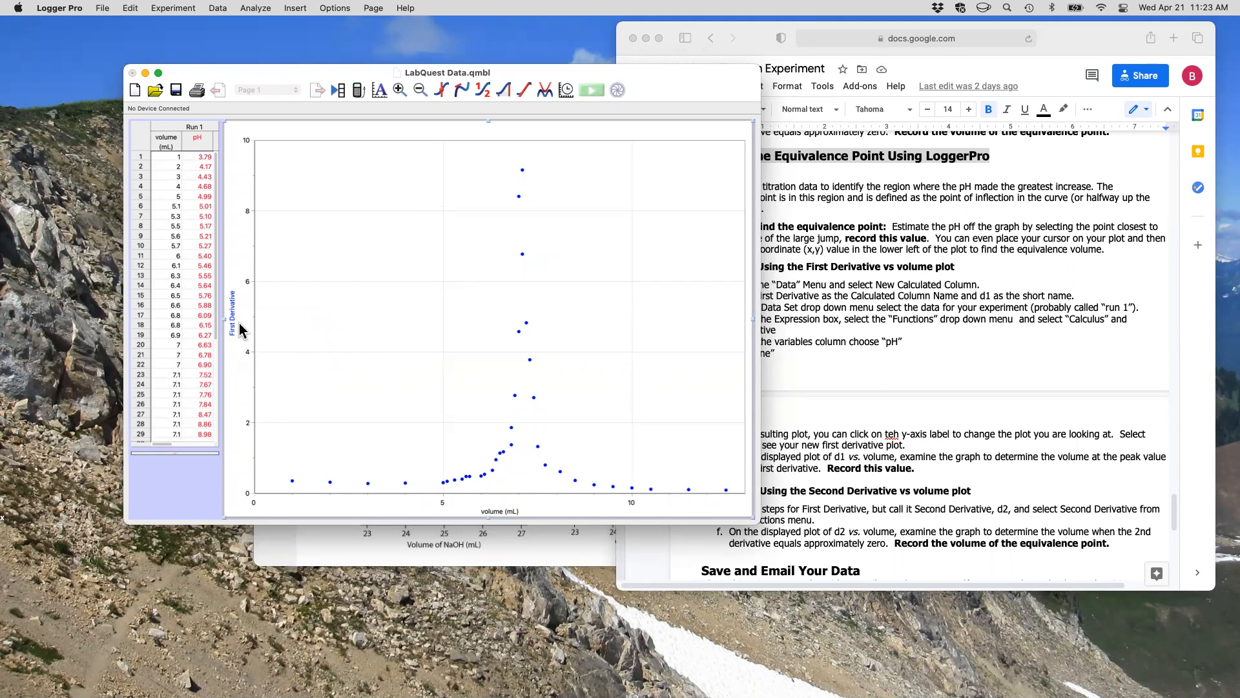
{"action": "mouse_move", "coordinate": [386, 307]}
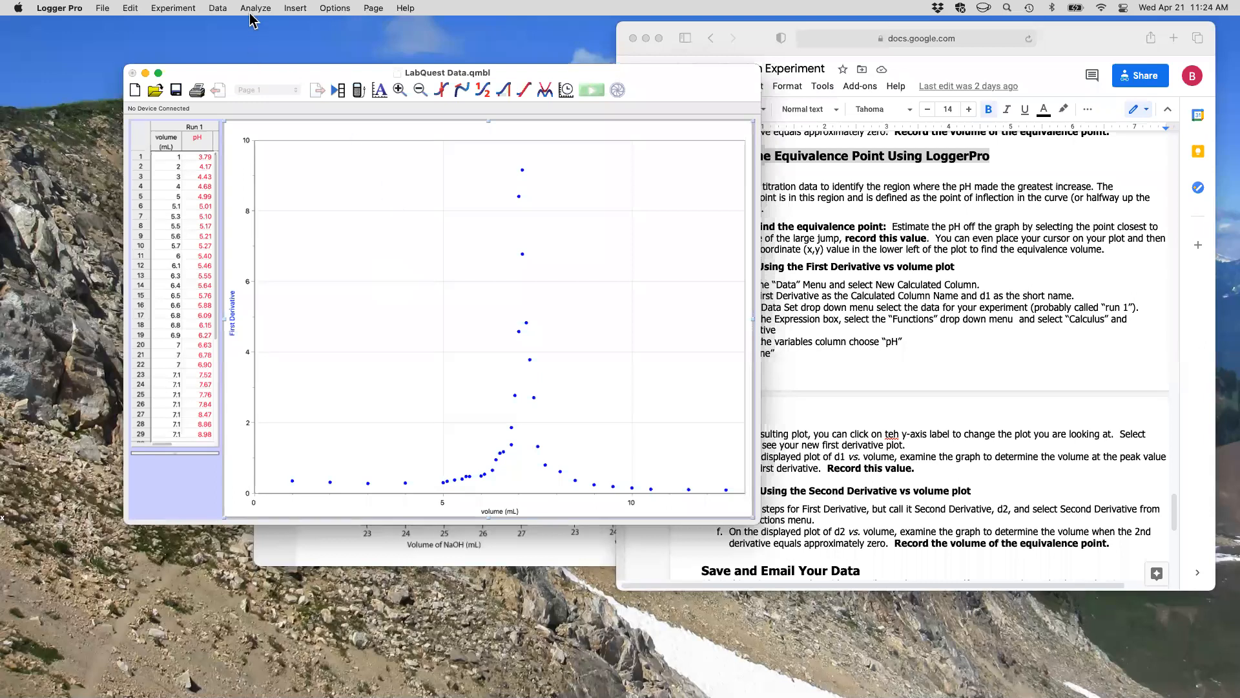
Step: Start a new calculated column named Second Derivative with short name d2
{"action": "left_click", "coordinate": [172, 8]}
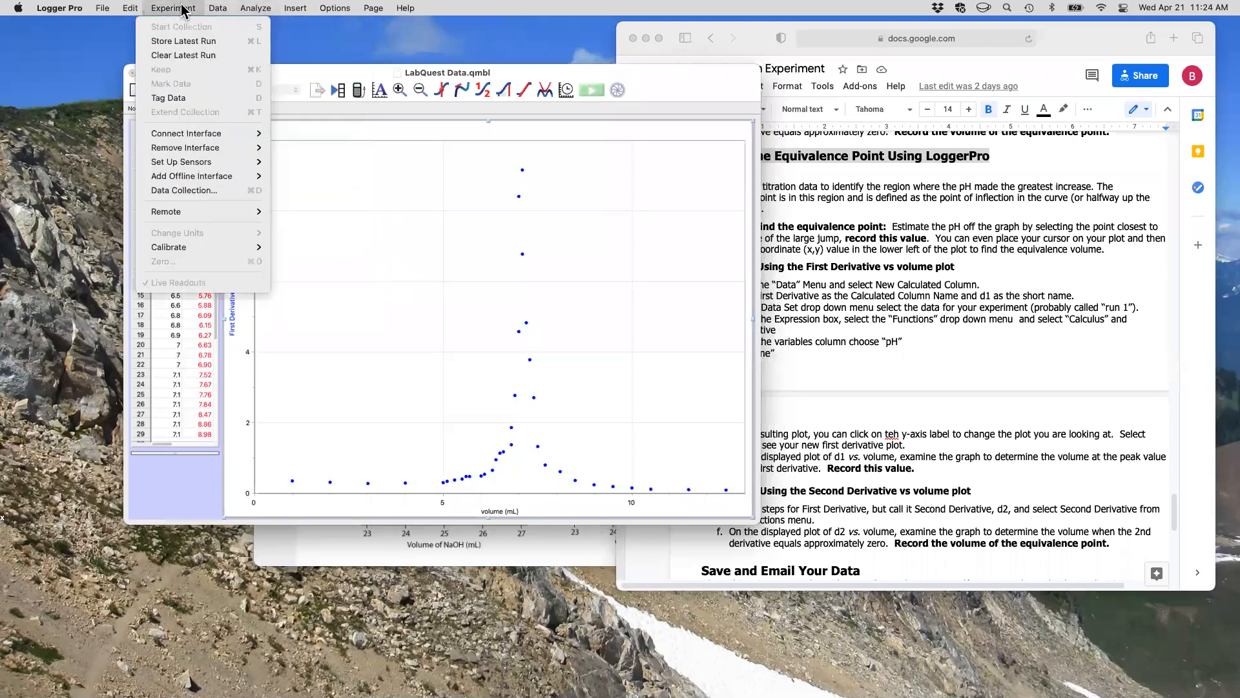
{"action": "left_click", "coordinate": [218, 8]}
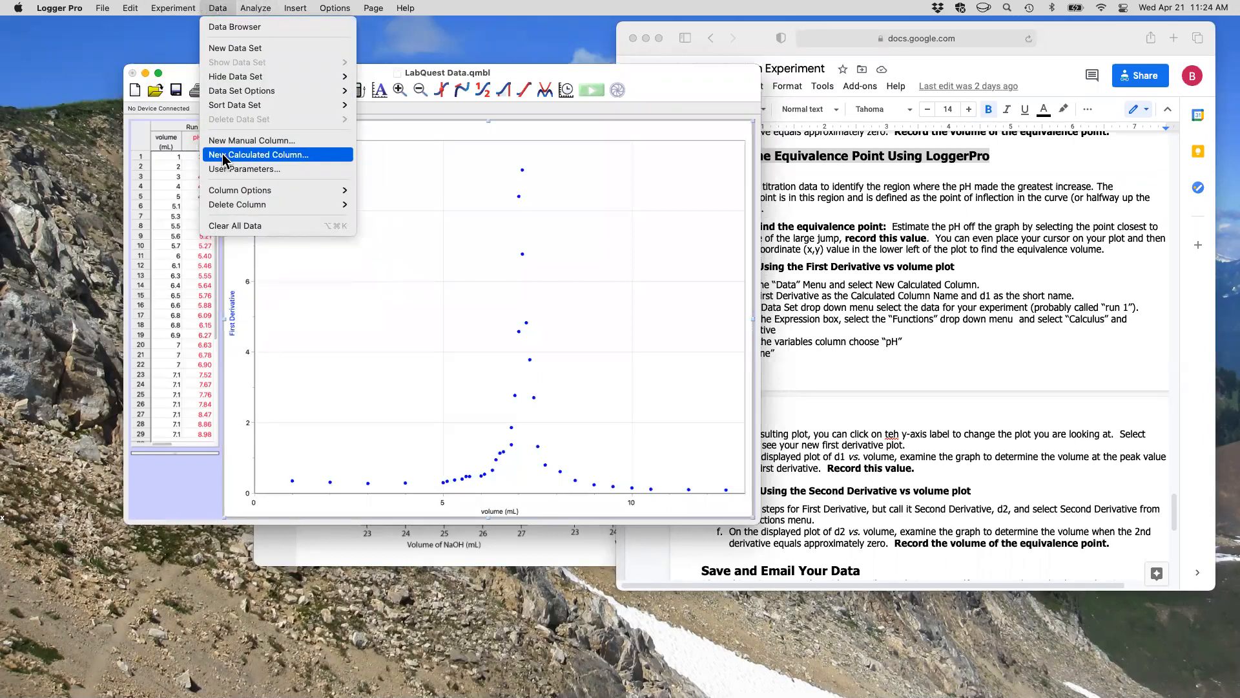
{"action": "left_click", "coordinate": [259, 154]}
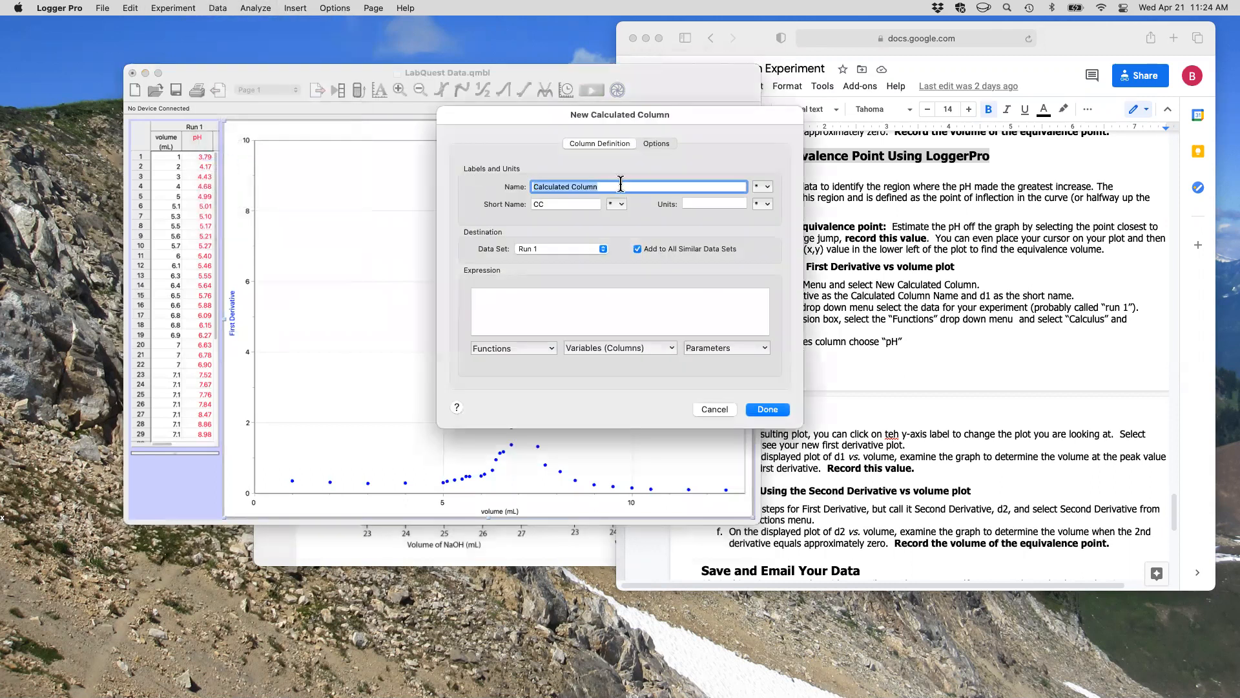
{"action": "type", "text": "Second Deri"}
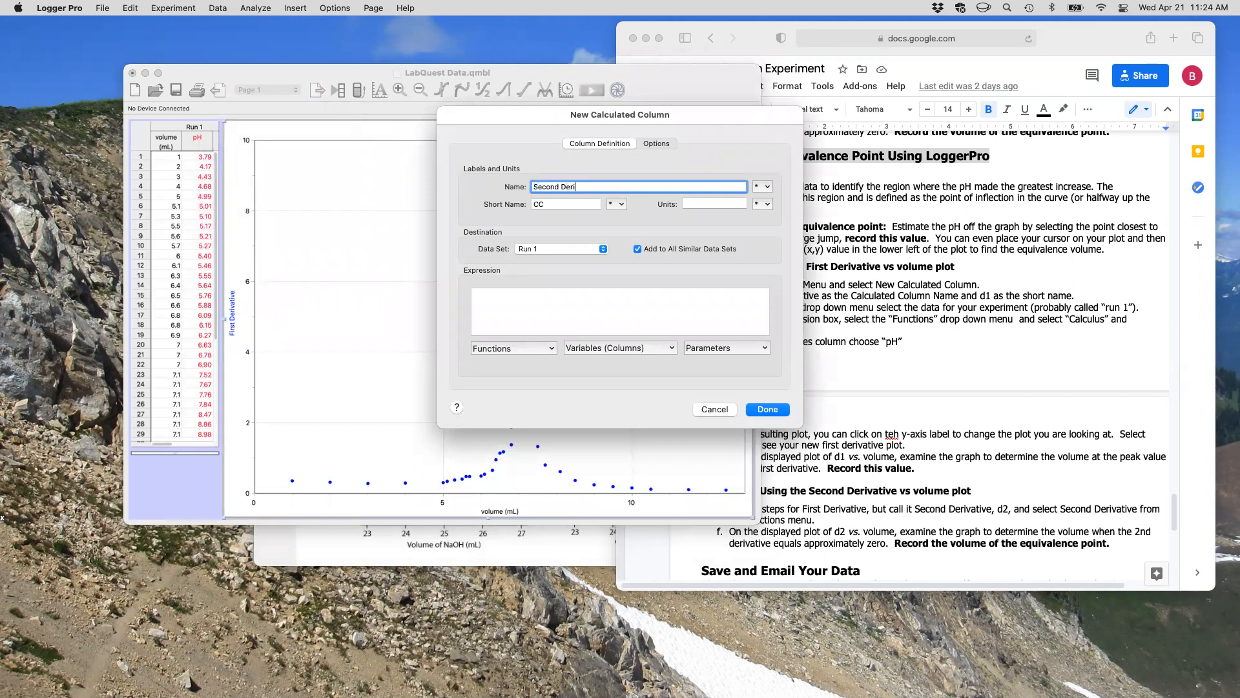
{"action": "type", "text": "vative"}
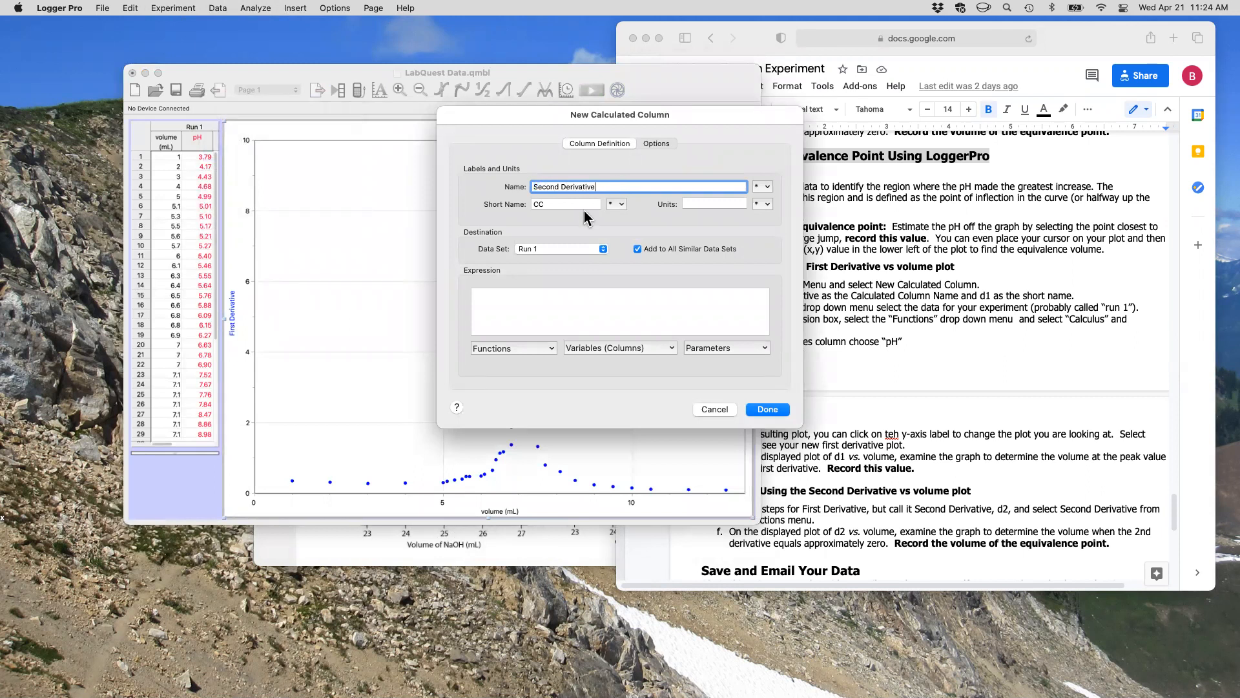
{"action": "type", "text": "d2"}
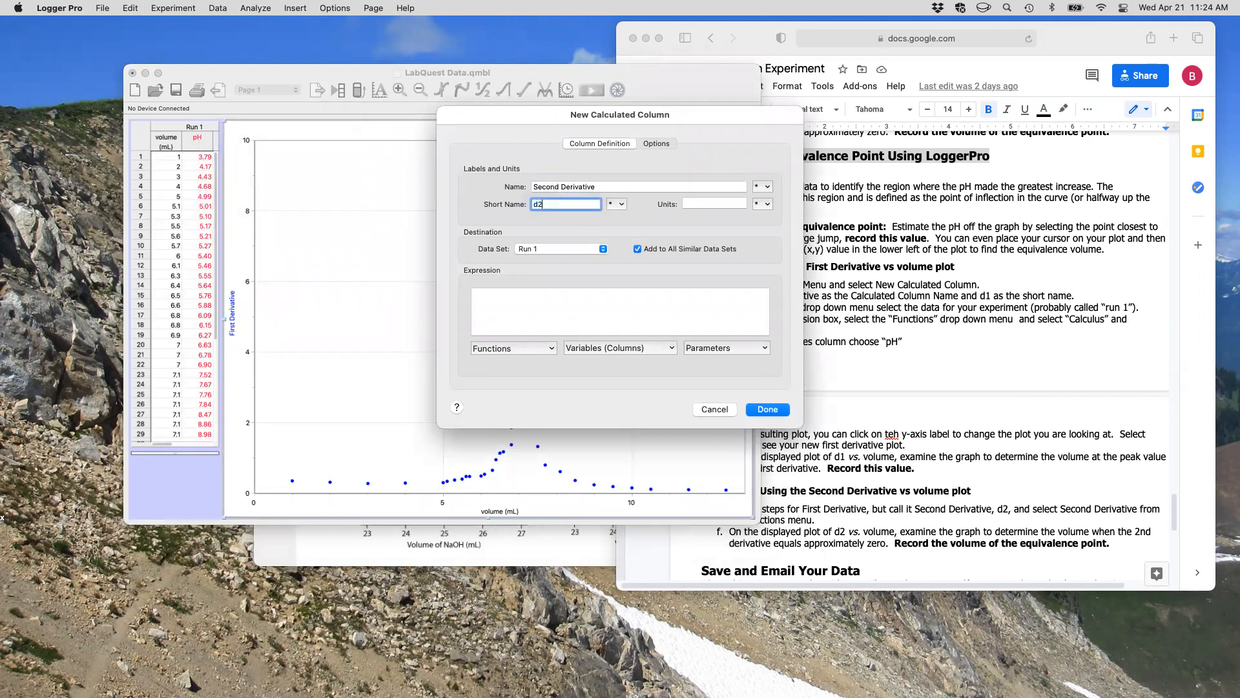
Step: Set its expression to secondDerivative of pH and create the column
{"action": "left_click", "coordinate": [619, 311]}
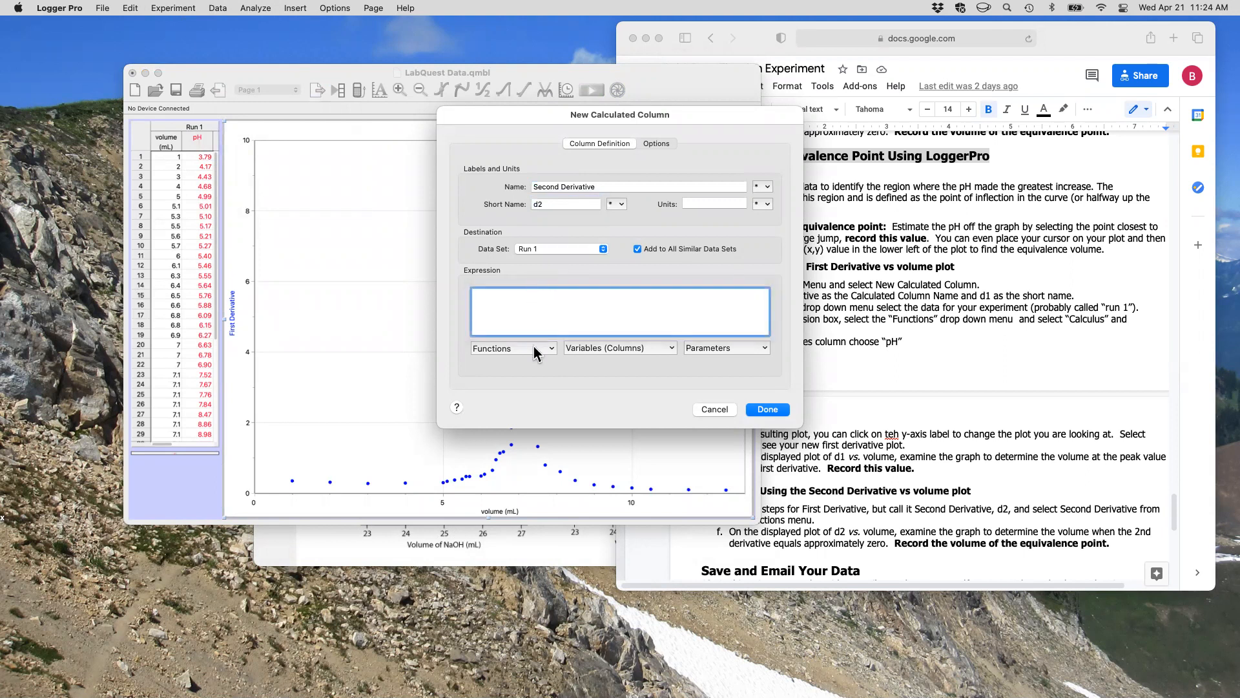
{"action": "left_click", "coordinate": [512, 348]}
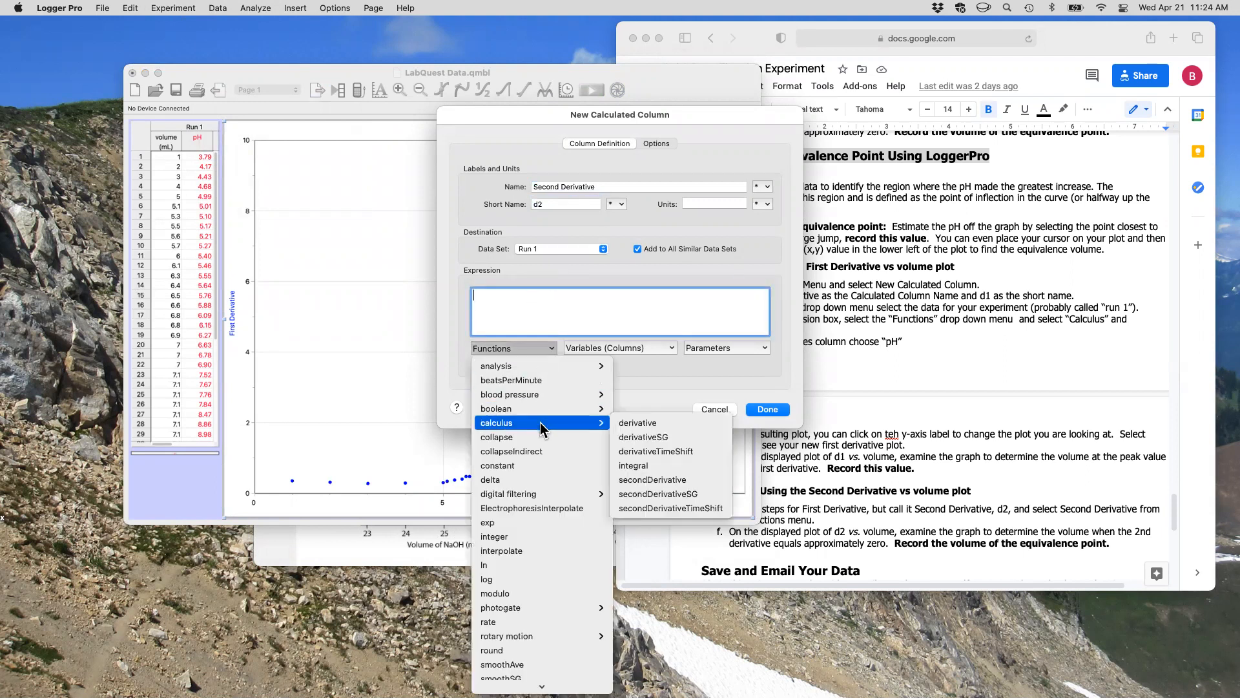
{"action": "mouse_move", "coordinate": [671, 480]}
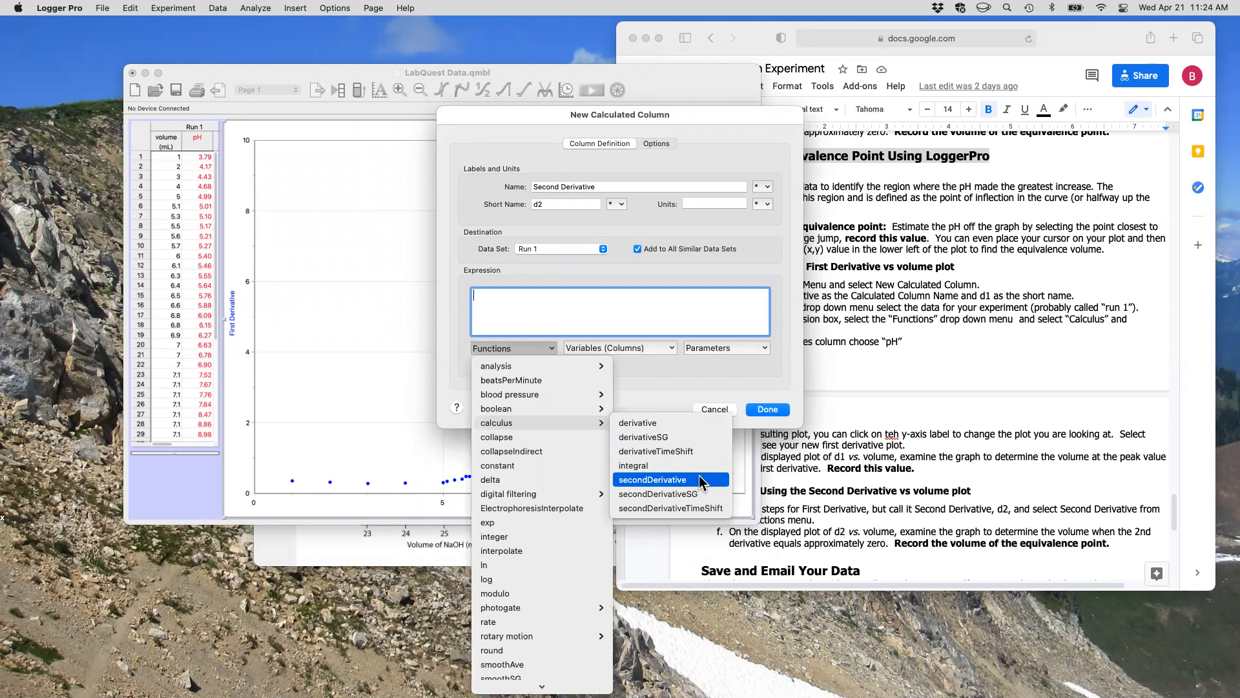
{"action": "left_click", "coordinate": [652, 479]}
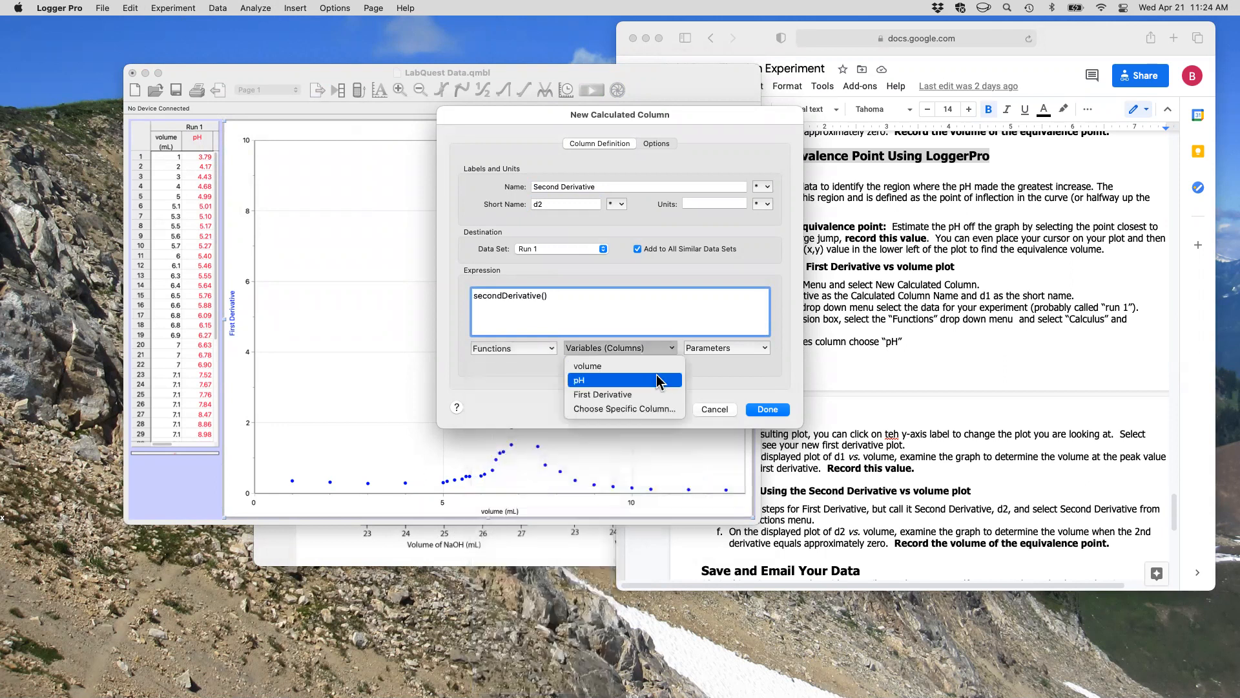
{"action": "left_click", "coordinate": [579, 380]}
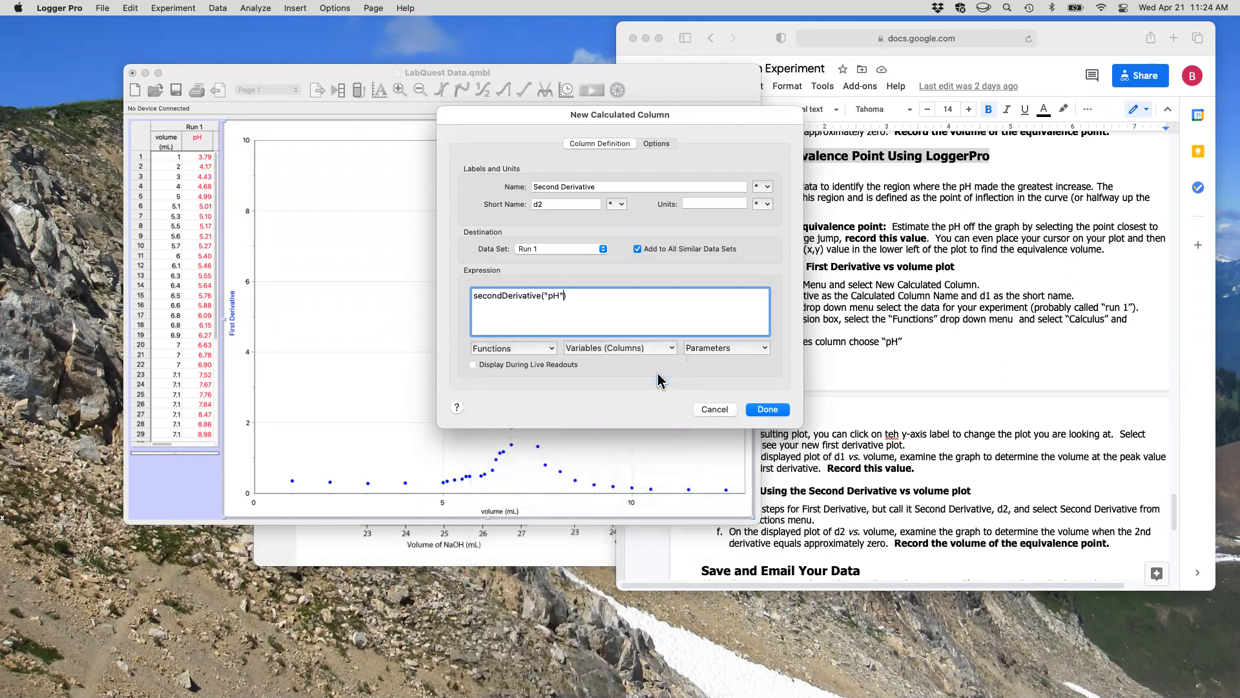
{"action": "left_click", "coordinate": [766, 409]}
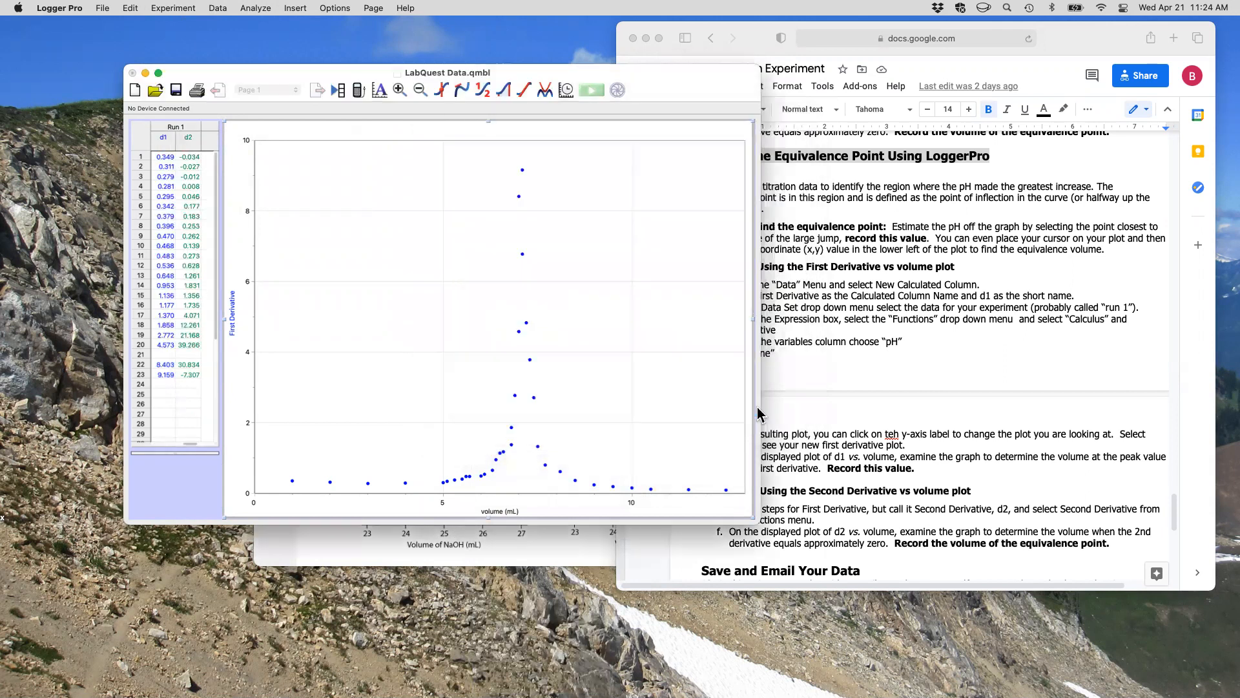
{"action": "mouse_move", "coordinate": [194, 272]}
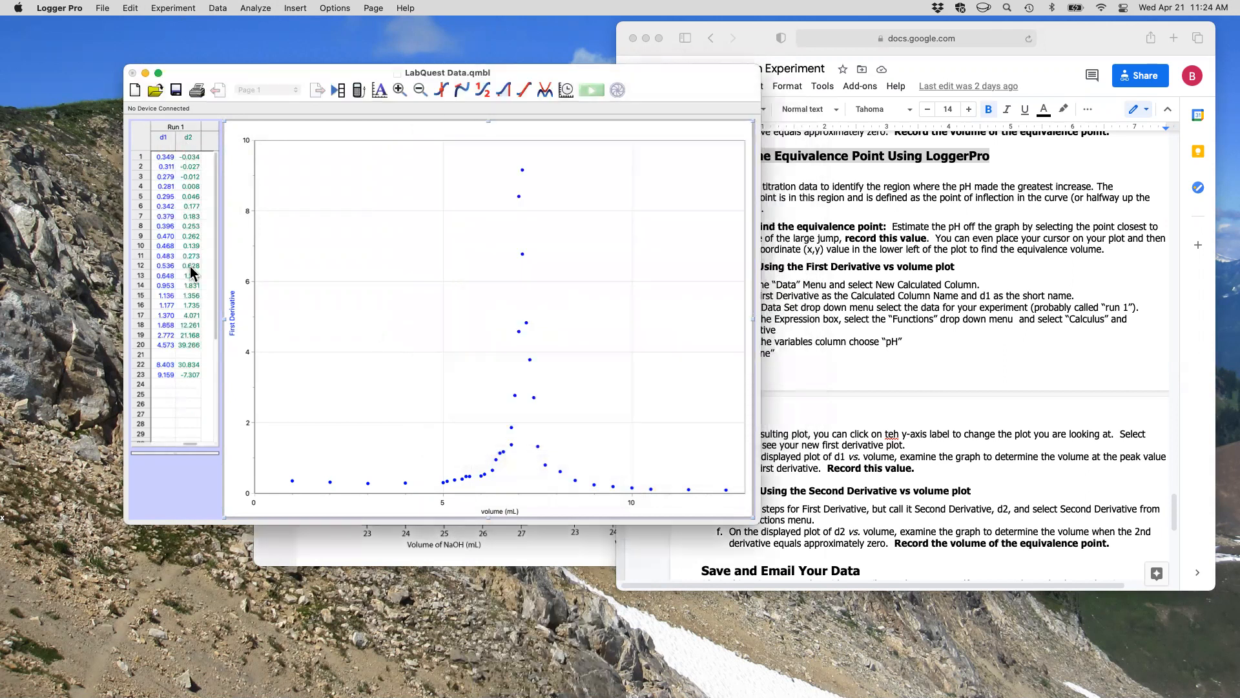
Step: Plot Second Derivative on the graph's vertical axis against volume
{"action": "left_click", "coordinate": [232, 321]}
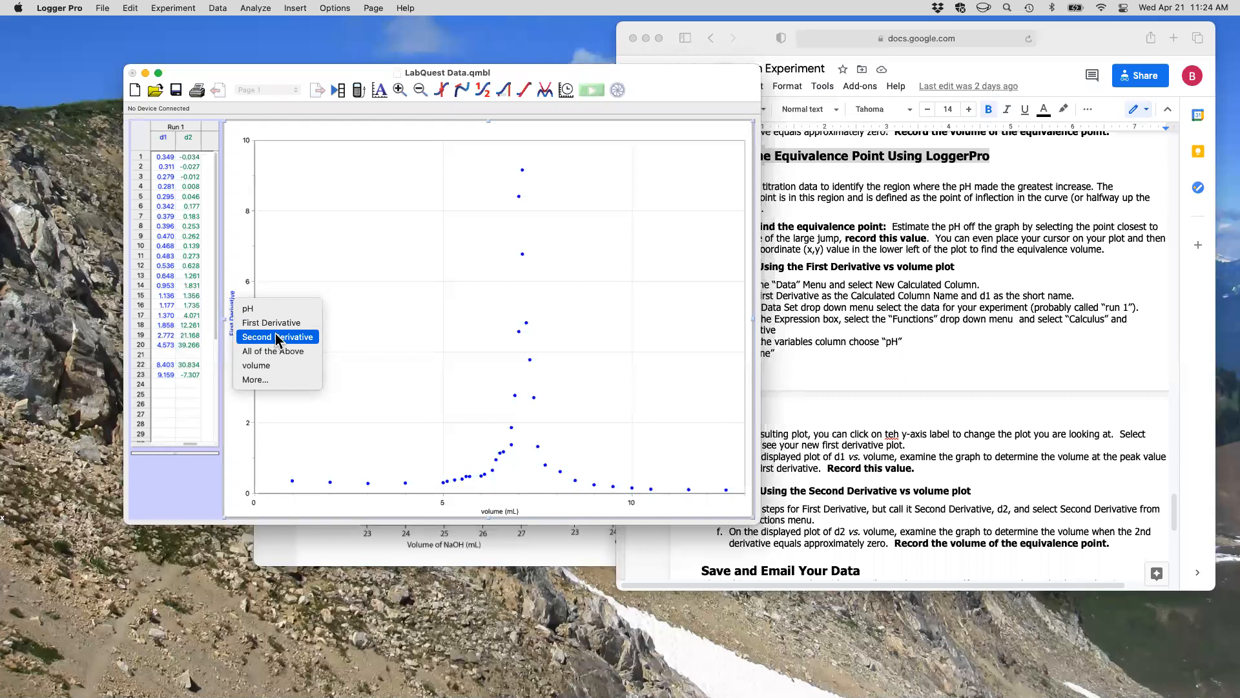
{"action": "left_click", "coordinate": [272, 322]}
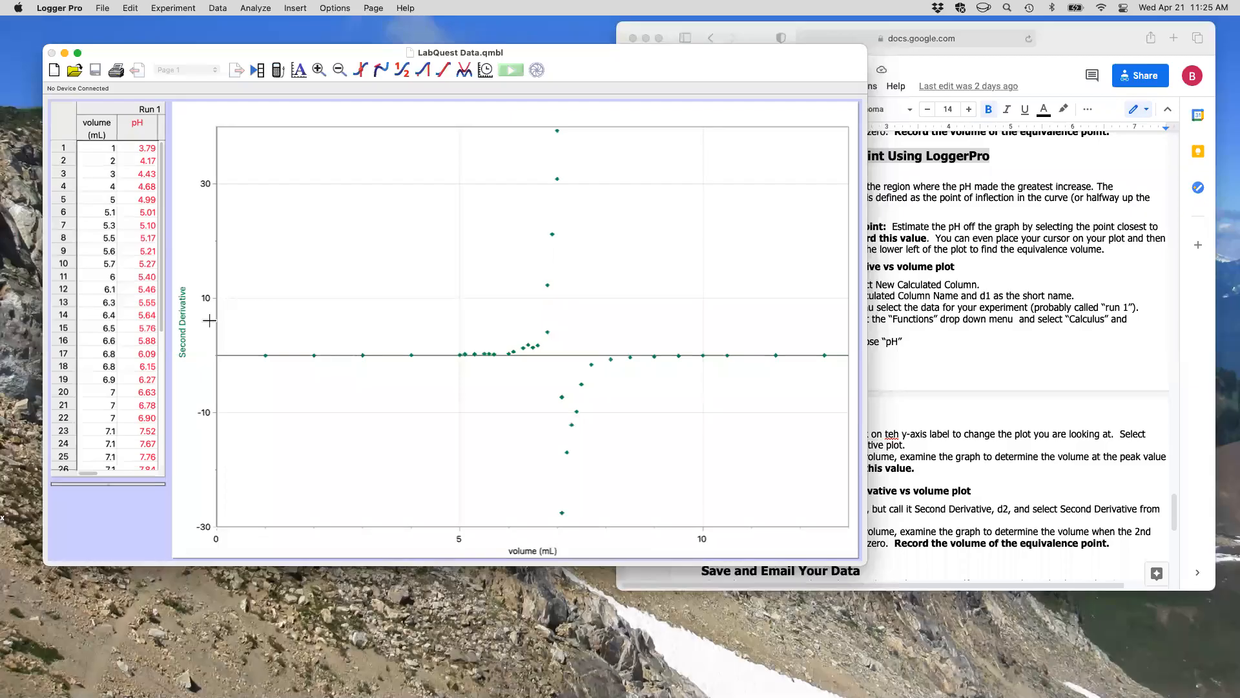
{"action": "mouse_move", "coordinate": [308, 360]}
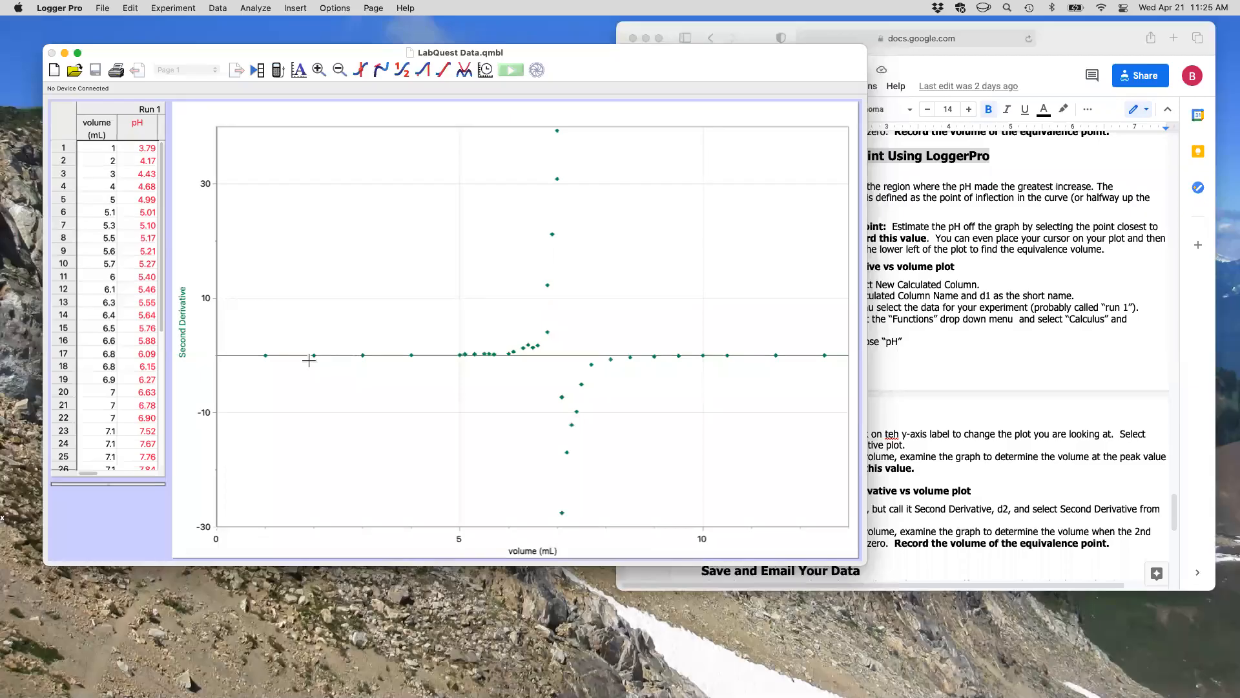
{"action": "mouse_move", "coordinate": [243, 341]}
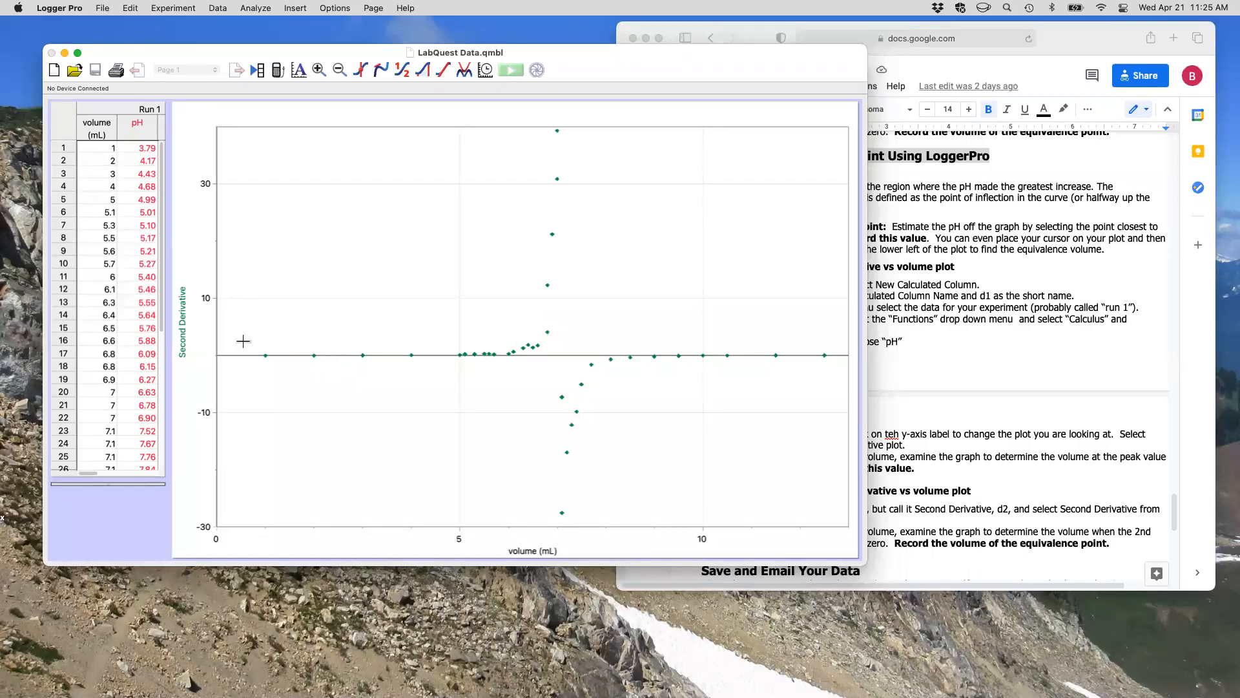
{"action": "mouse_move", "coordinate": [246, 348]}
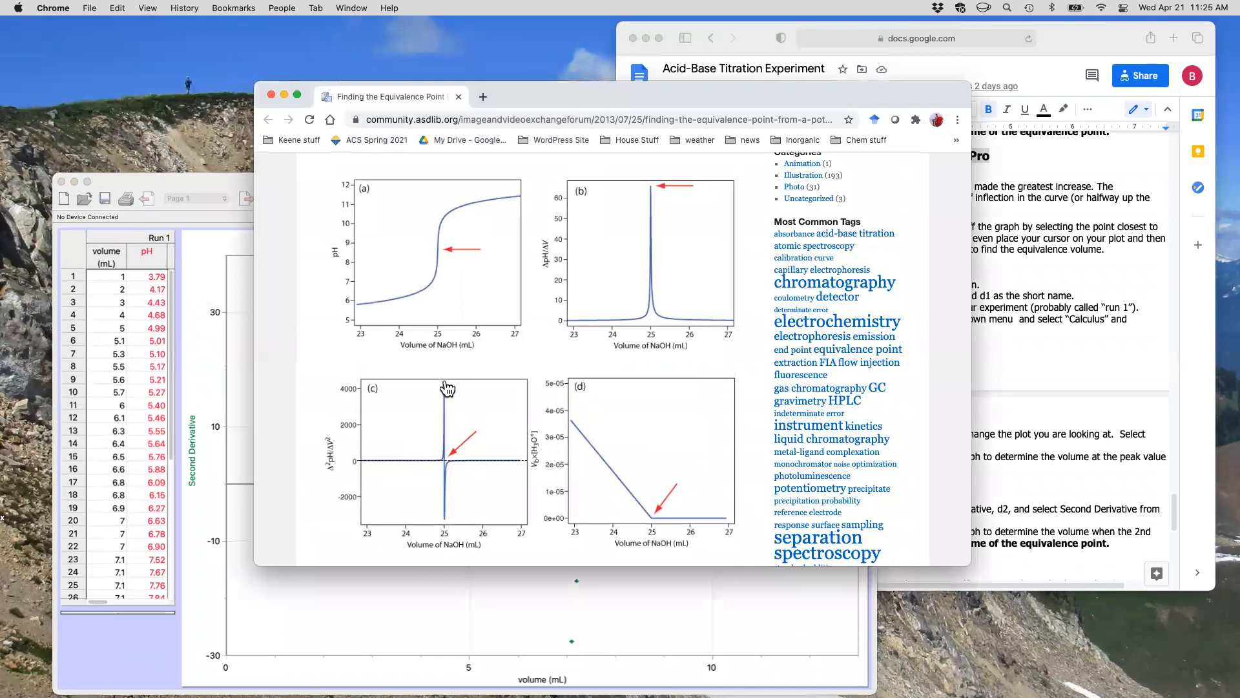
{"action": "mouse_move", "coordinate": [448, 466]}
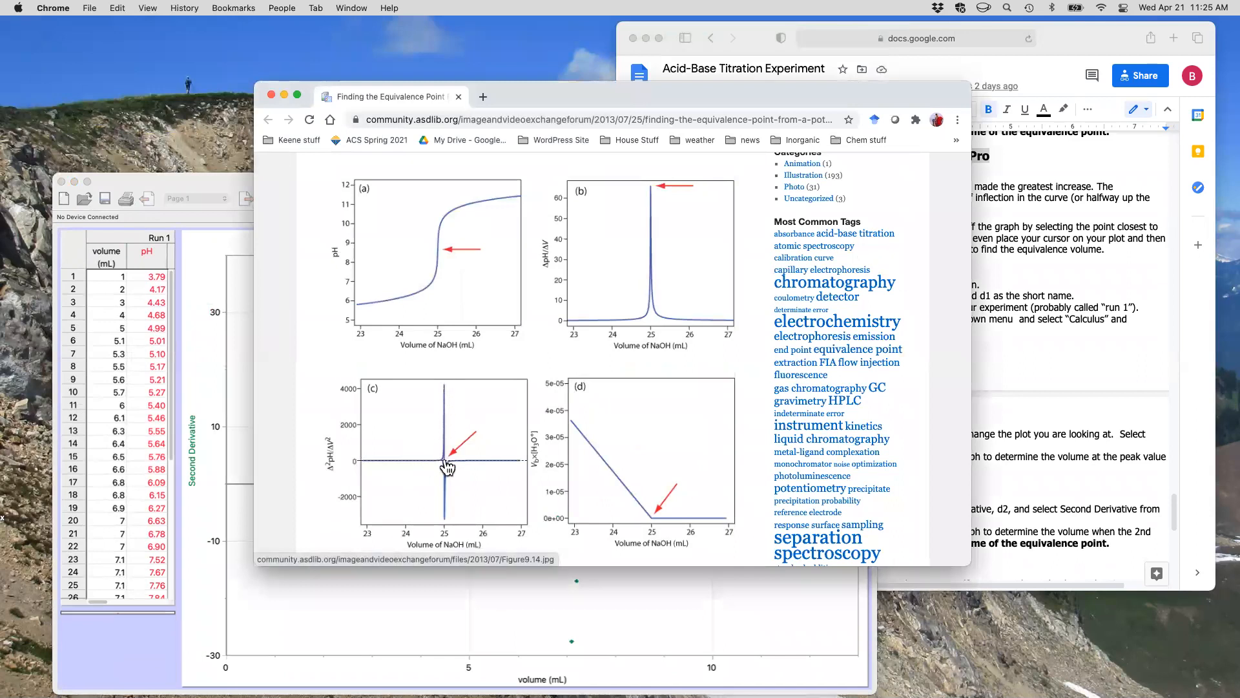
{"action": "mouse_move", "coordinate": [248, 220]}
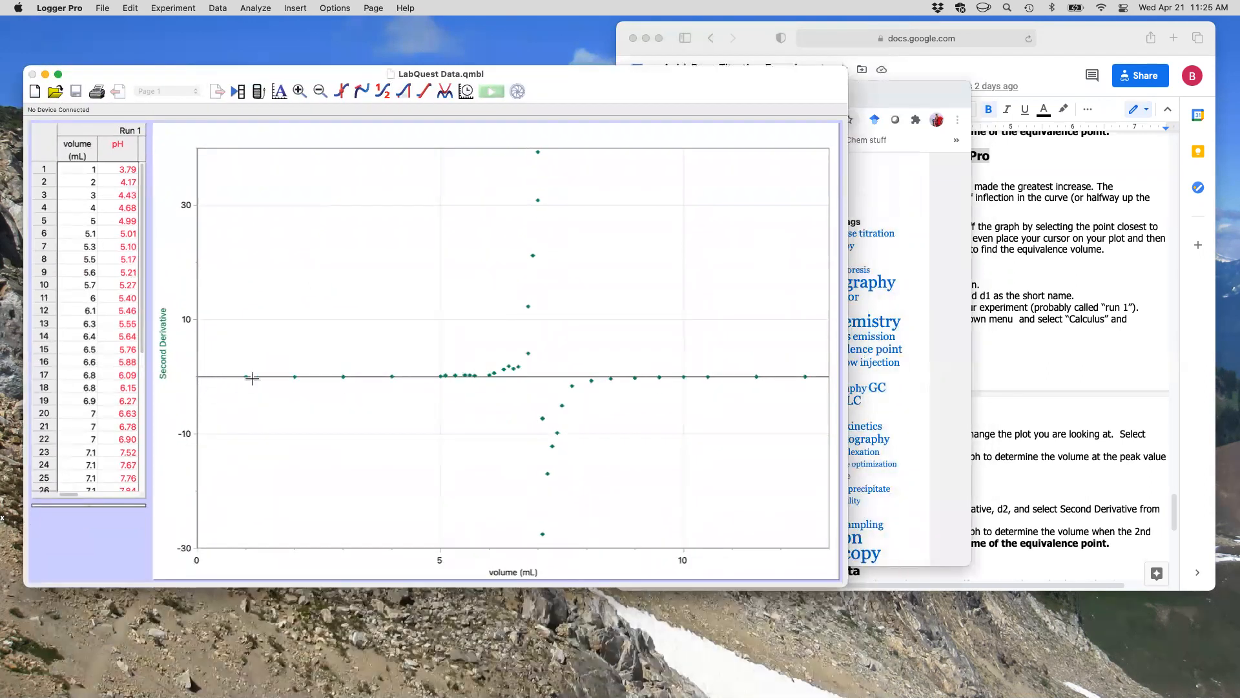
{"action": "mouse_move", "coordinate": [506, 363]}
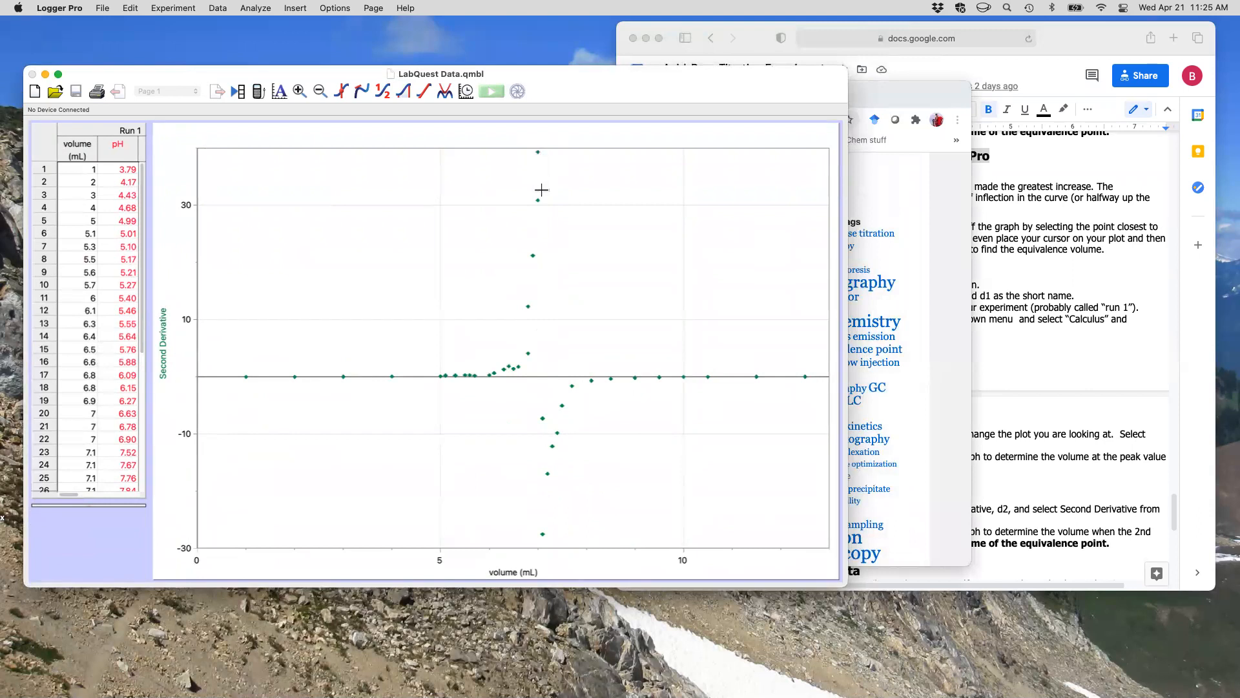
{"action": "mouse_move", "coordinate": [539, 335]}
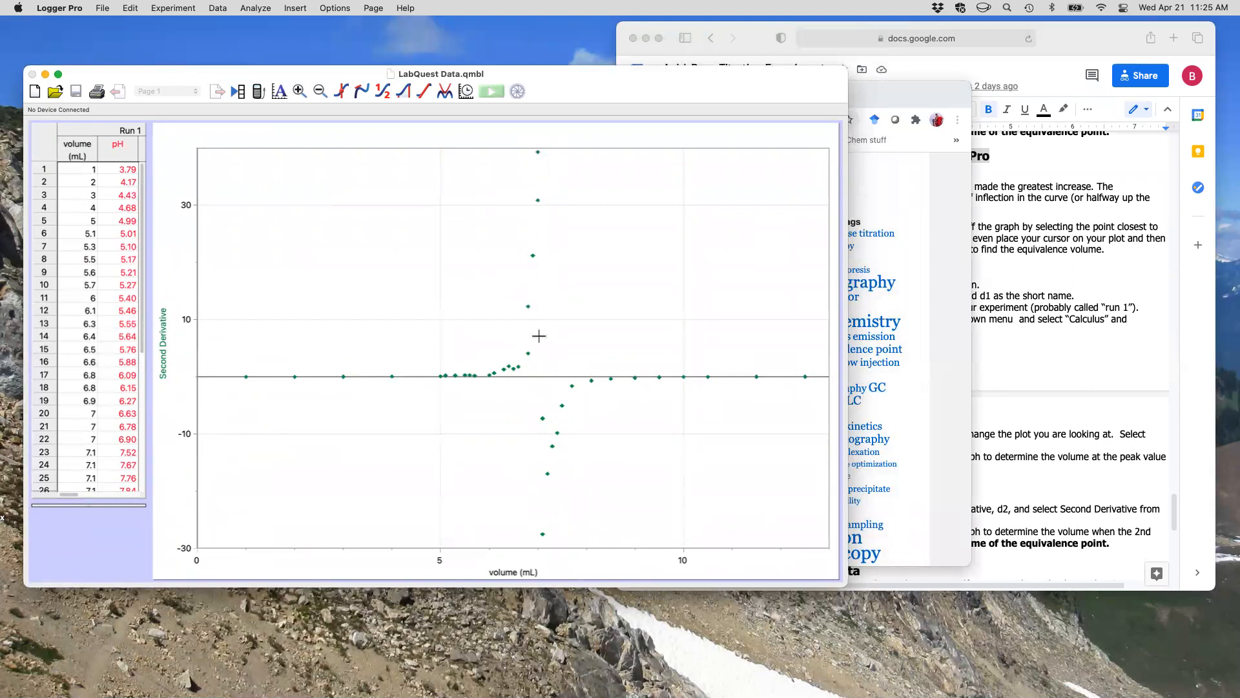
{"action": "mouse_move", "coordinate": [538, 375]}
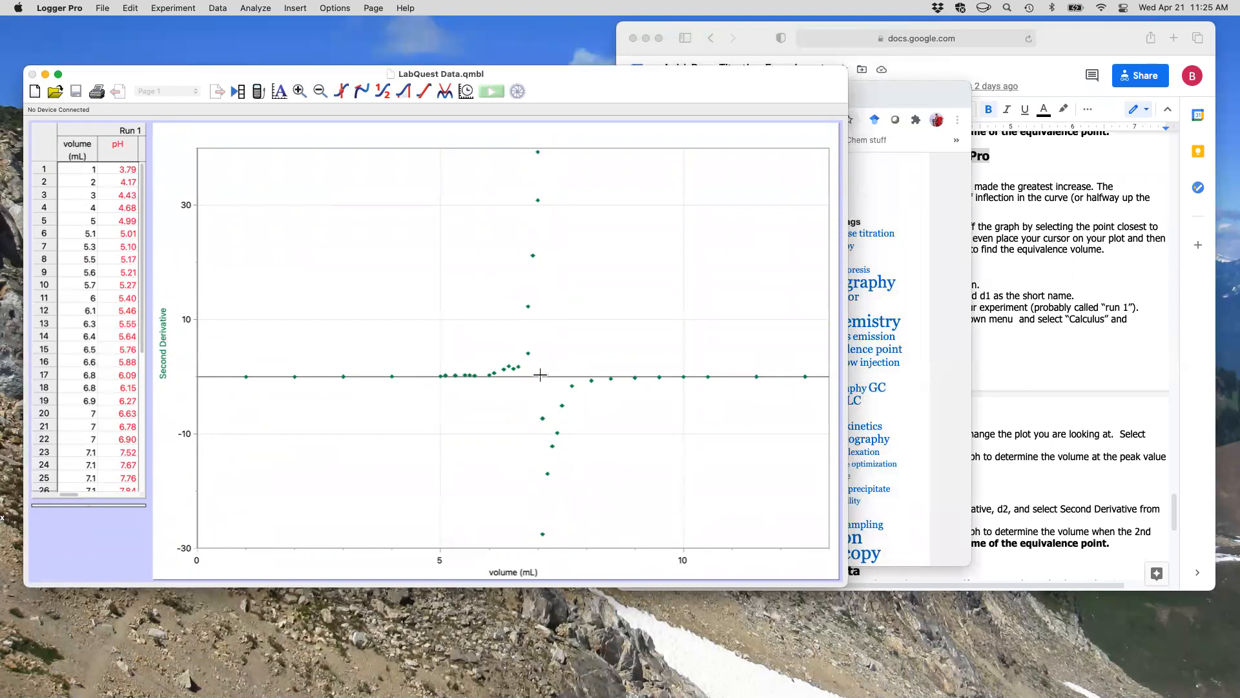